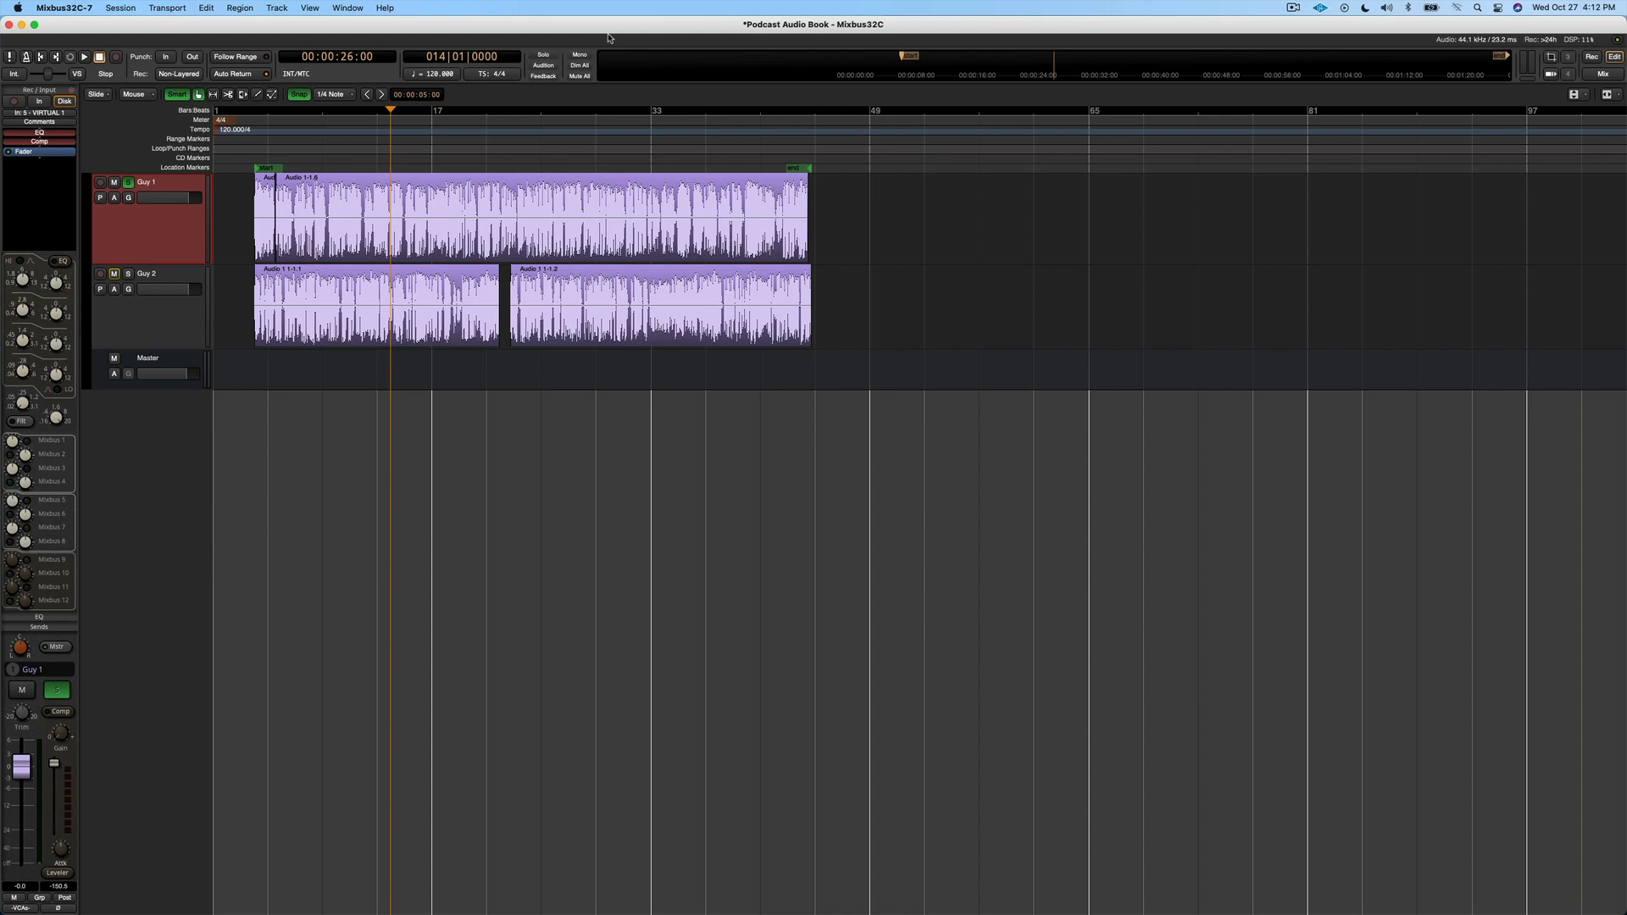
- Open the Add Existing Media dialog from the Session menu
left_click(542, 54)
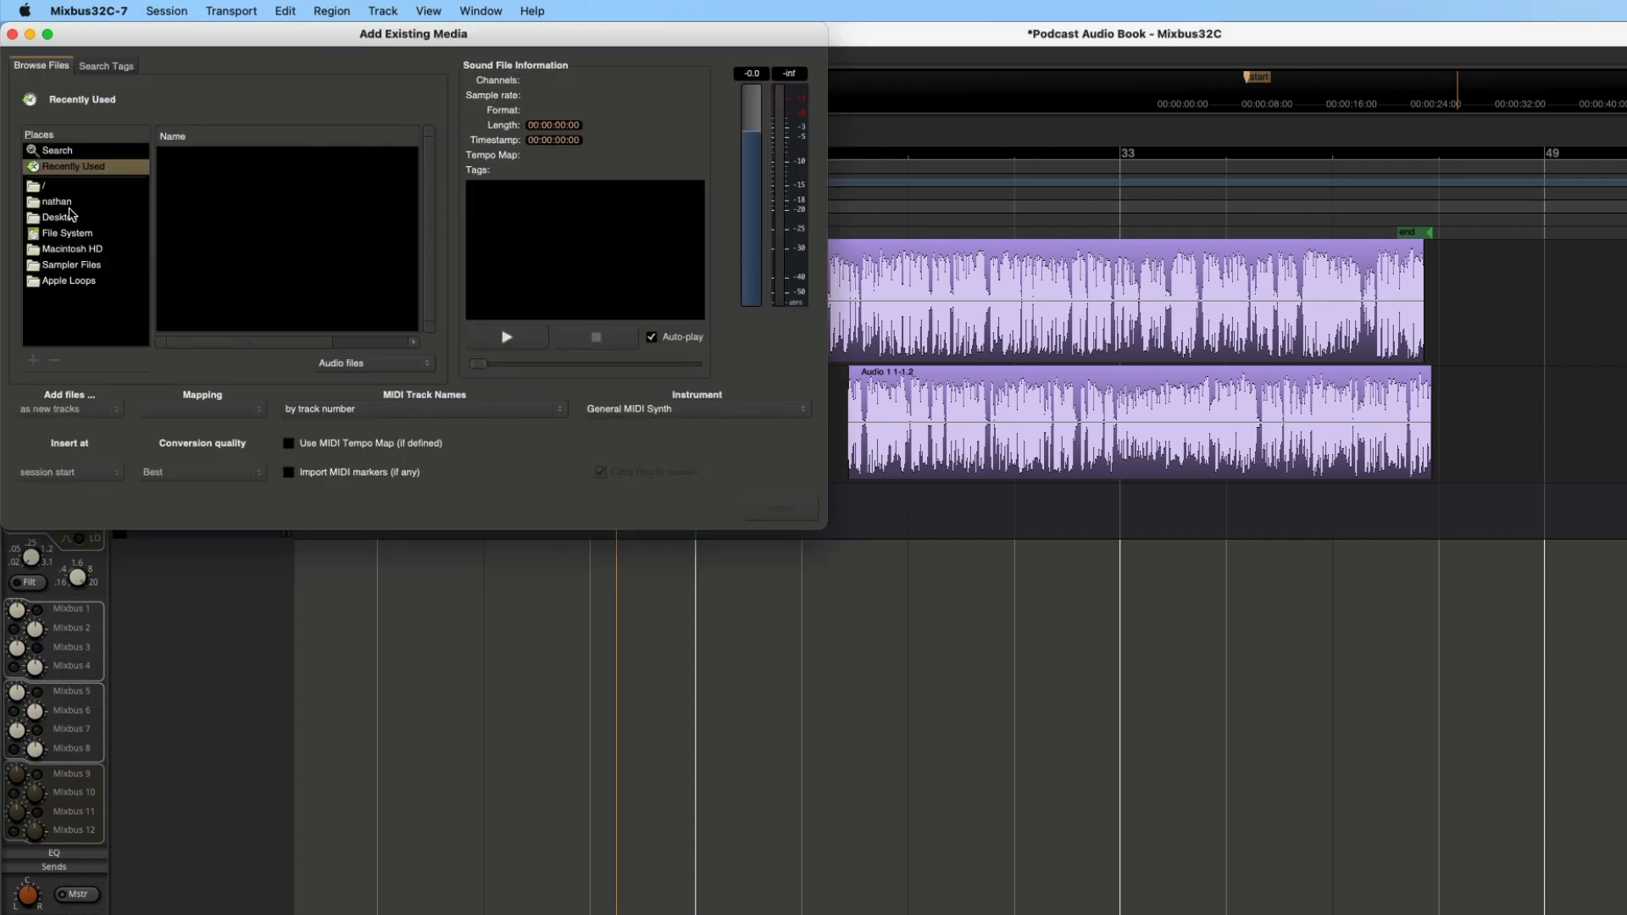
- Import 'Silky Smooth - Audio Hertz.mp3' from Desktop > Youtube Music > Background music as a new track
left_click(59, 217)
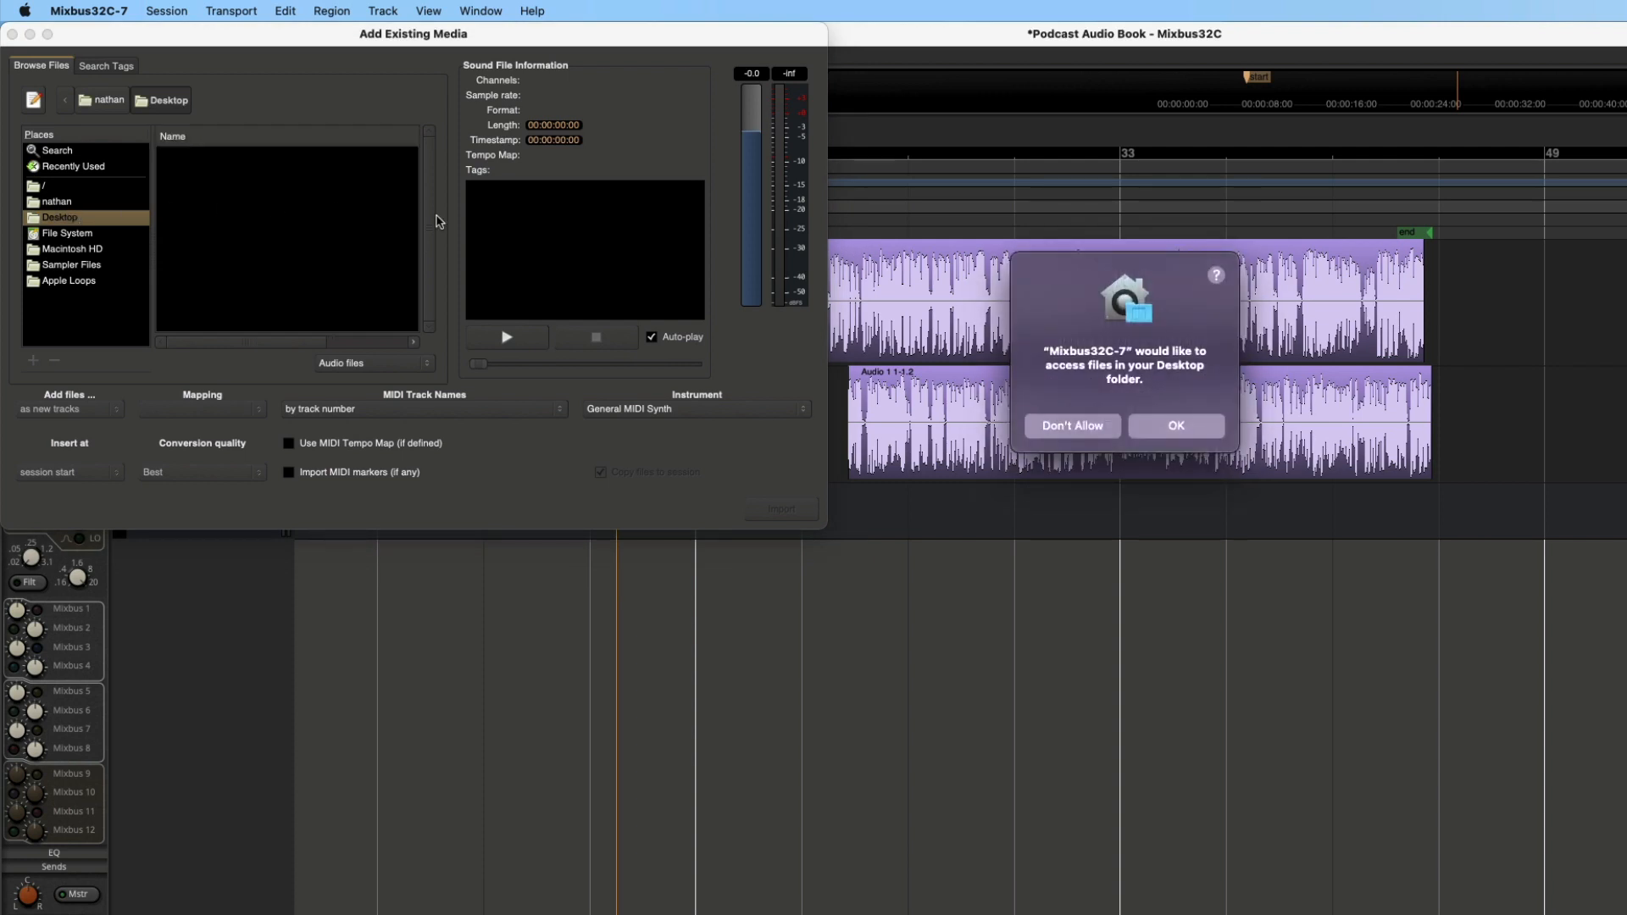
left_click(1175, 426)
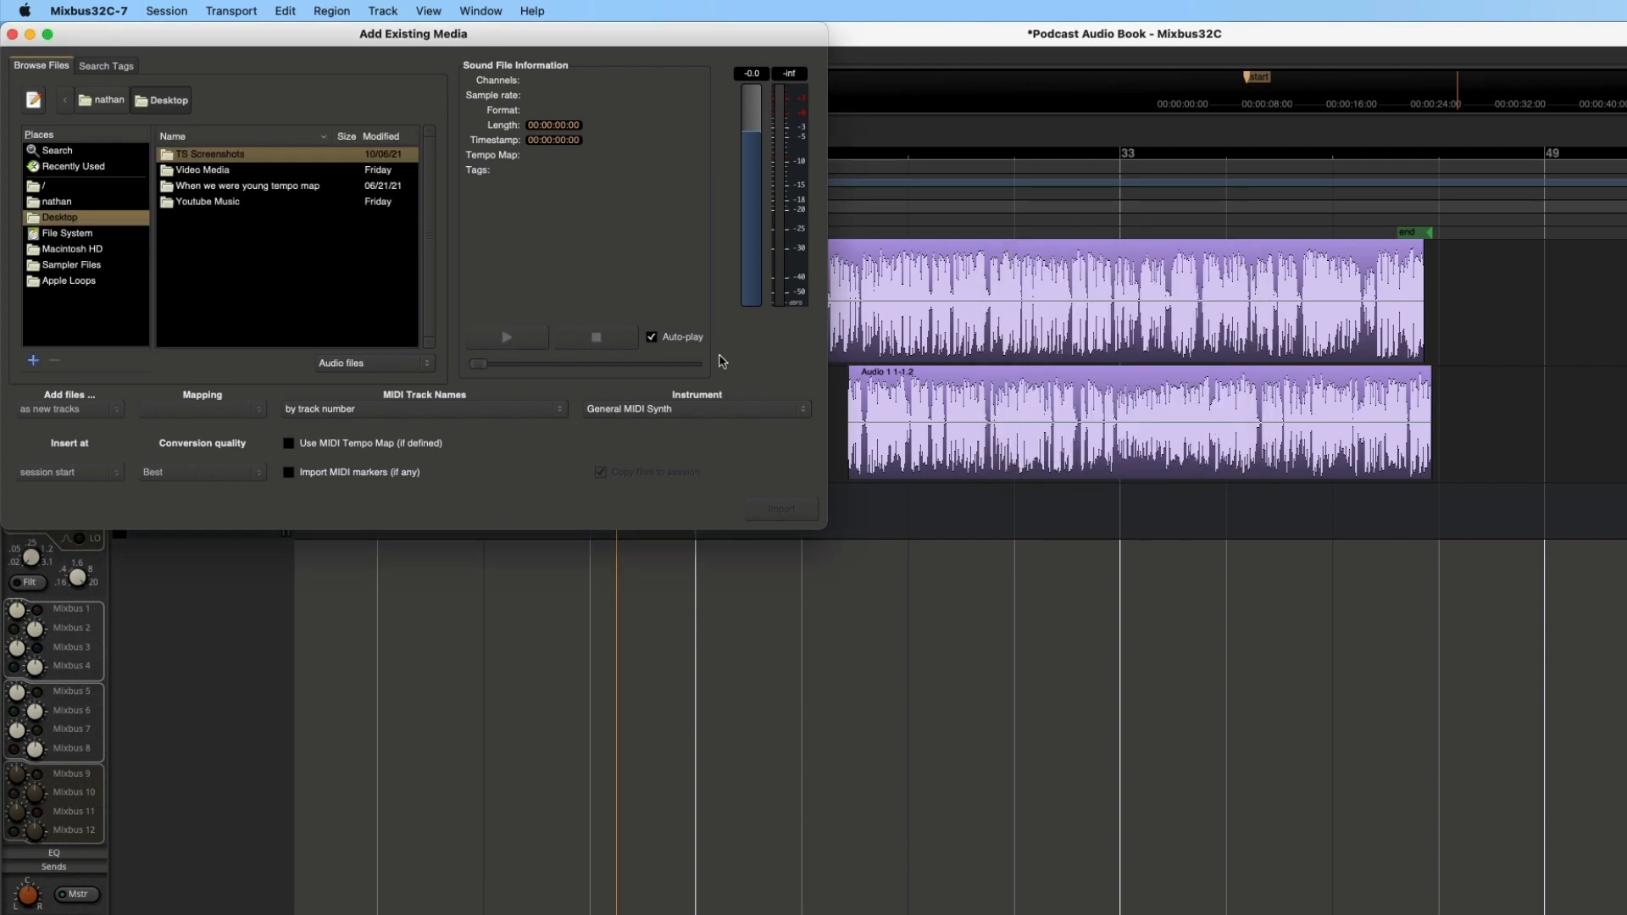
double_click(202, 169)
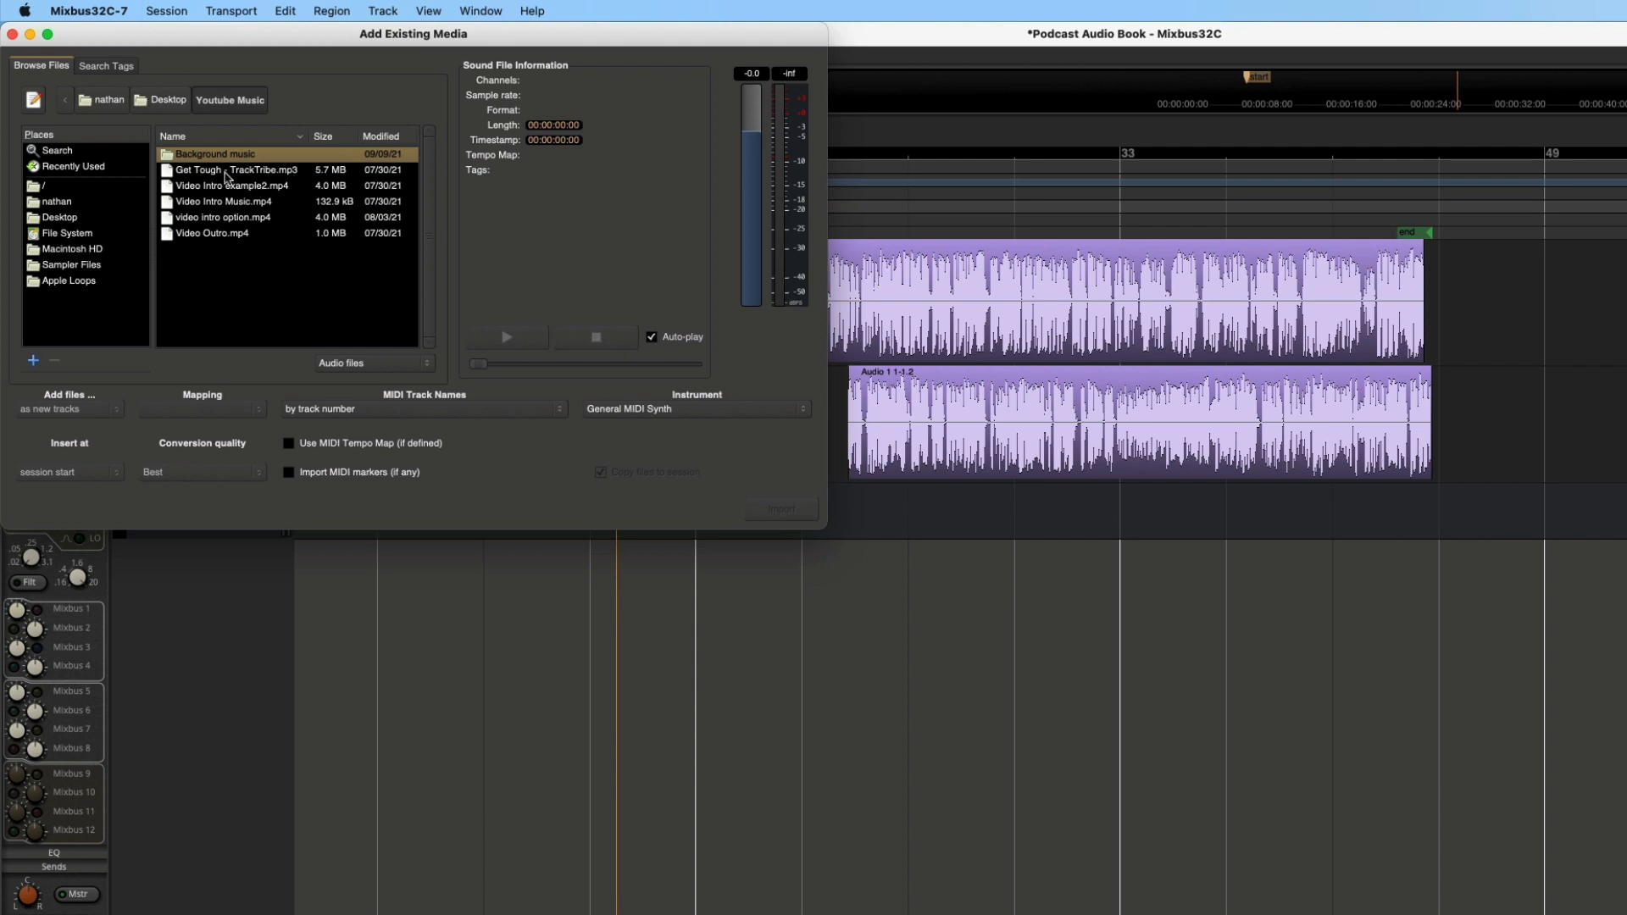
double_click(214, 154)
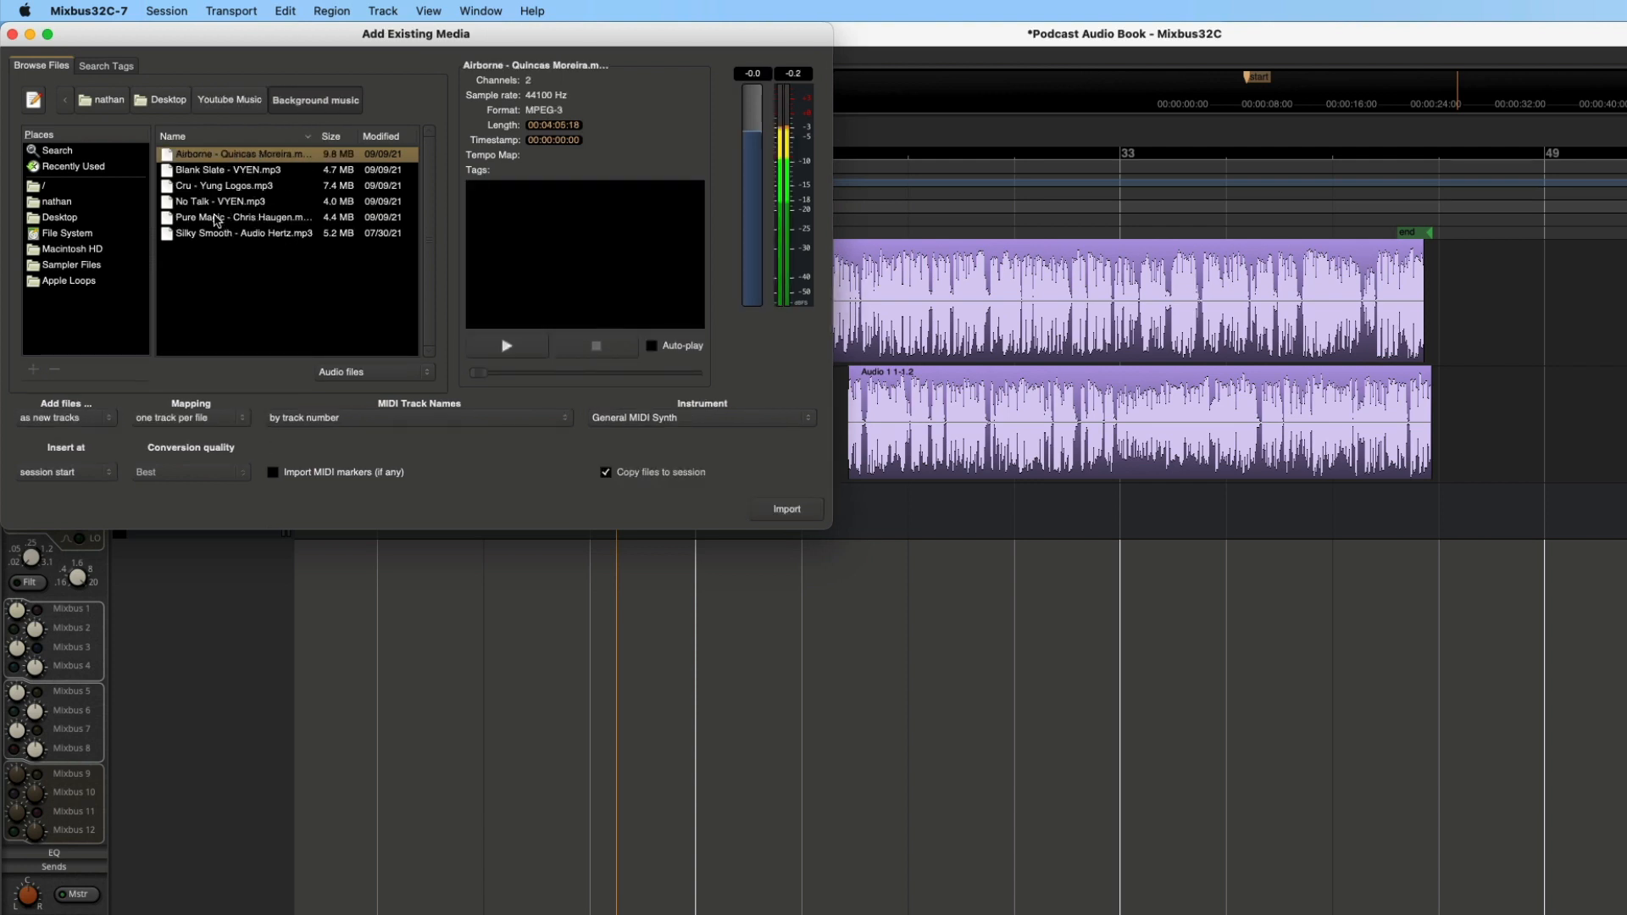
left_click(241, 232)
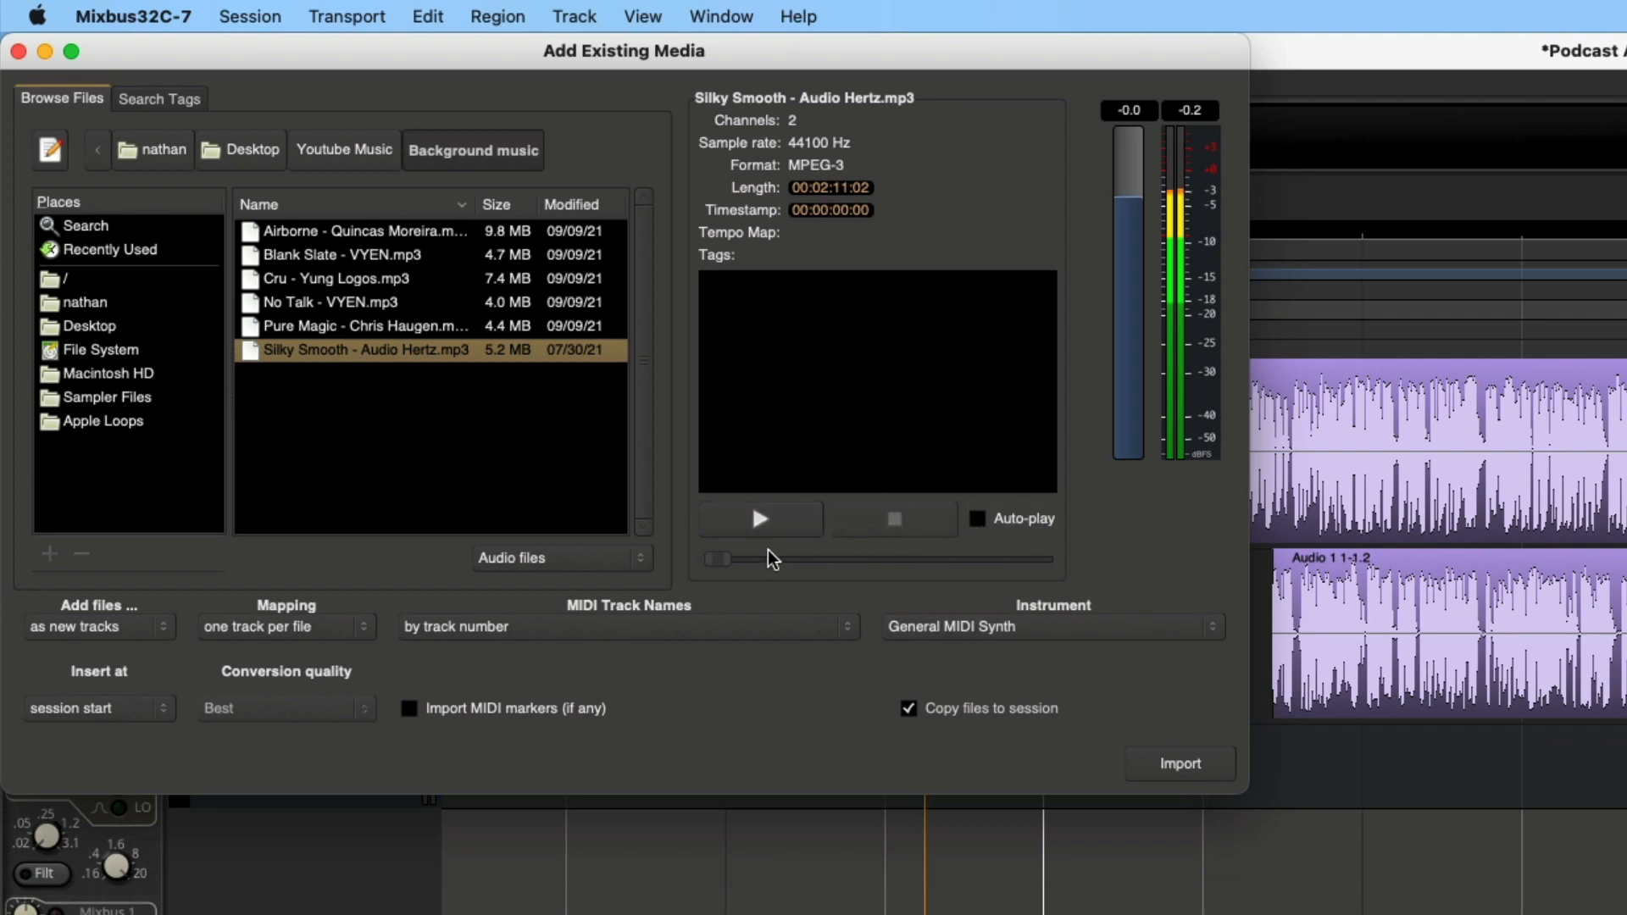
mouse_move(924, 693)
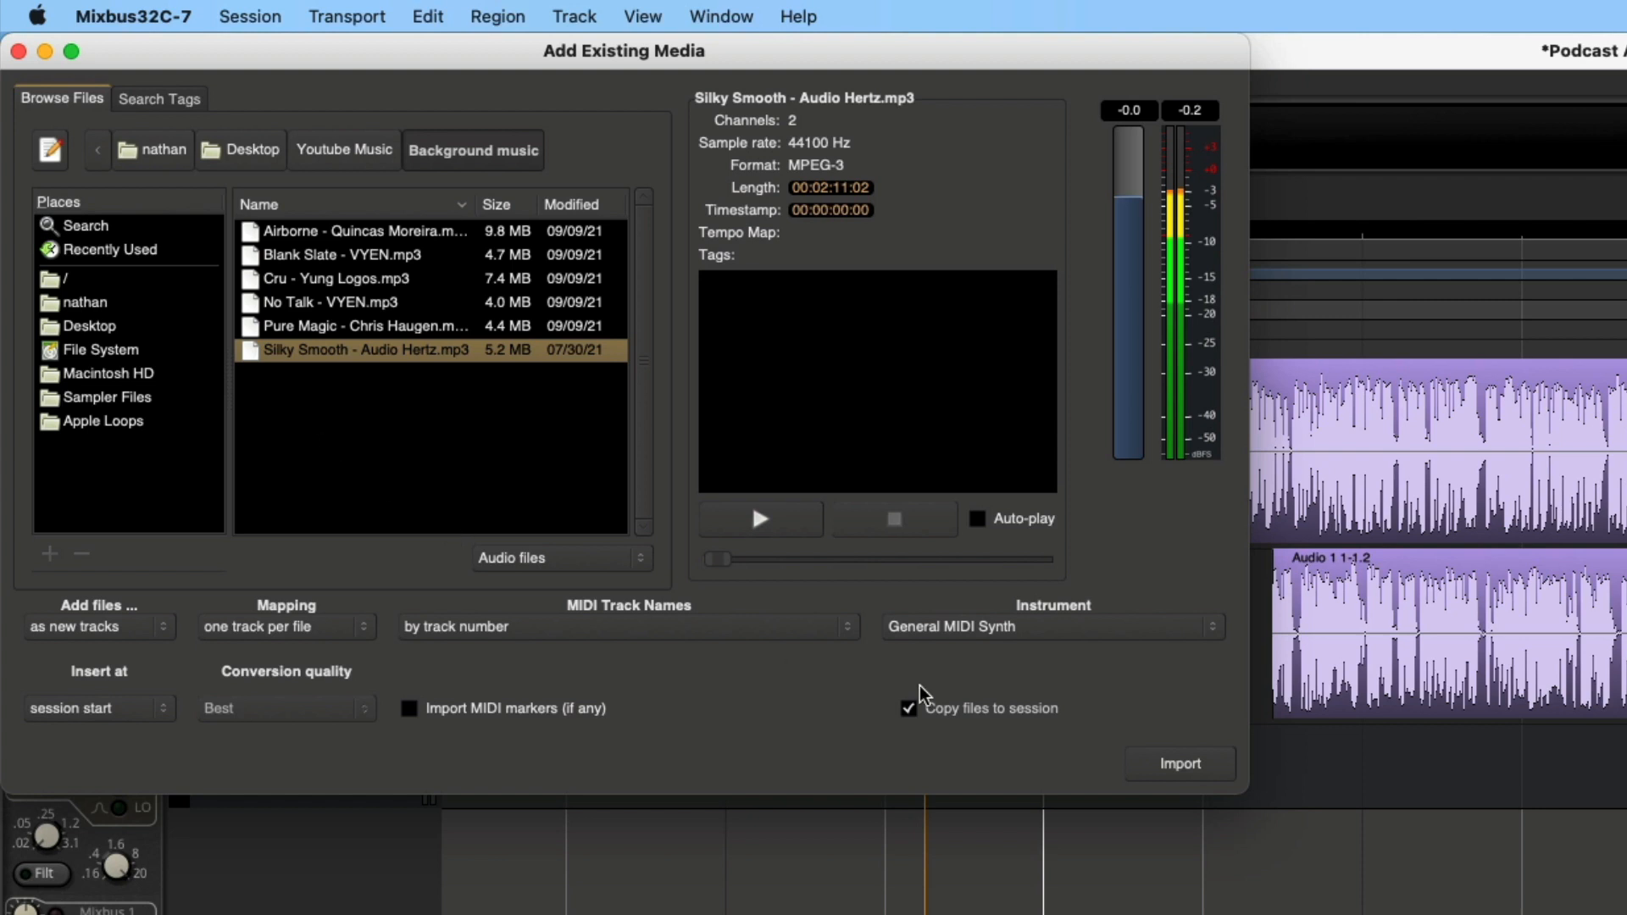
mouse_move(1179, 764)
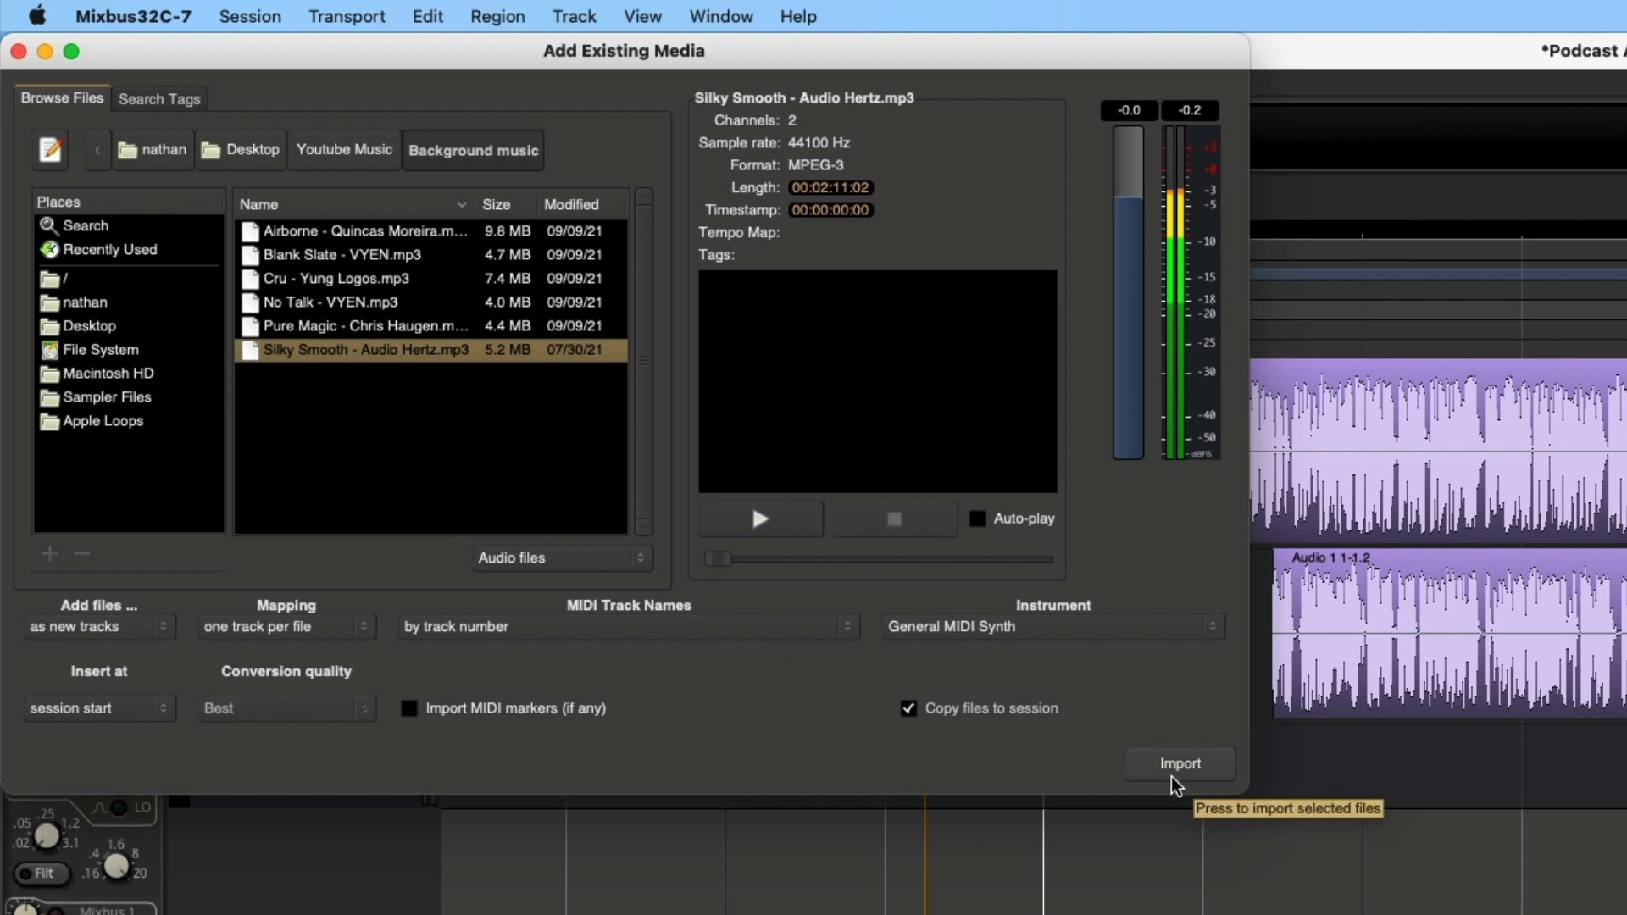
left_click(1180, 764)
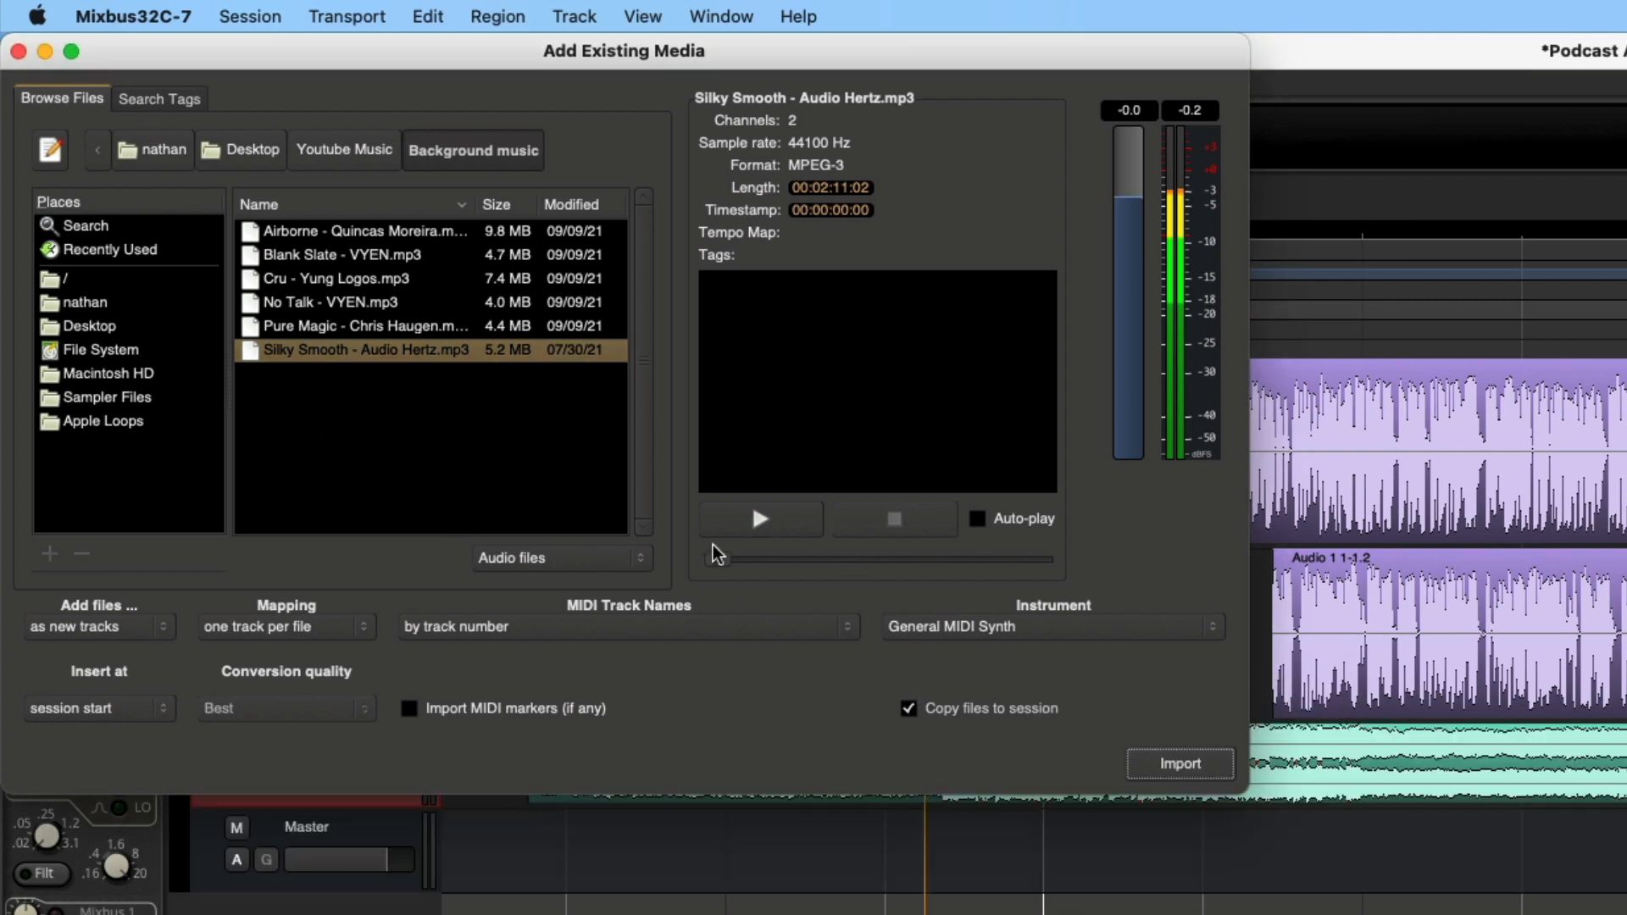
- Trim the Silky Smooth clip to about bar 5 with a fade-out, and mute Guy 2
left_click(1178, 764)
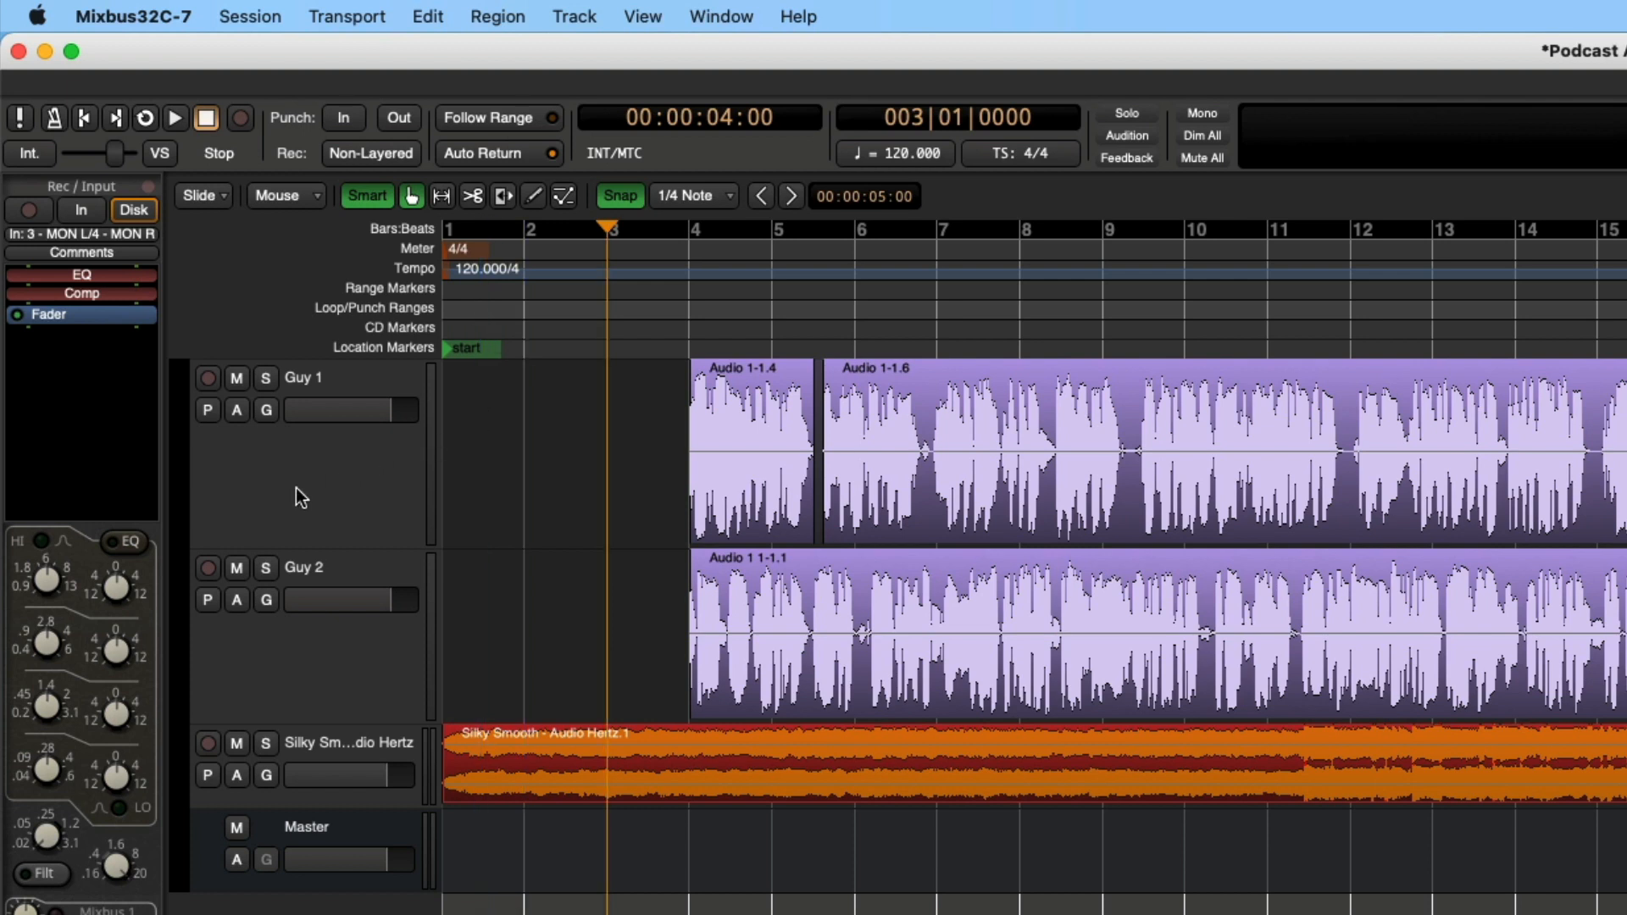
left_click(174, 117)
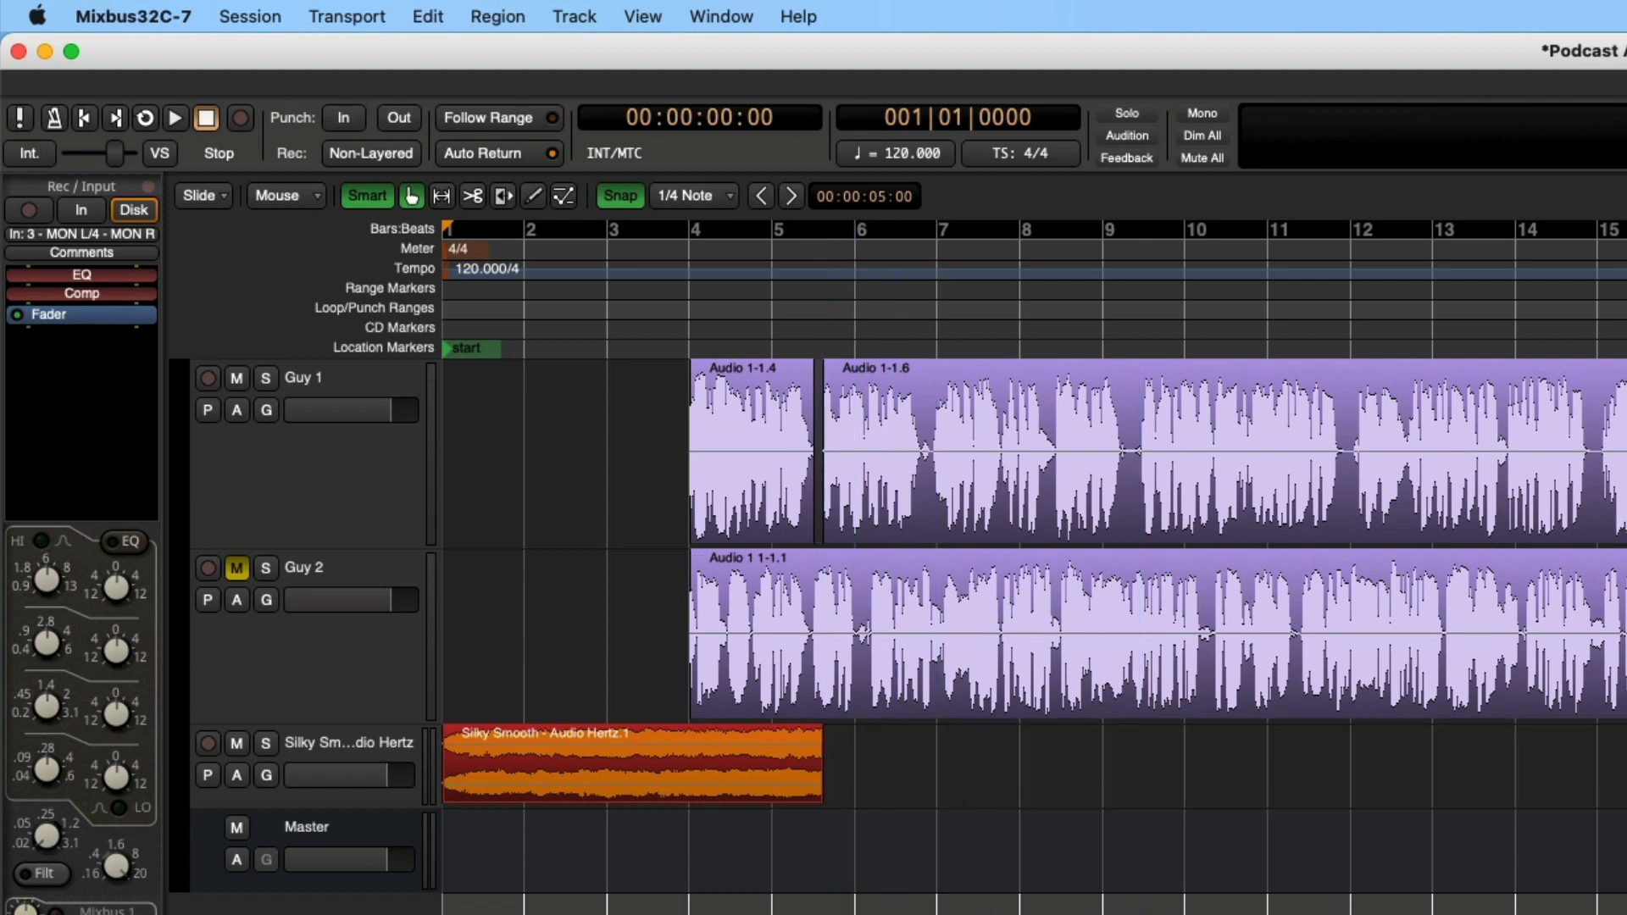
left_click(685, 762)
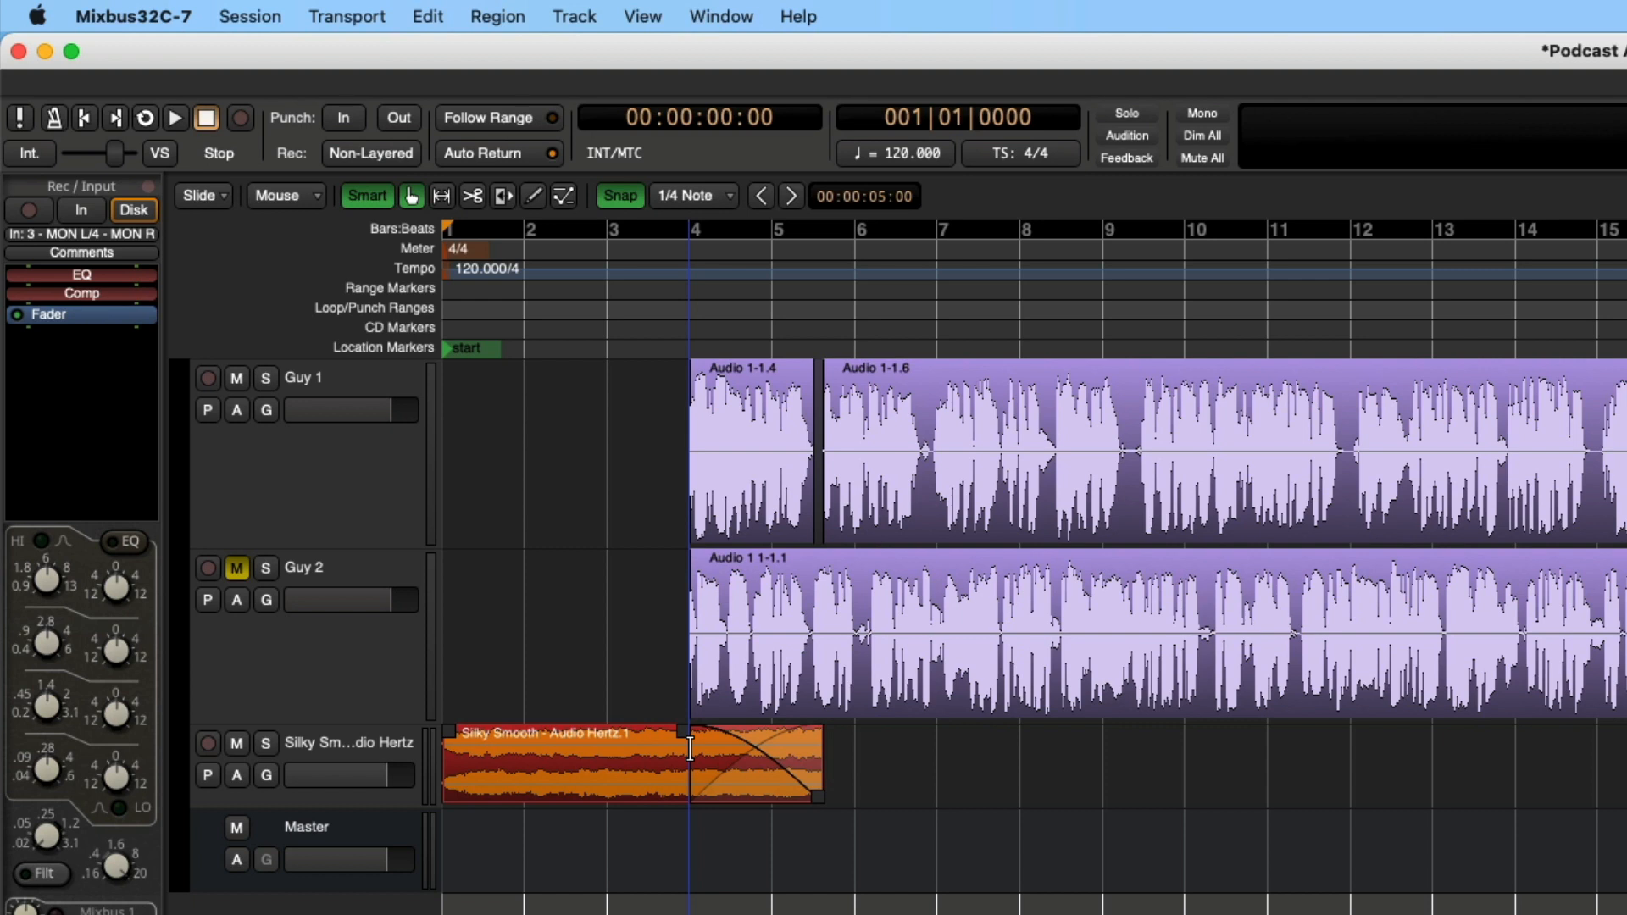
left_click(1035, 694)
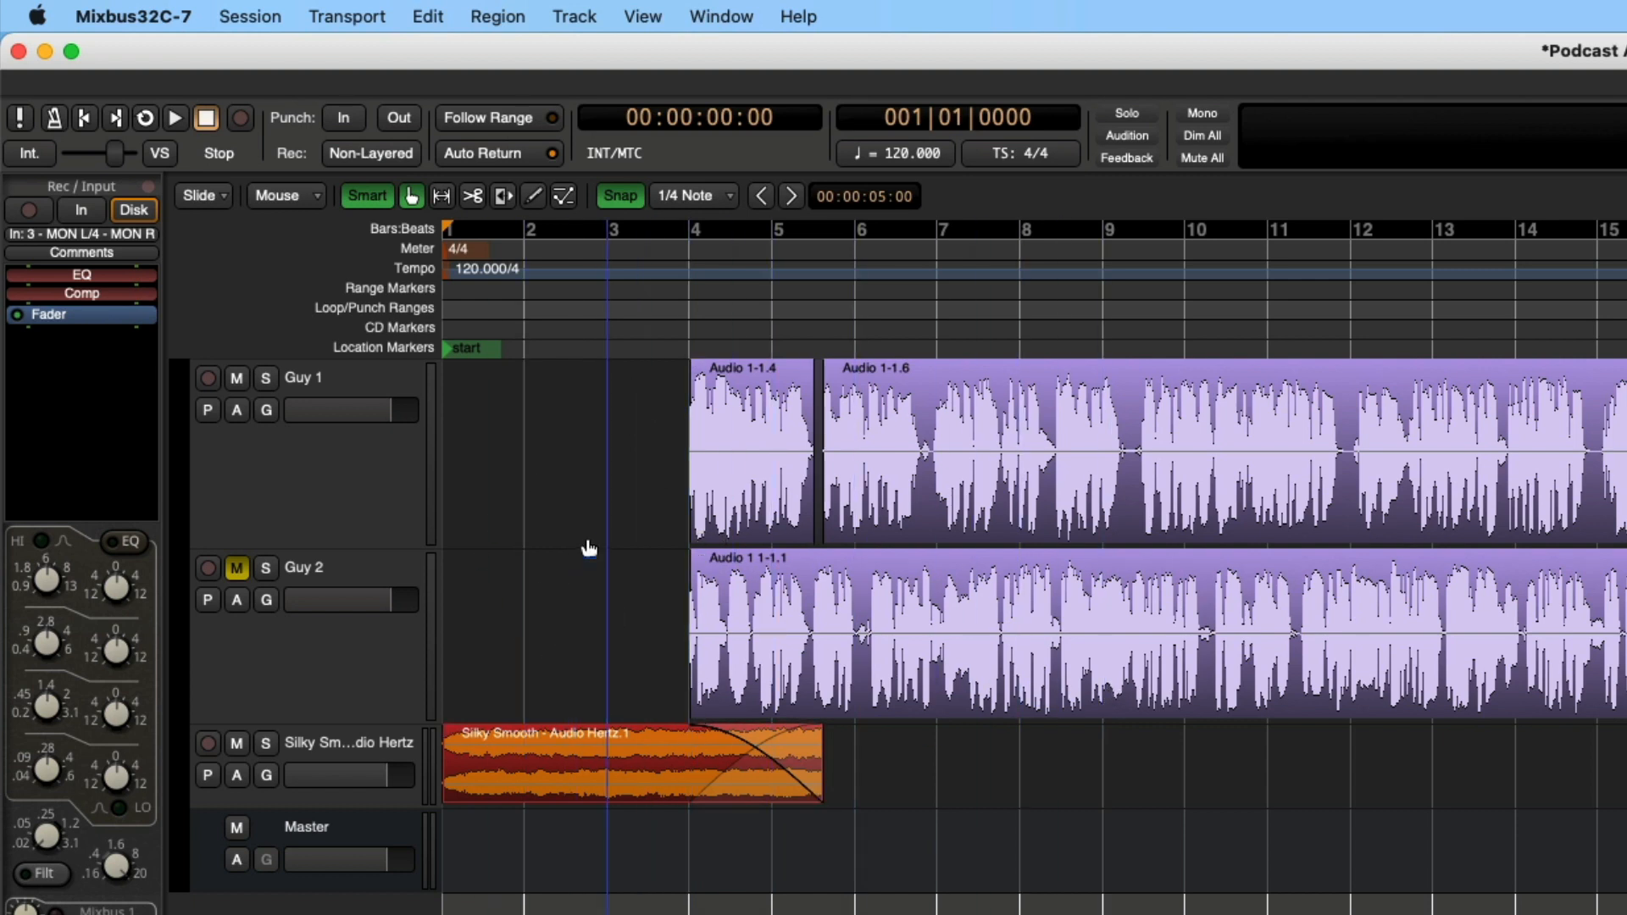
mouse_move(581, 654)
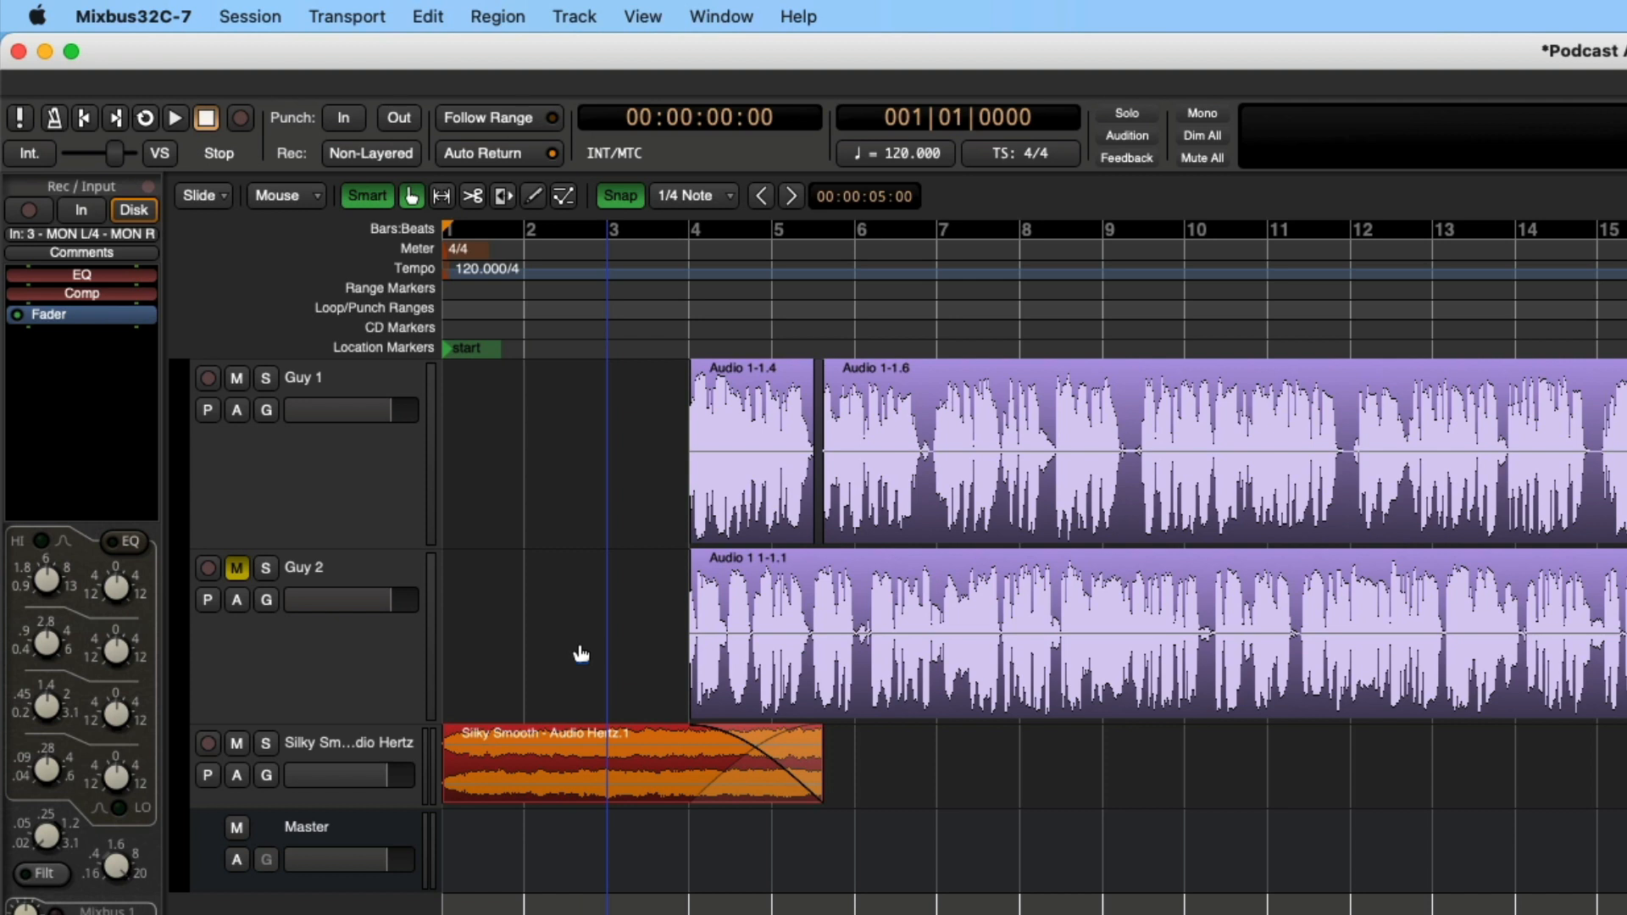
mouse_move(569, 508)
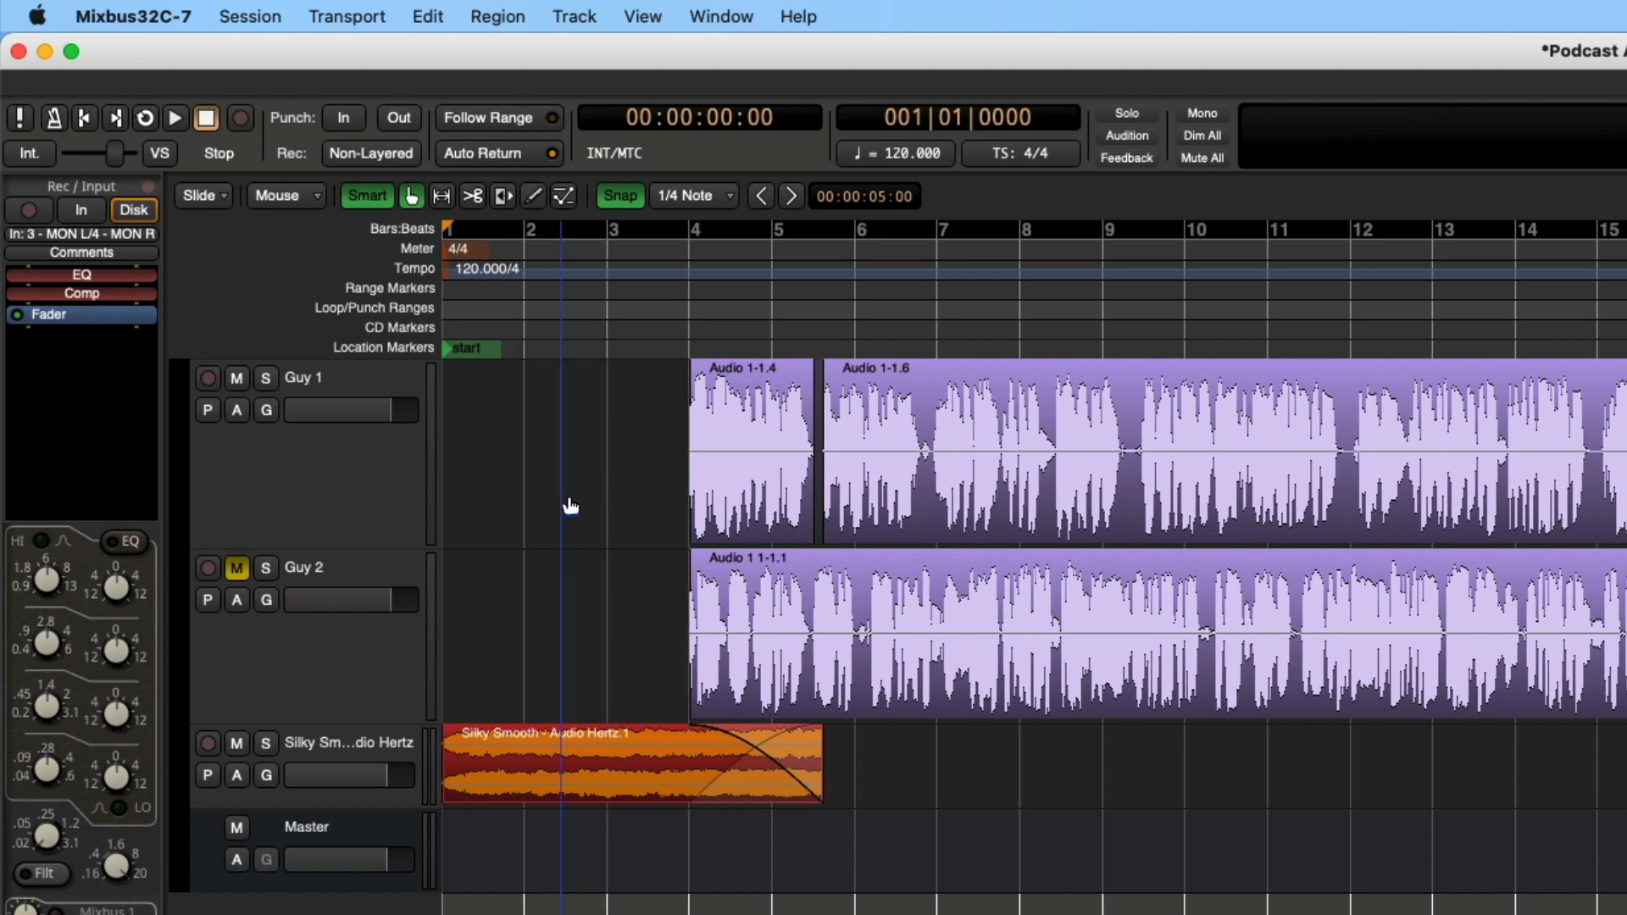
left_click(991, 472)
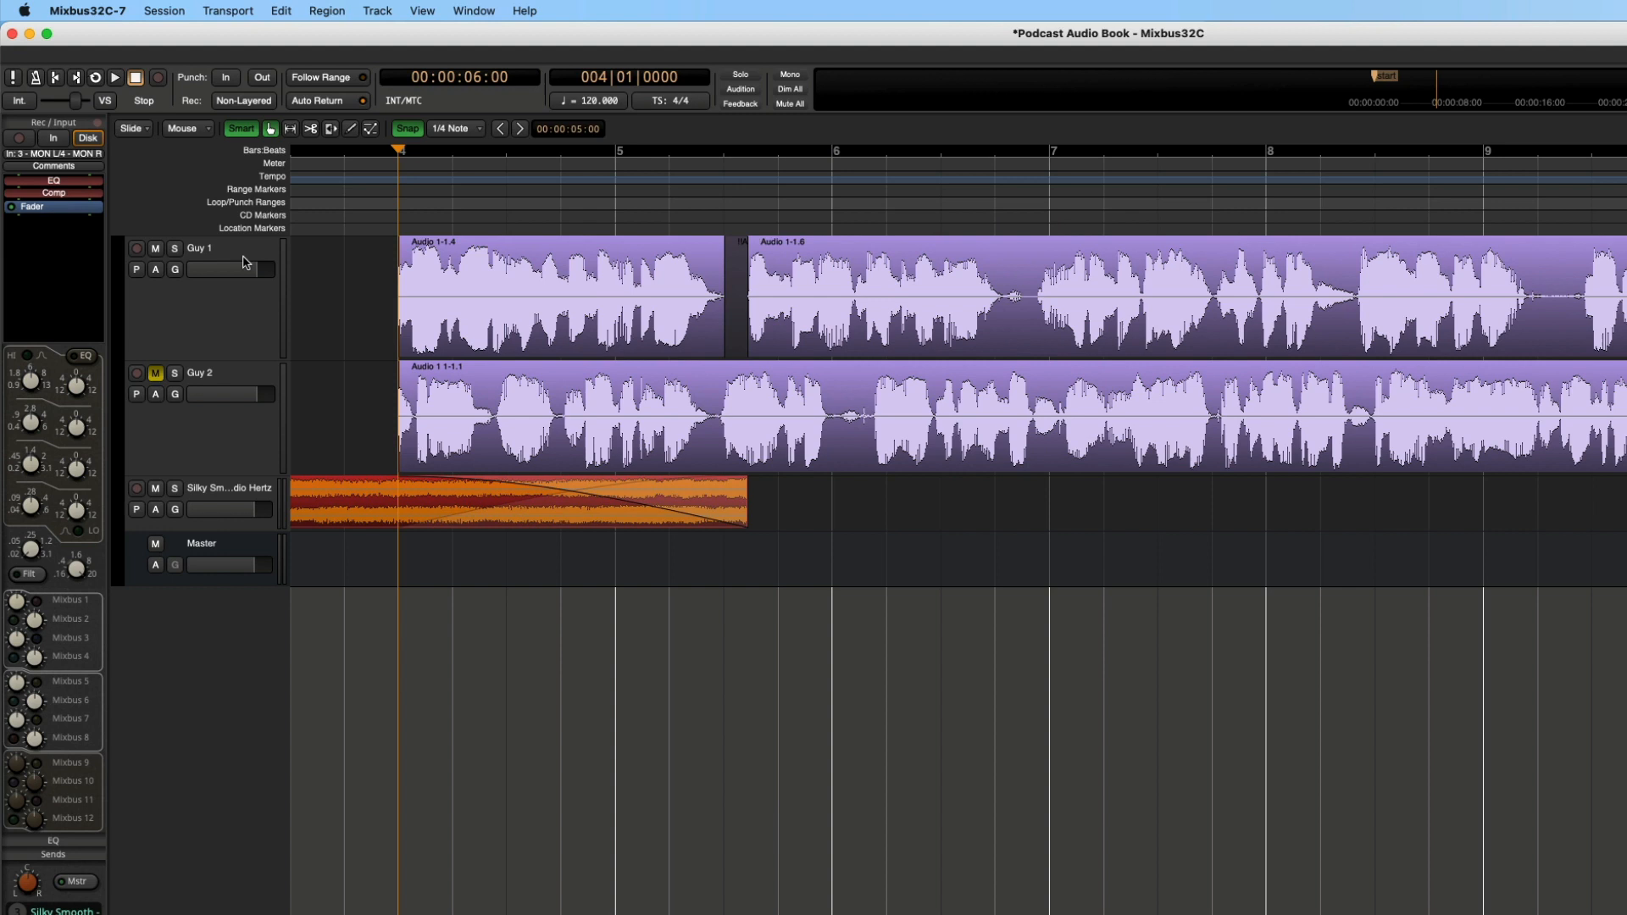
mouse_move(145, 217)
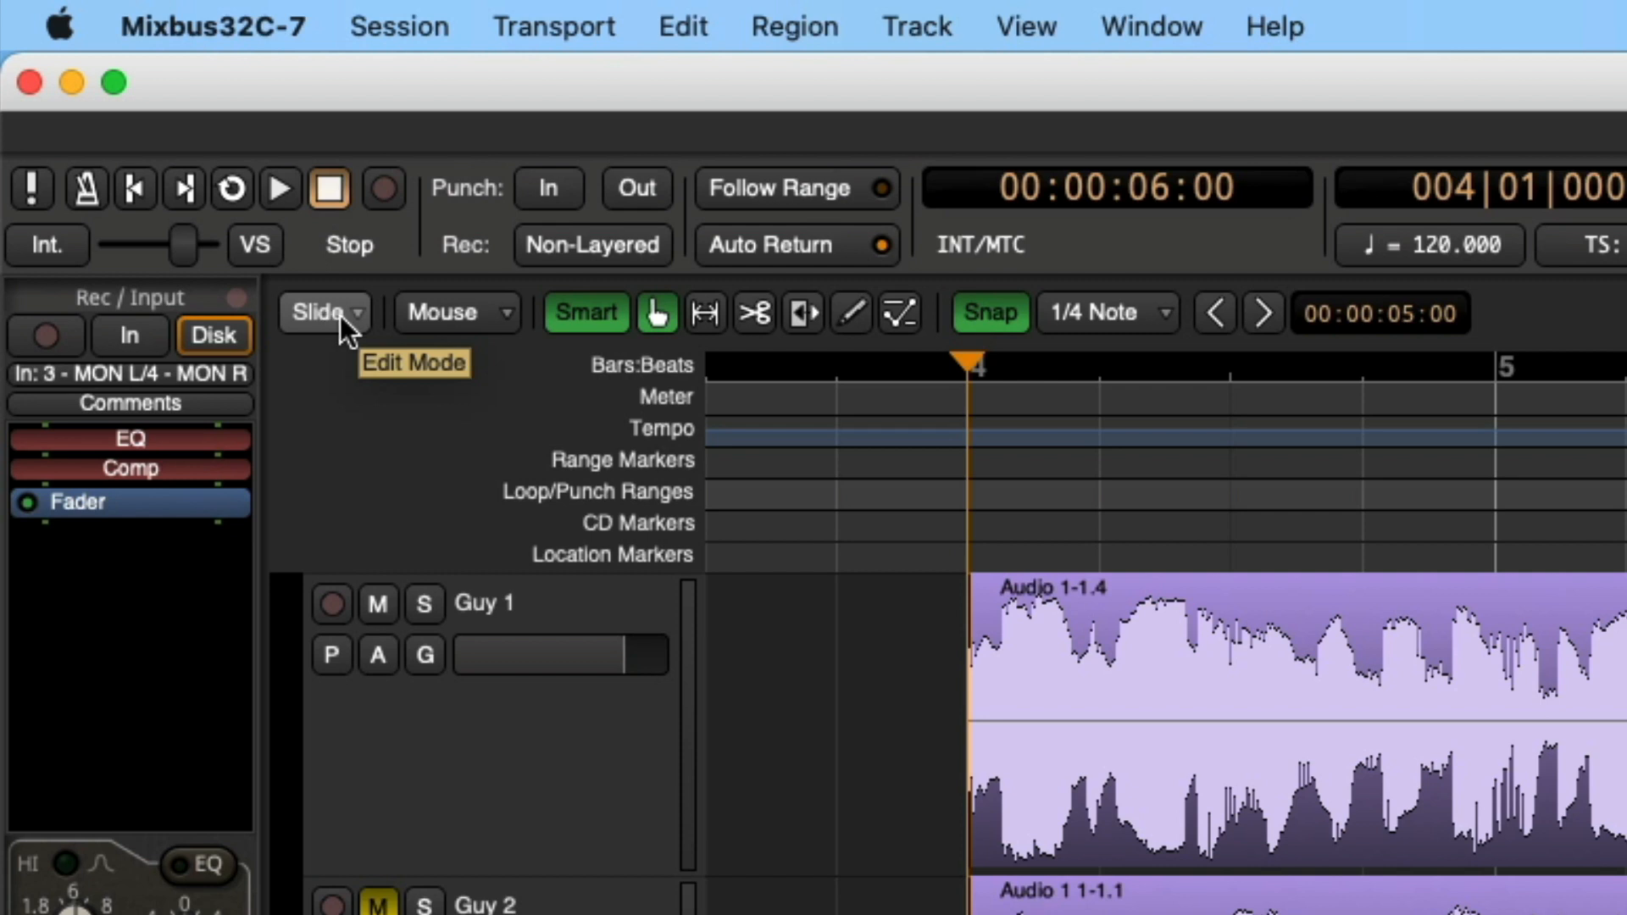
- Confirm Slide edit mode and turn Snap off
left_click(323, 313)
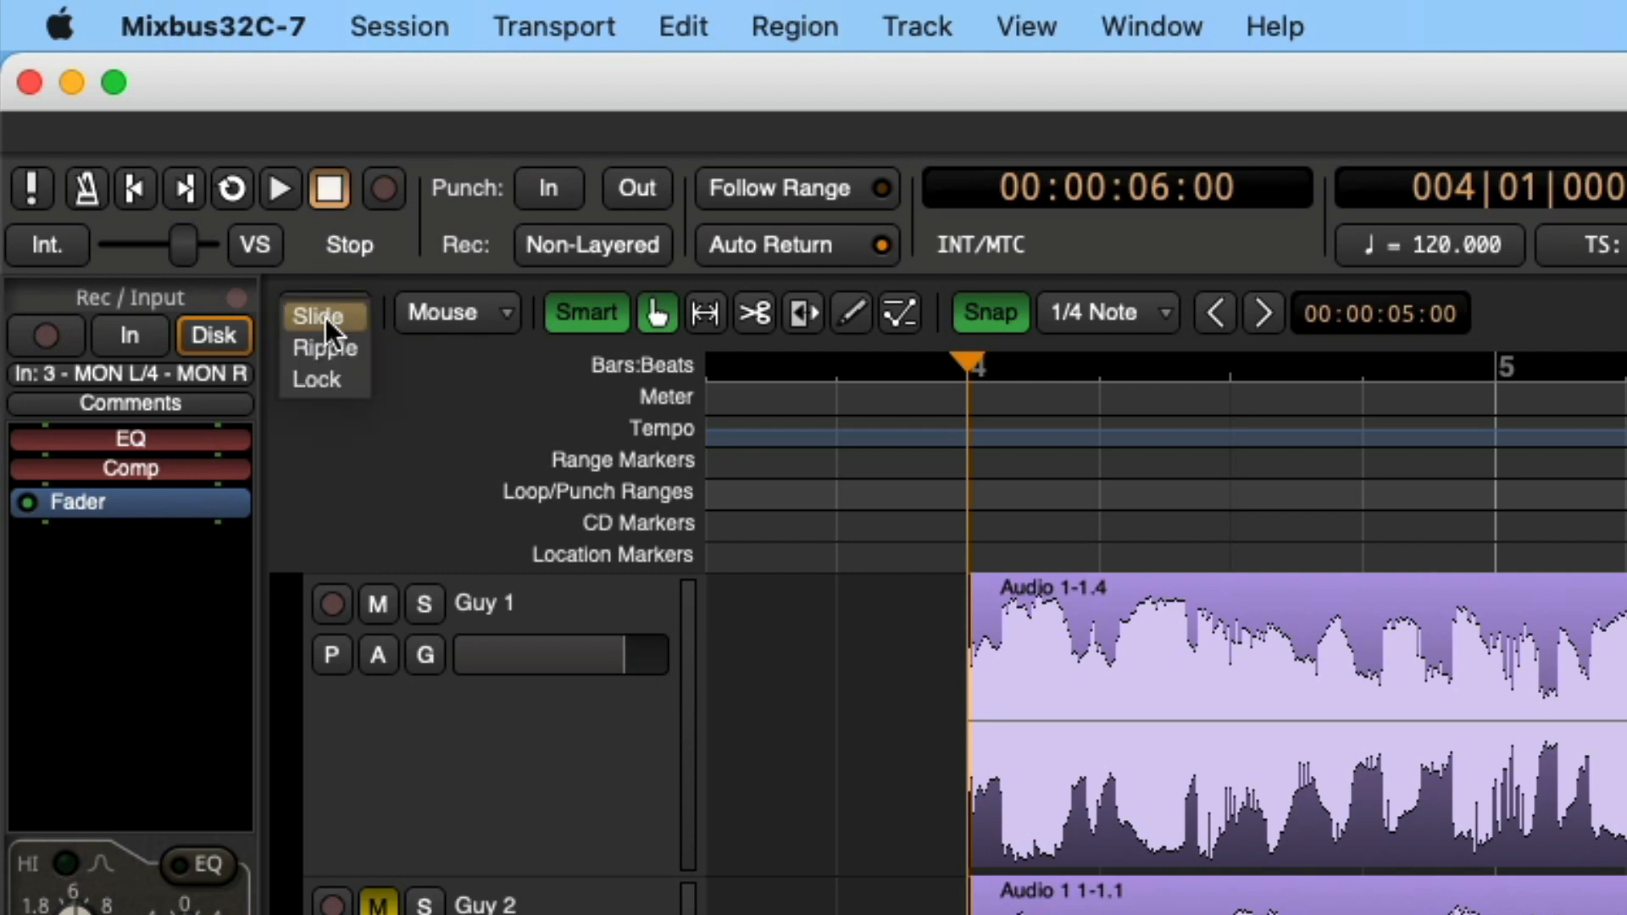
mouse_move(357, 361)
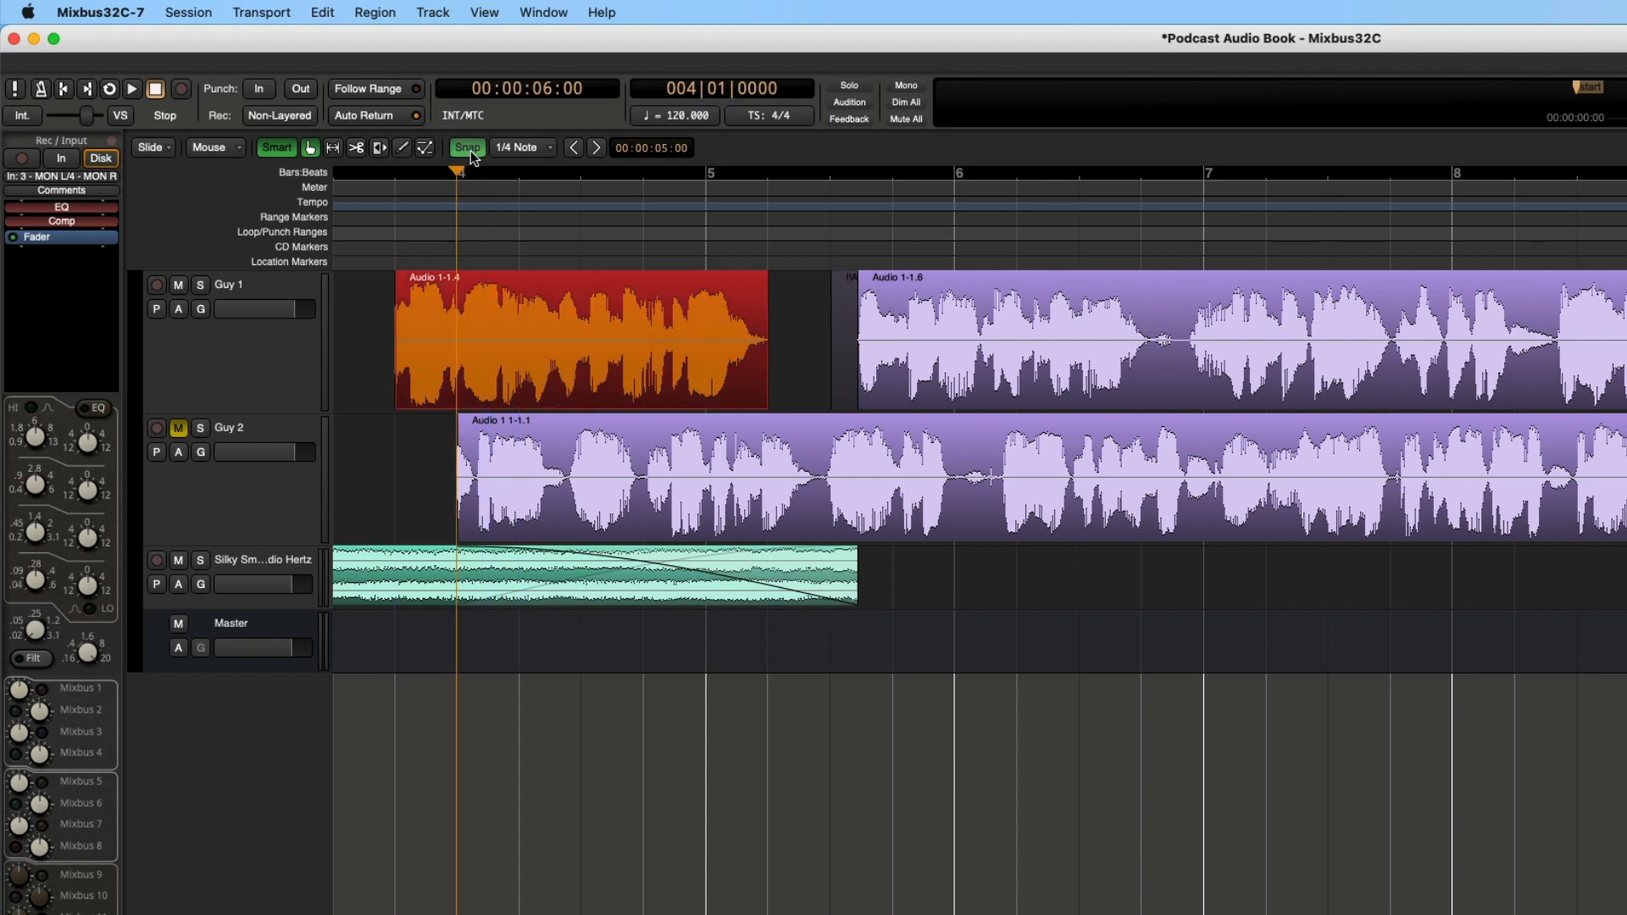
mouse_move(467, 147)
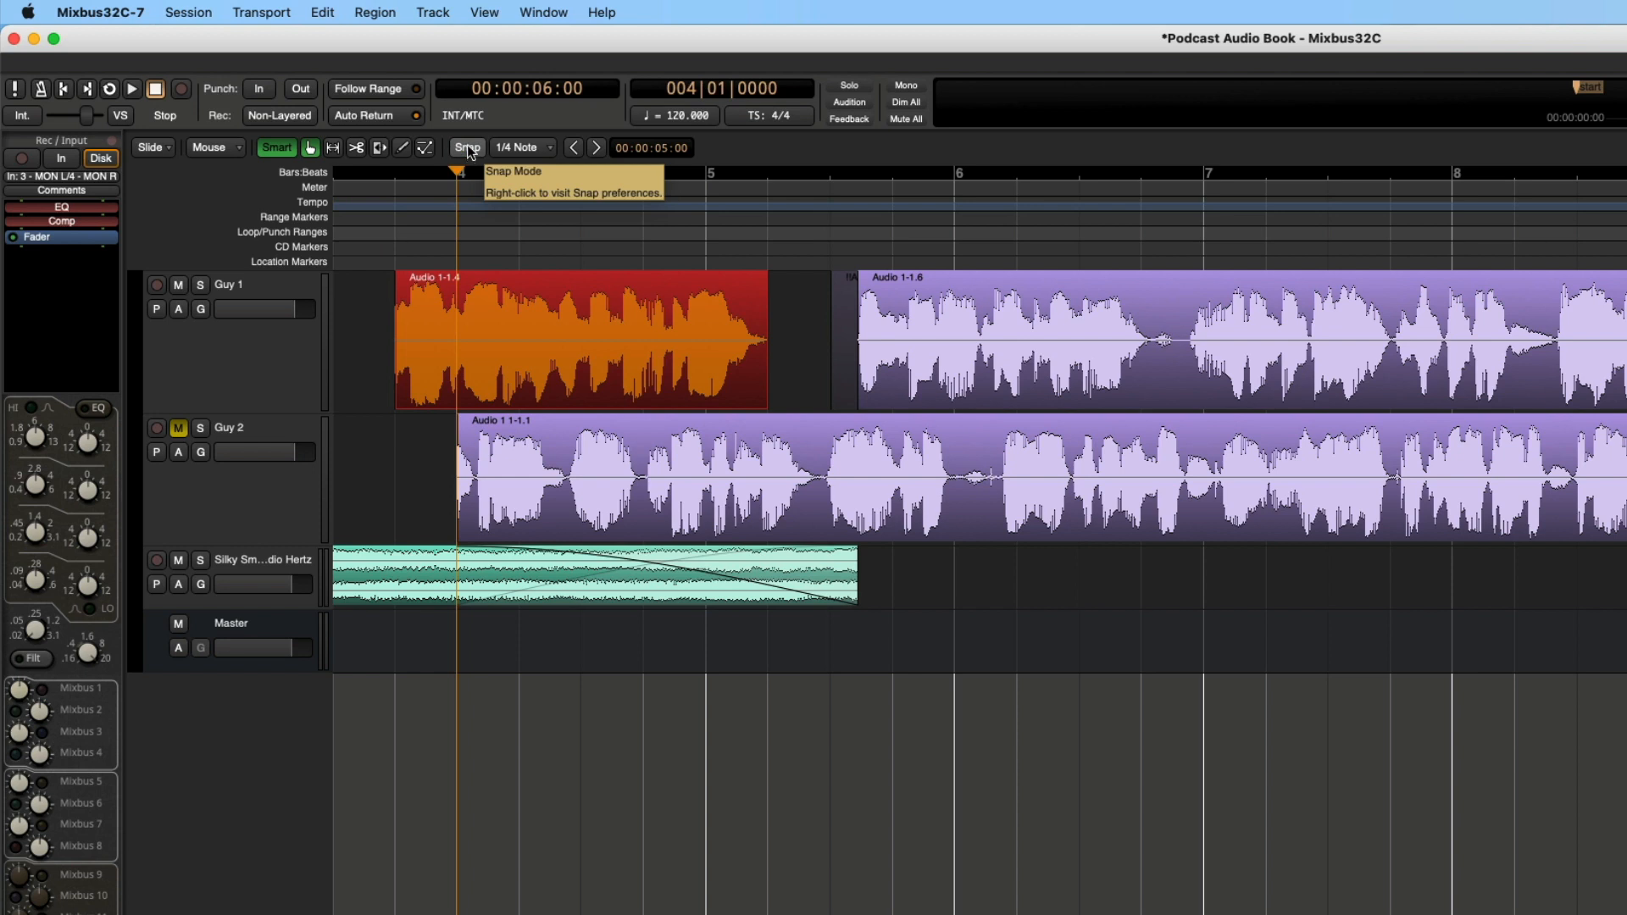
mouse_move(523, 199)
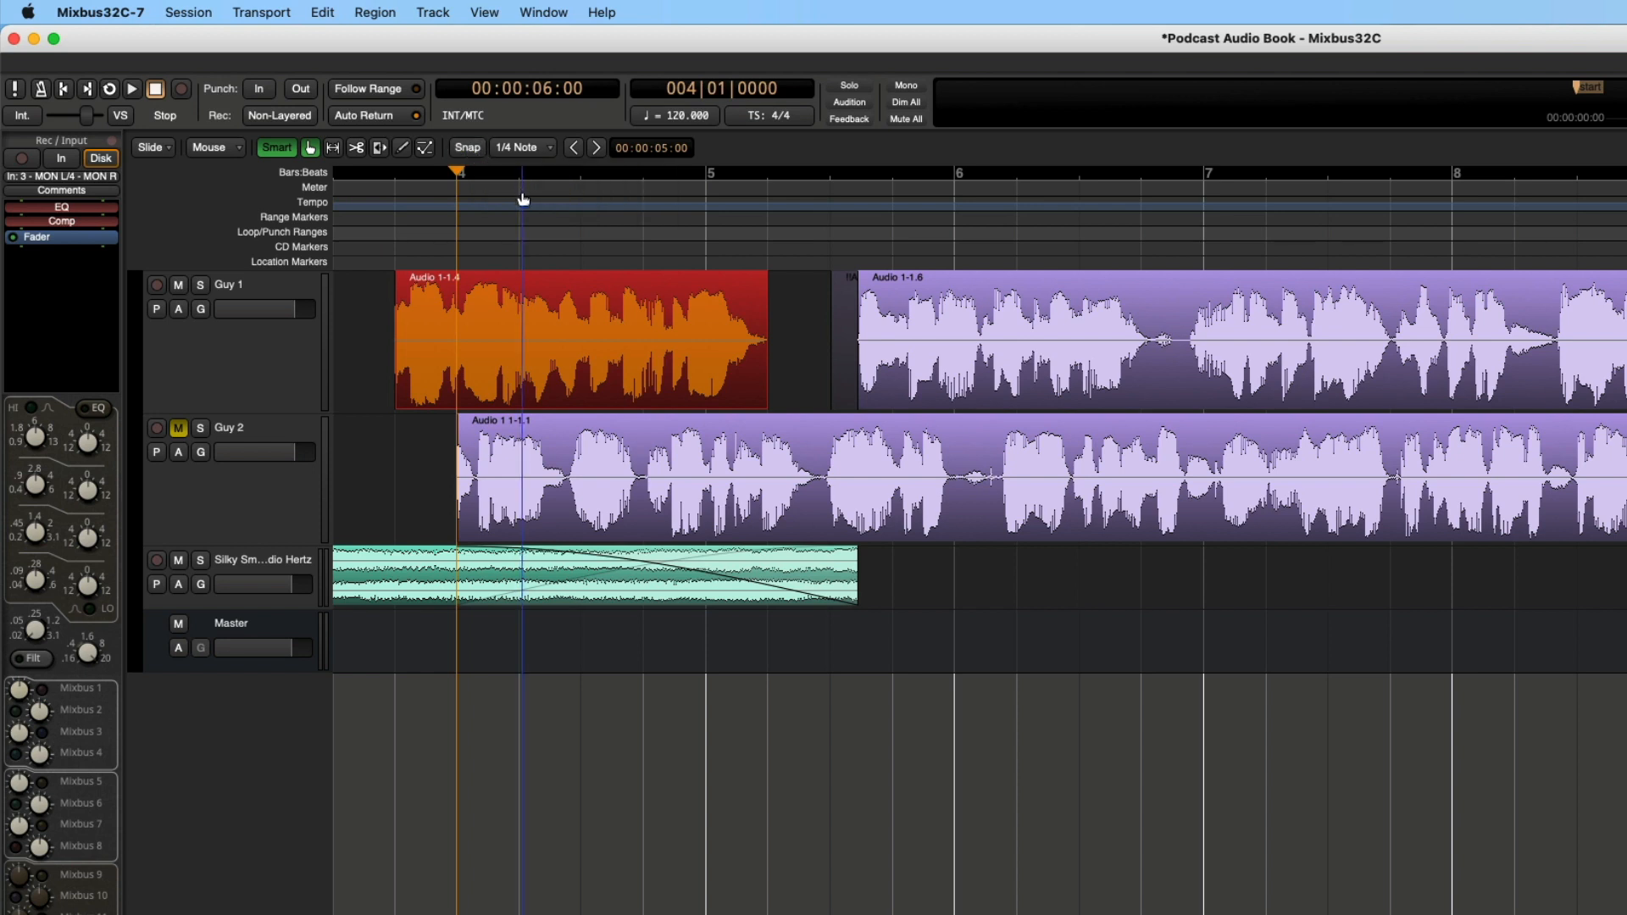
left_click(466, 147)
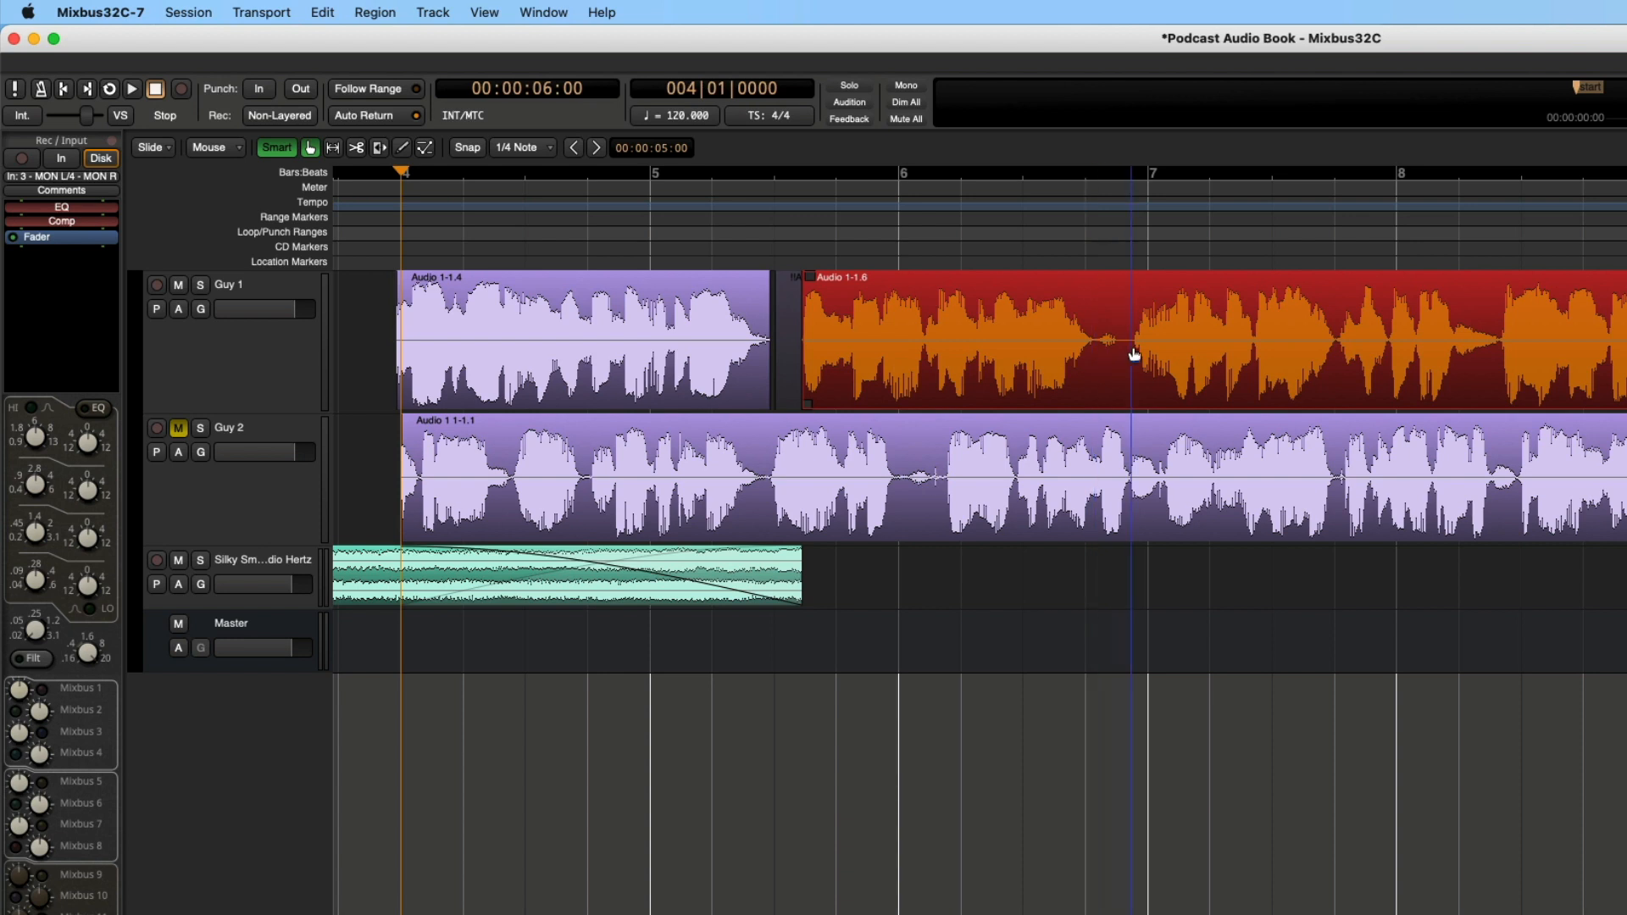
mouse_move(1100, 360)
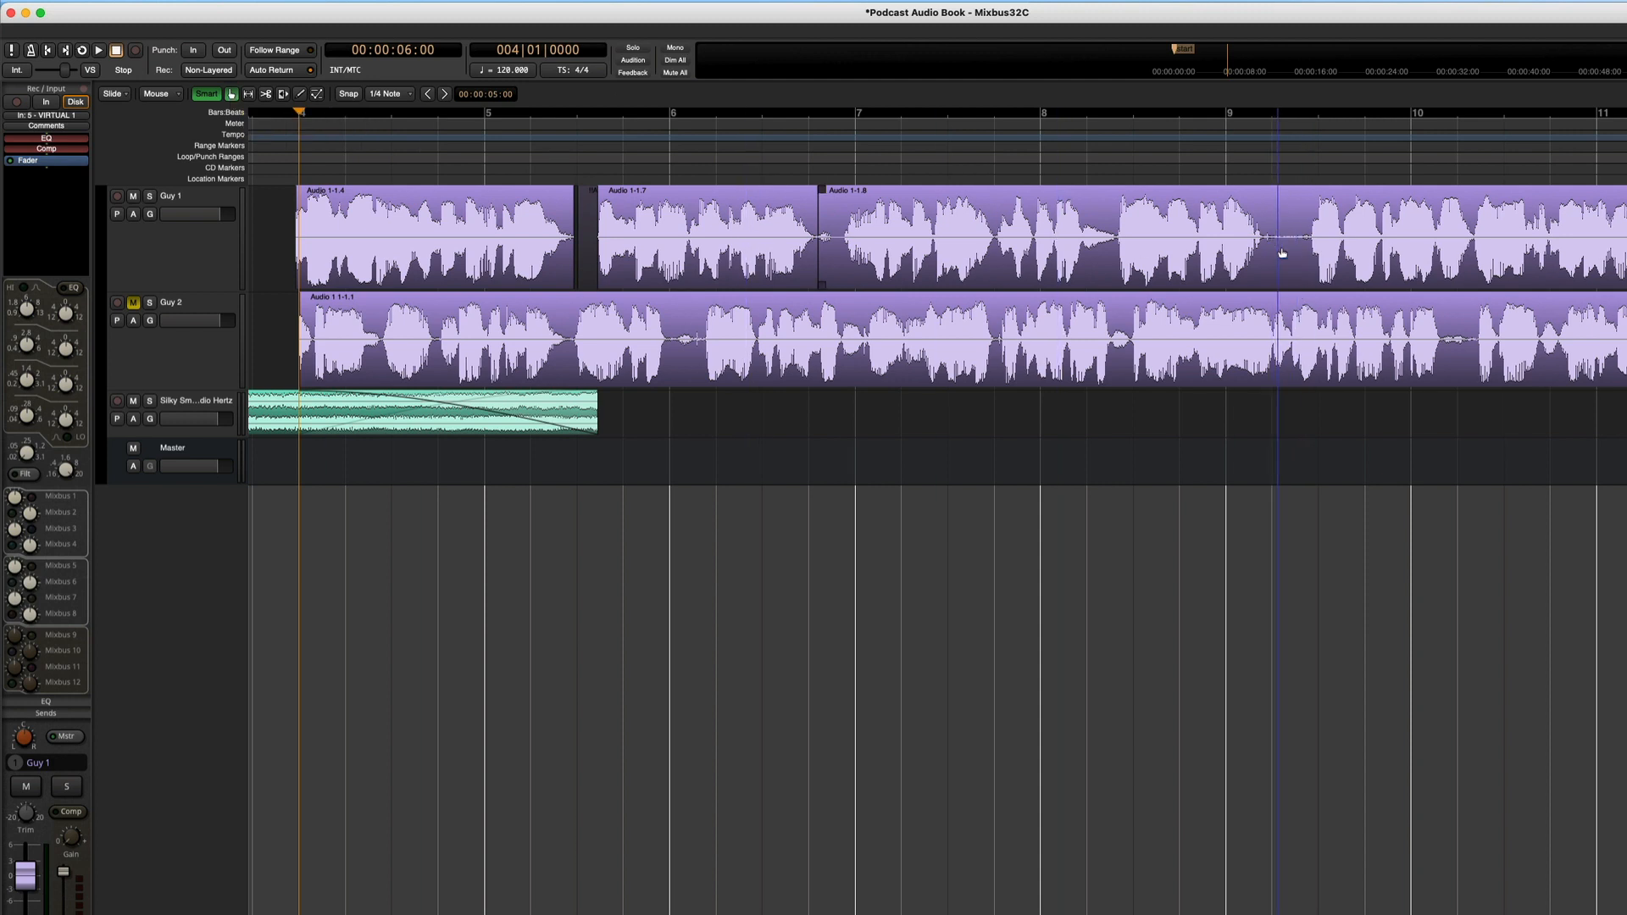
mouse_move(1289, 268)
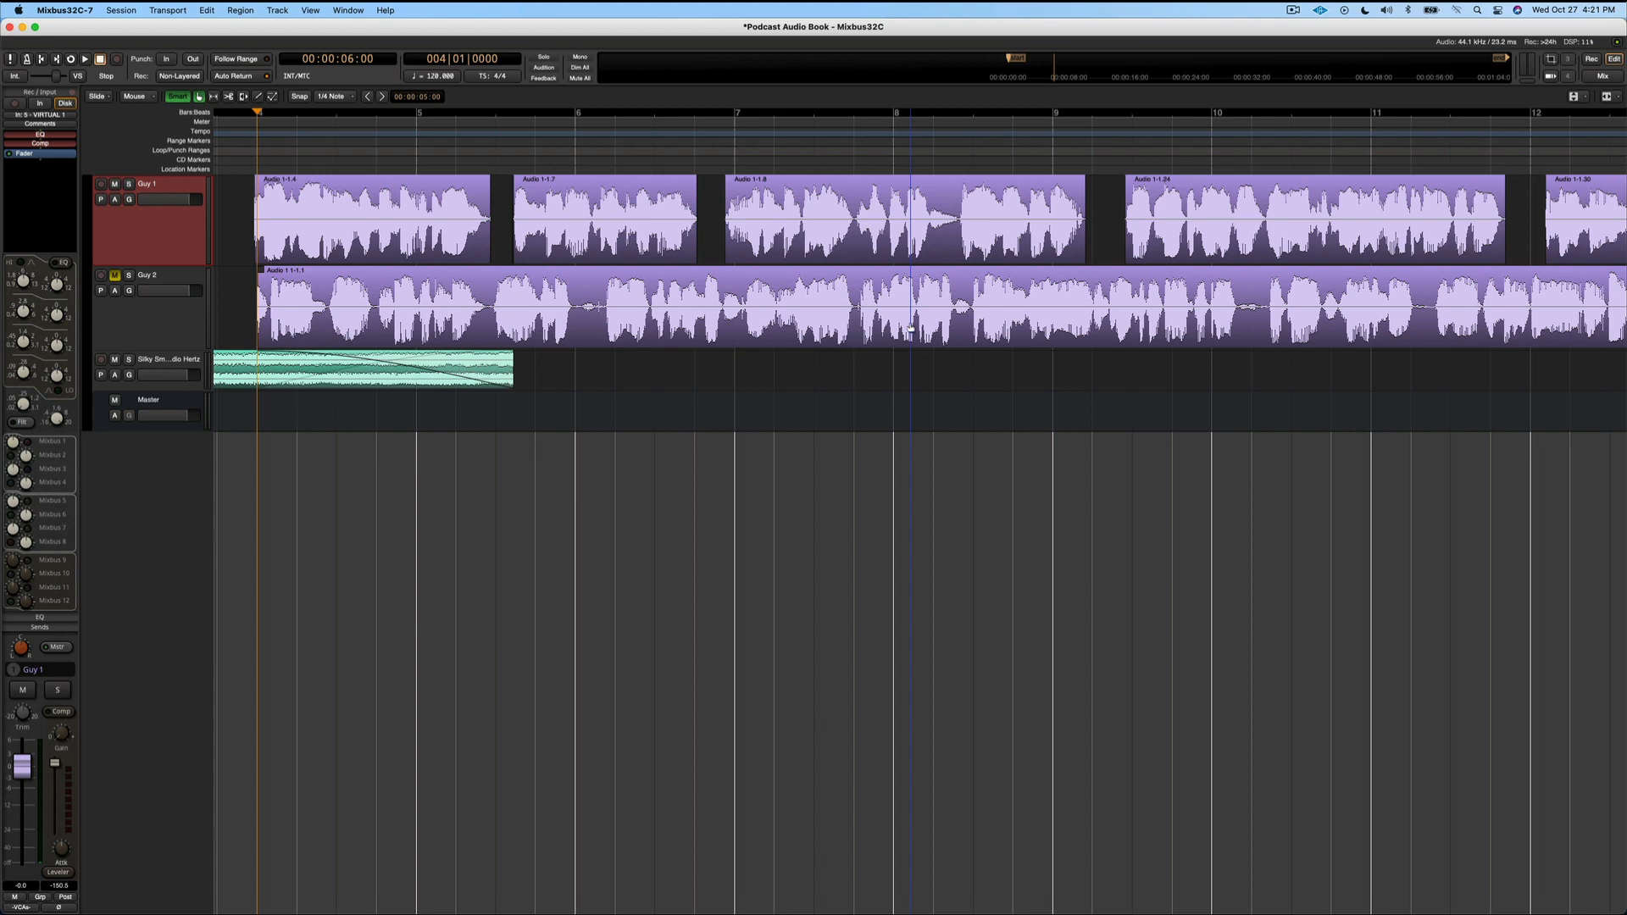
- Split Audio 1-1.8 on both voice tracks near bar 7.75 and audition the cut
left_click(97, 96)
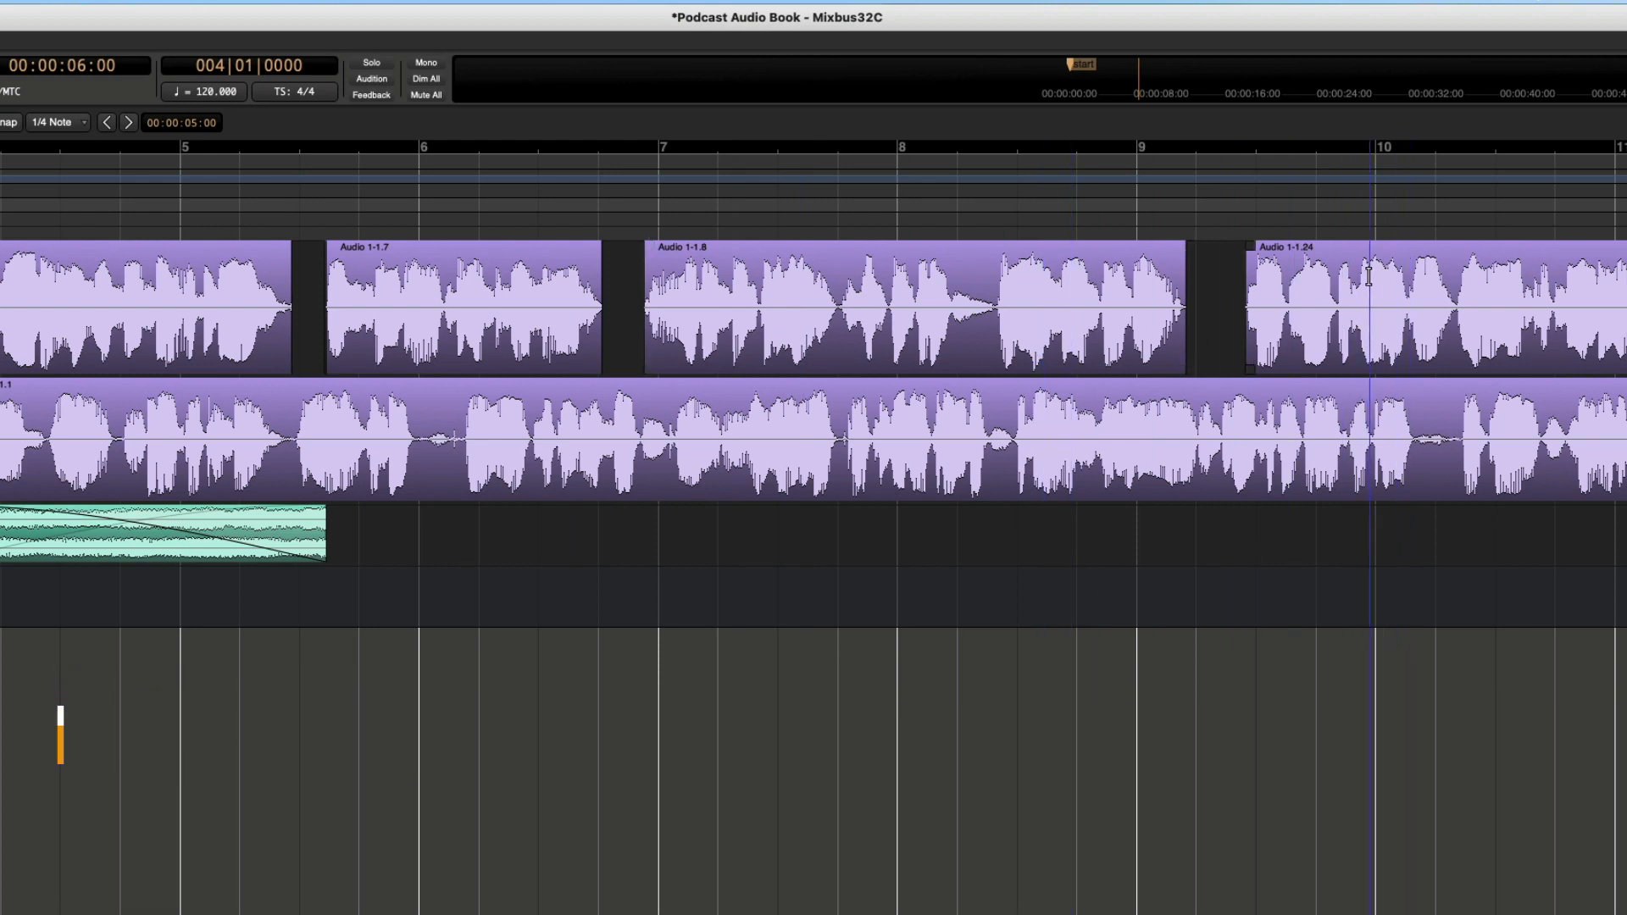
left_click(908, 312)
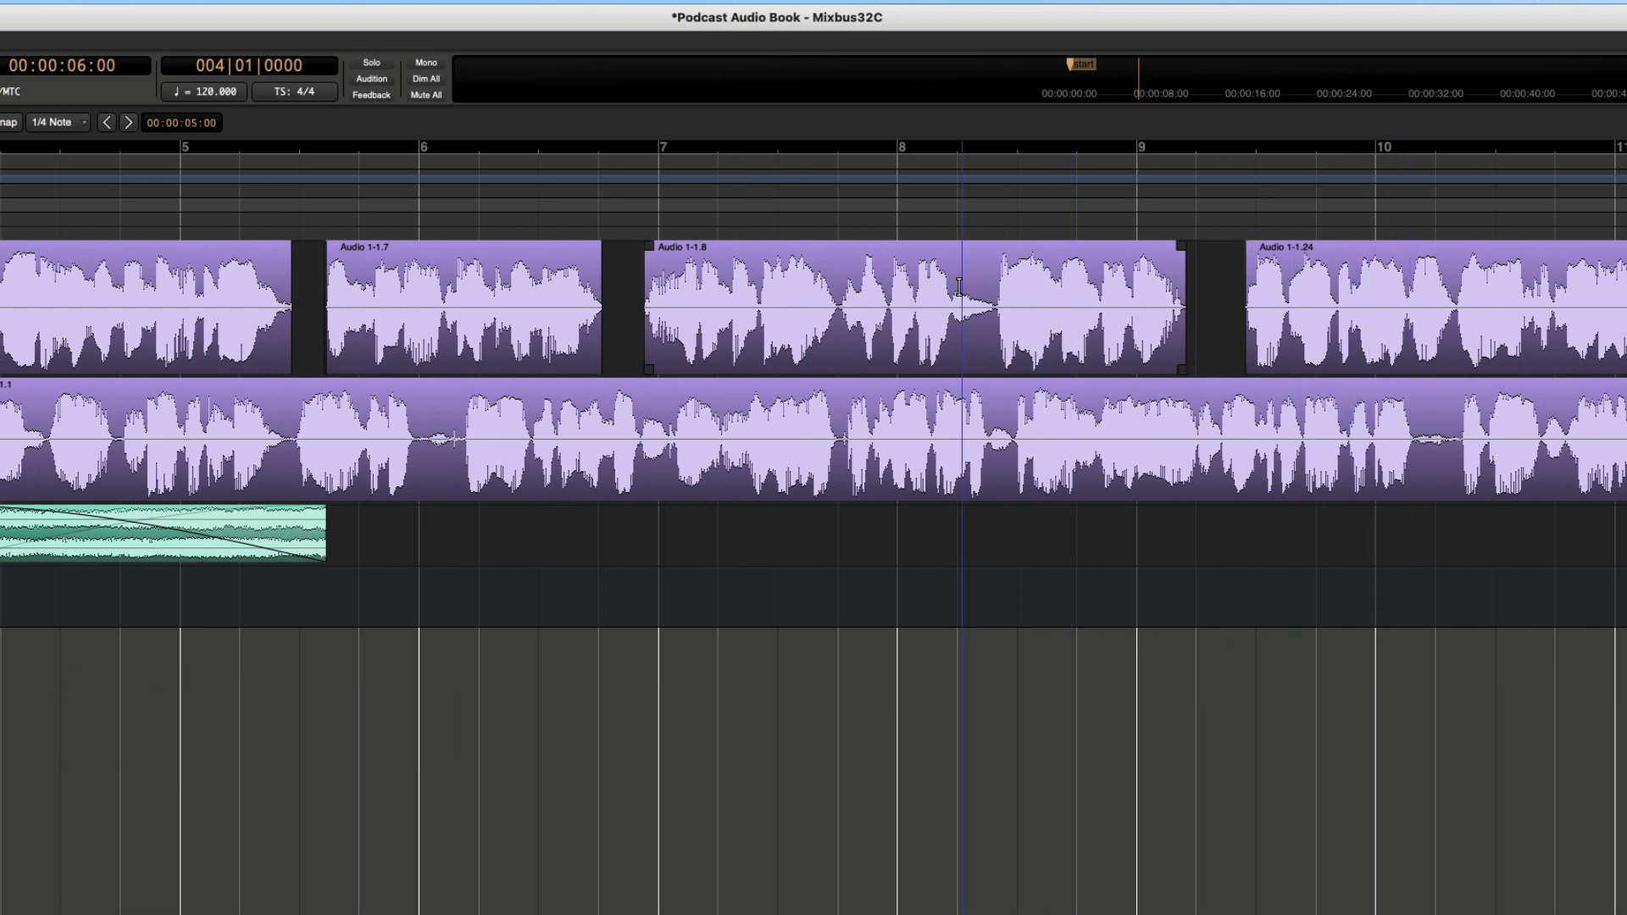
left_click(841, 291)
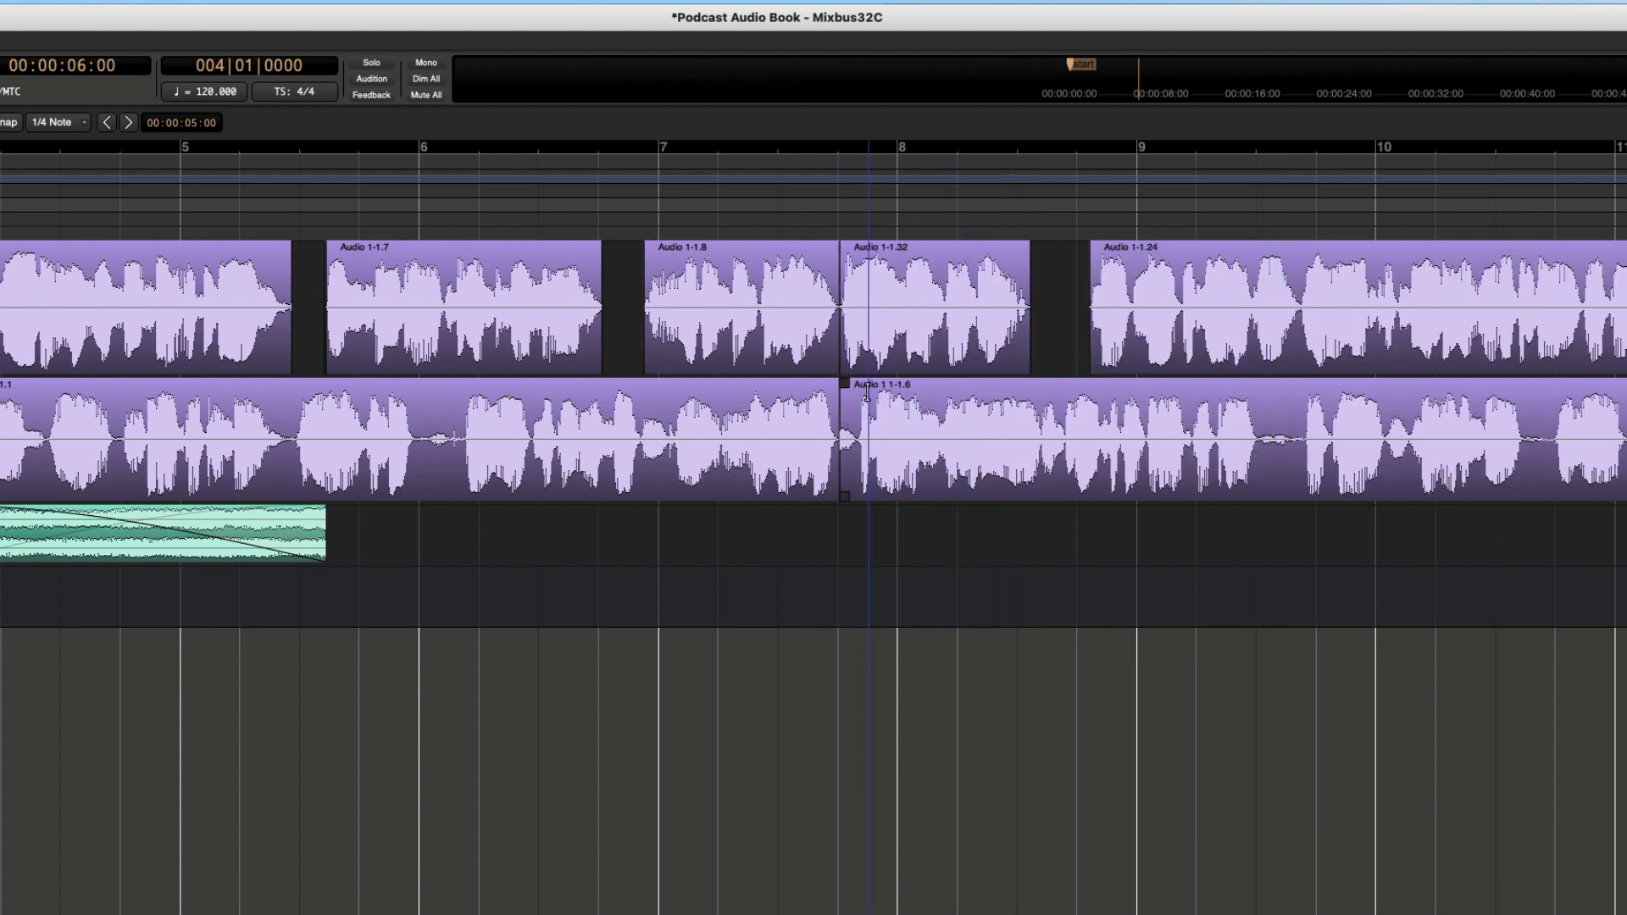
left_click(1354, 374)
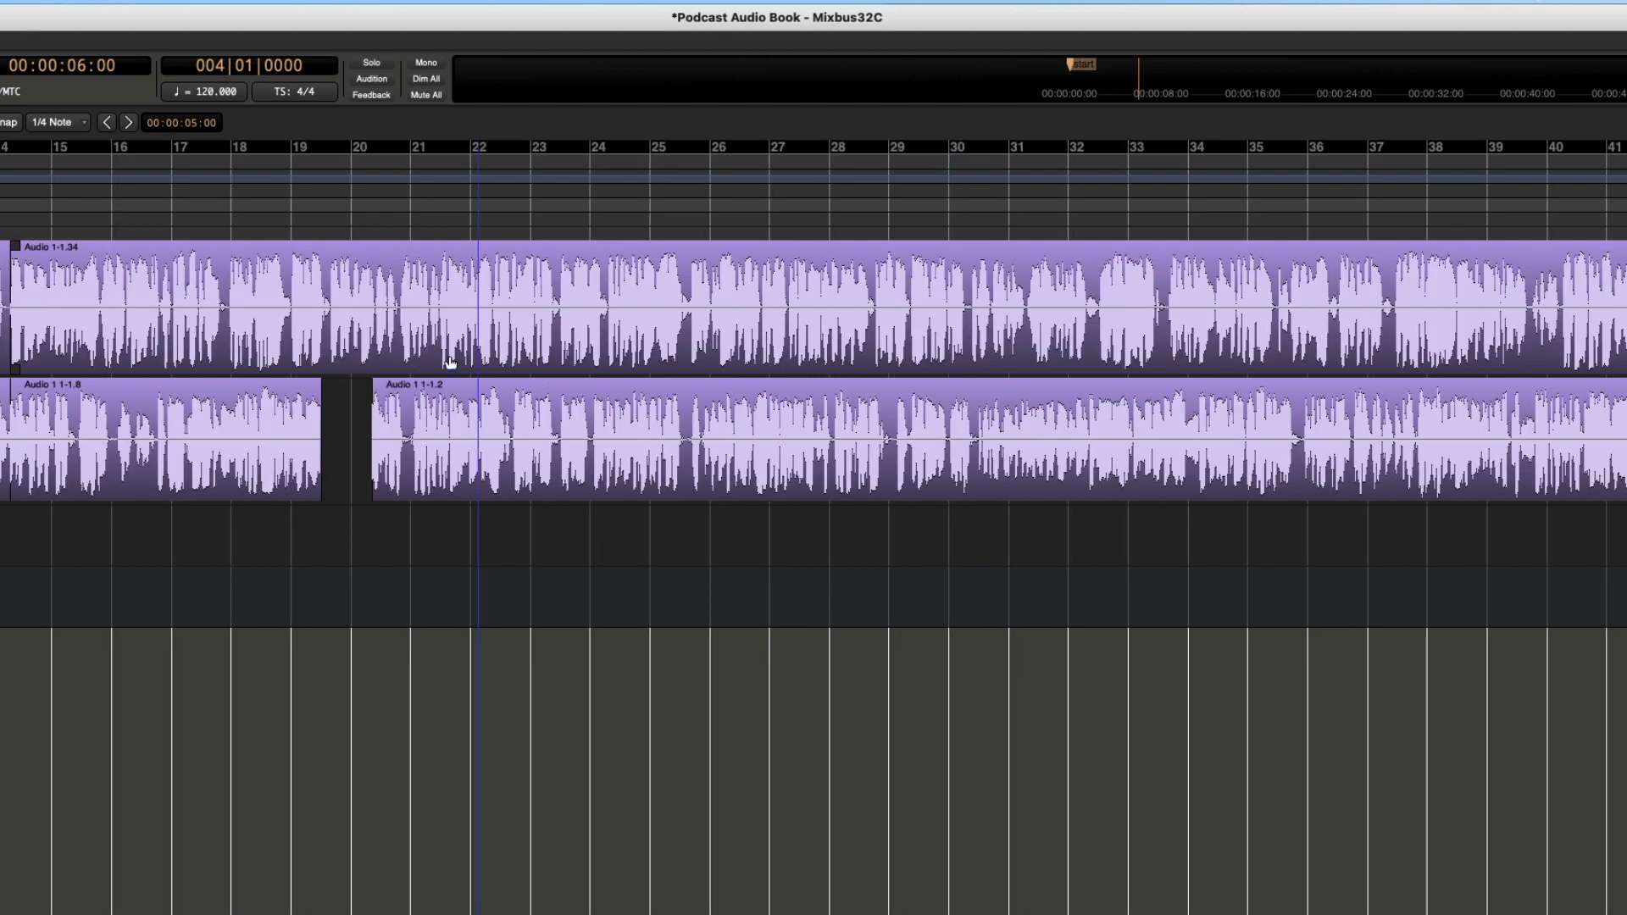
- Split both voice tracks at bar 18 and just past bar 21, auditioning around bar 19
left_click(208, 301)
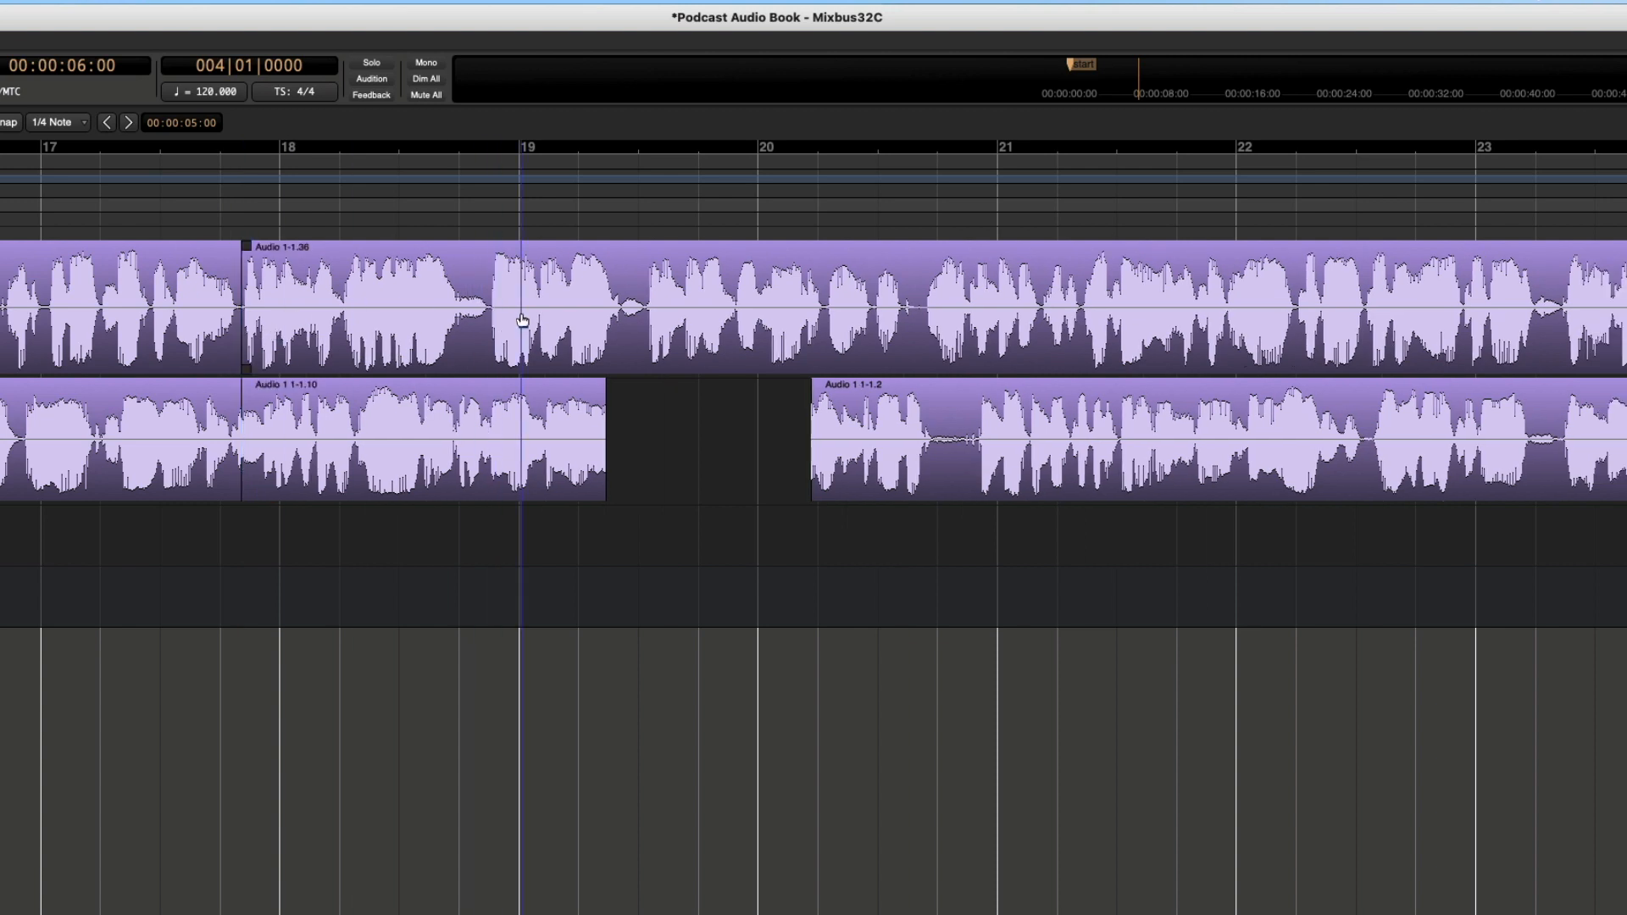
left_click(488, 494)
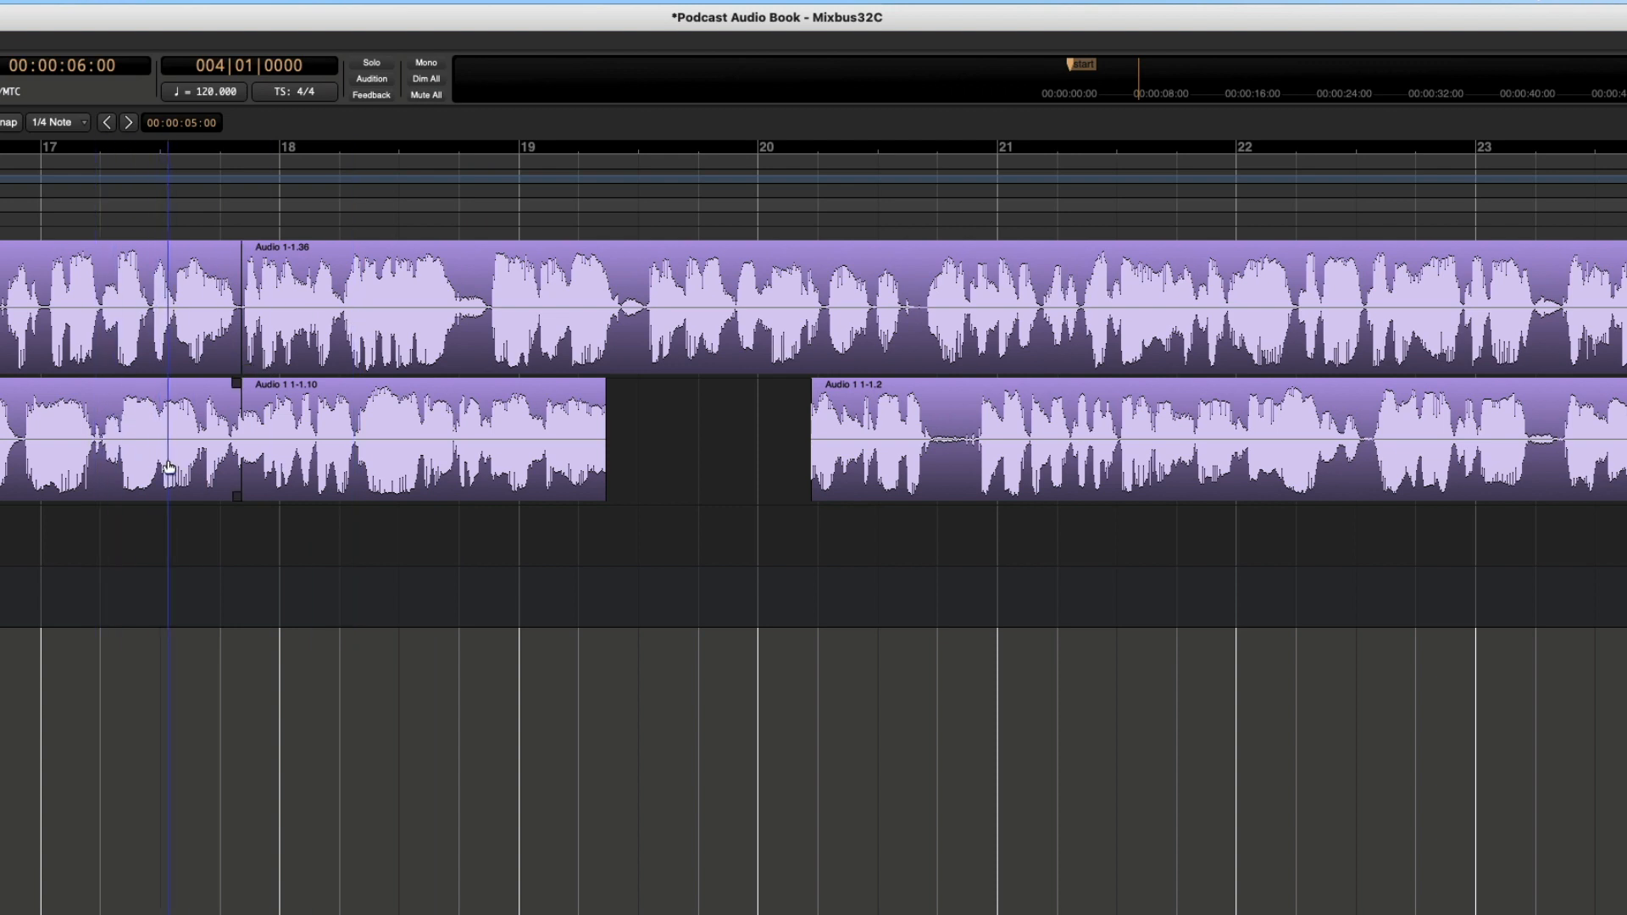
left_click(416, 447)
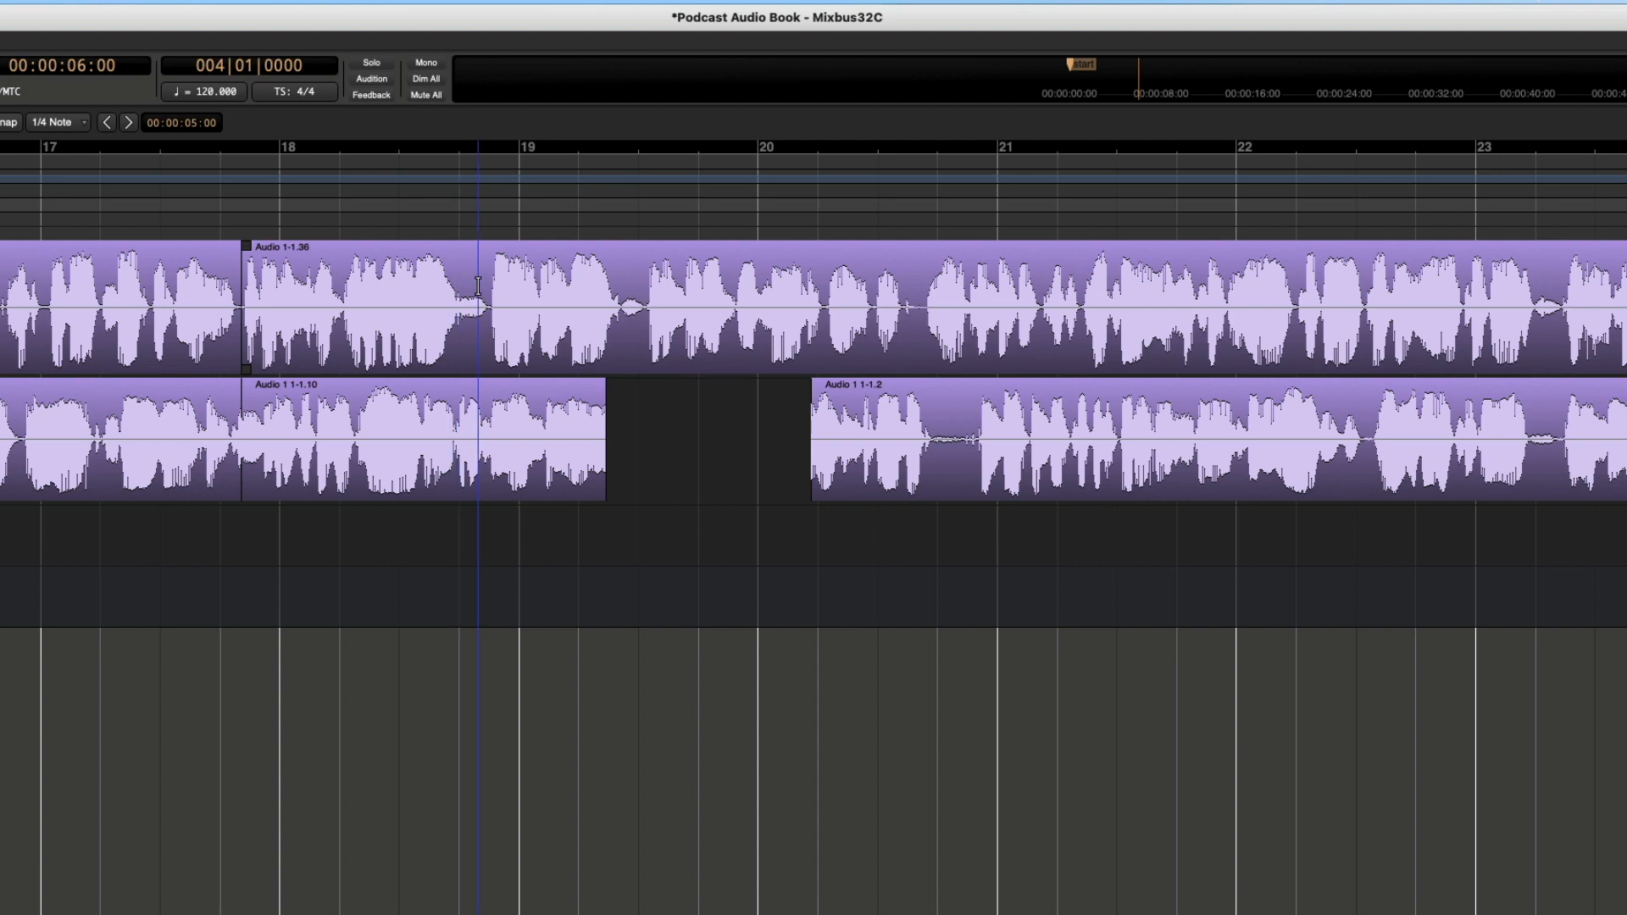
left_click(561, 360)
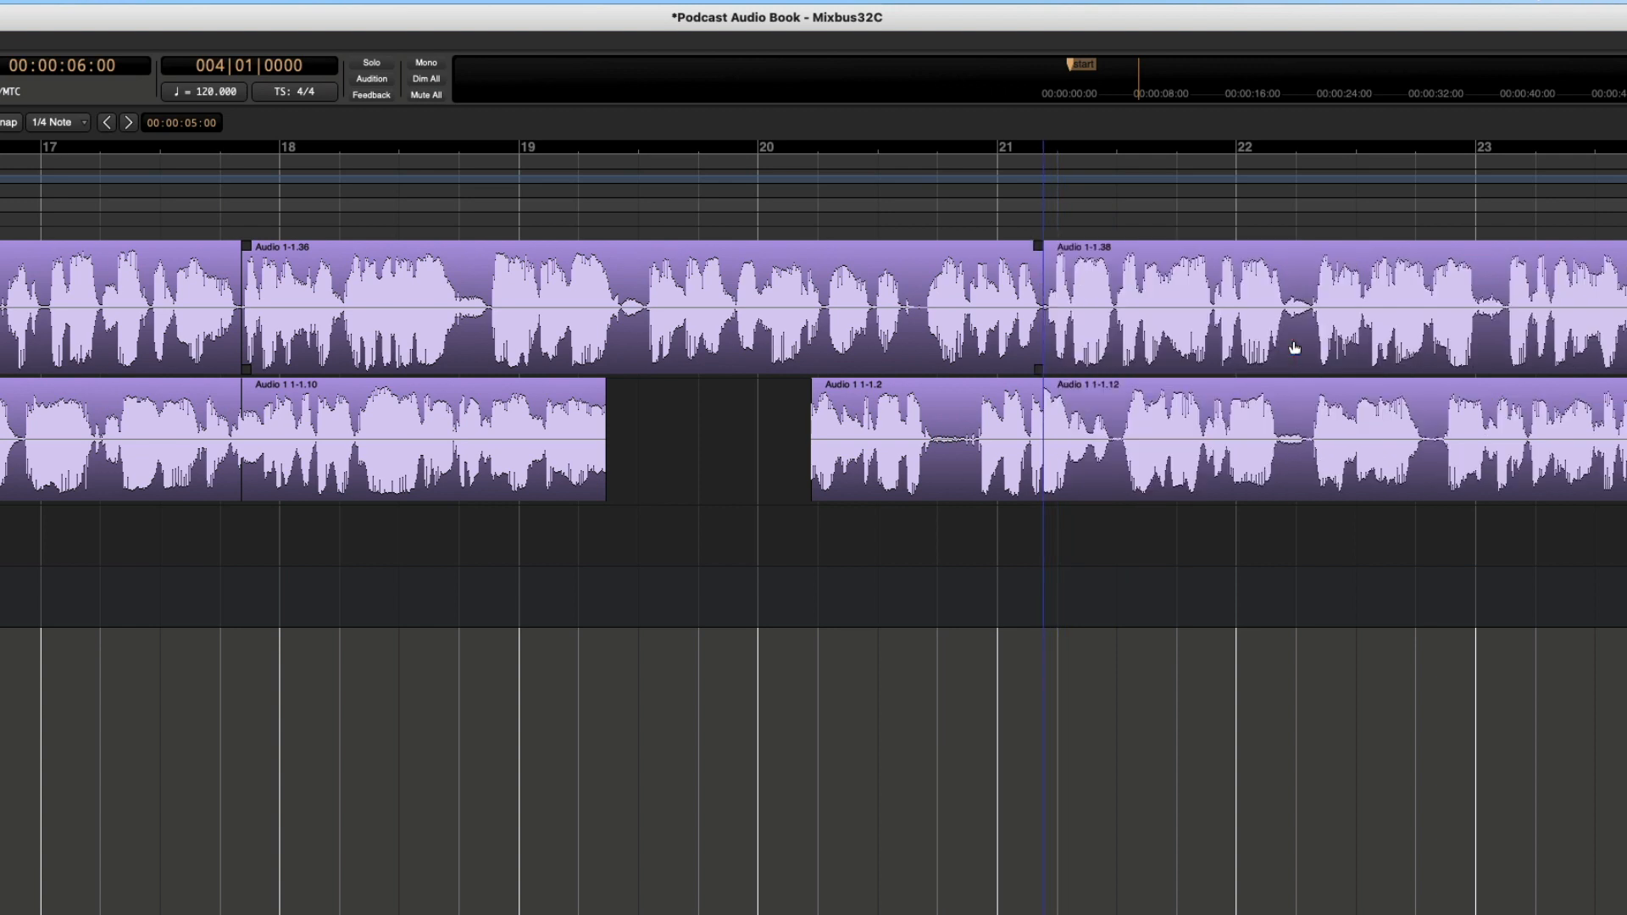
scroll("right", 3)
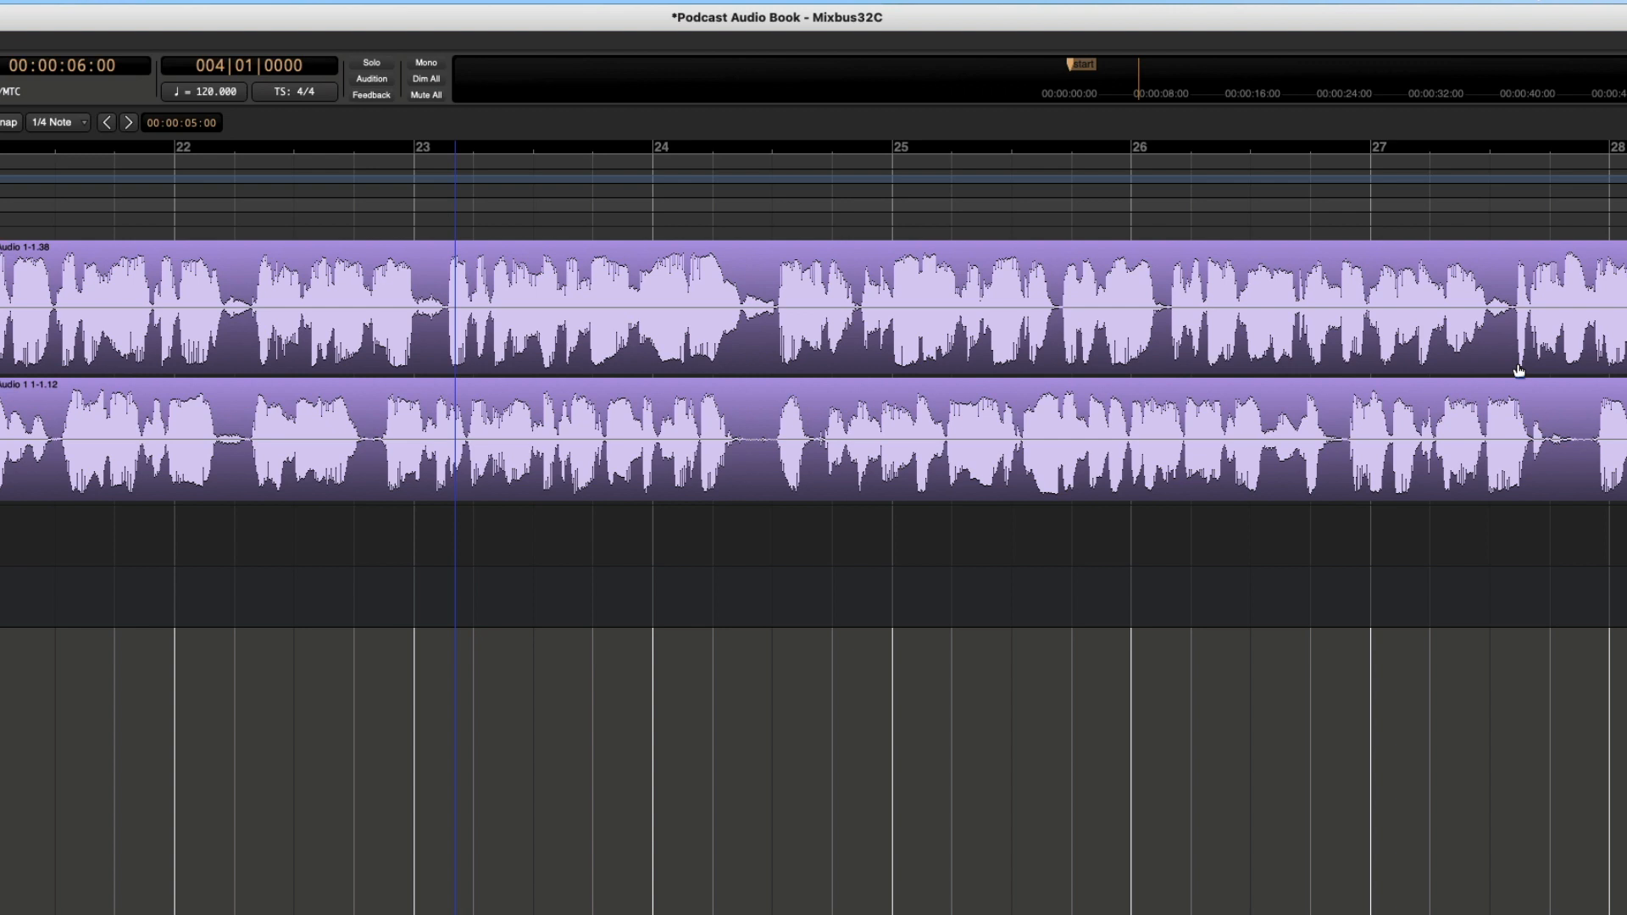
scroll("right", 3)
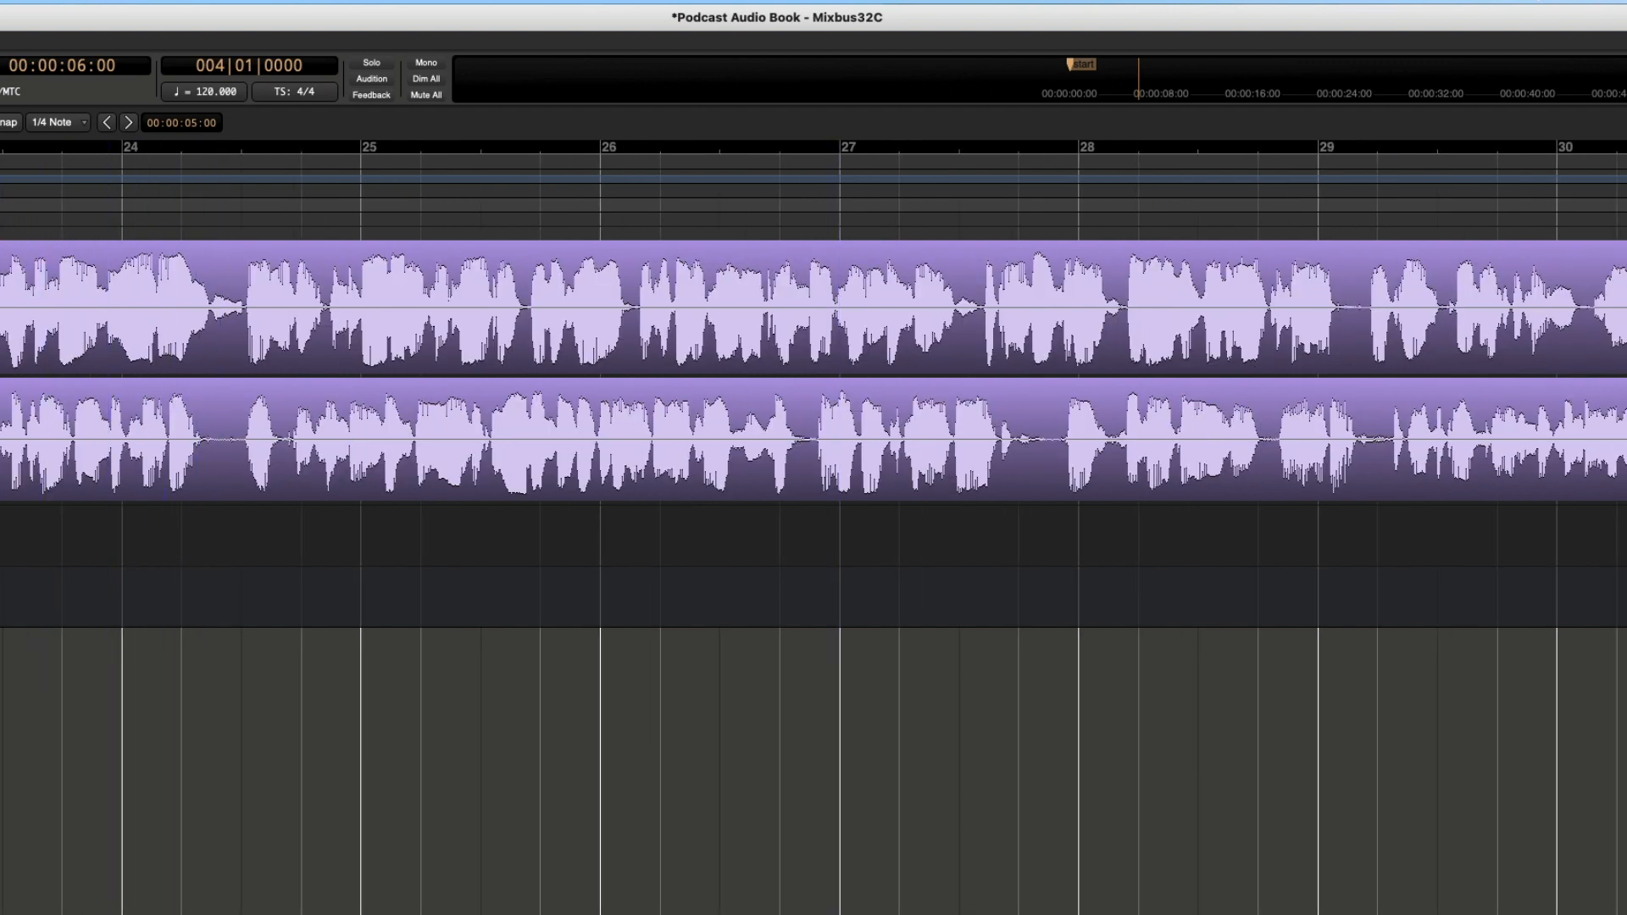
left_click(540, 274)
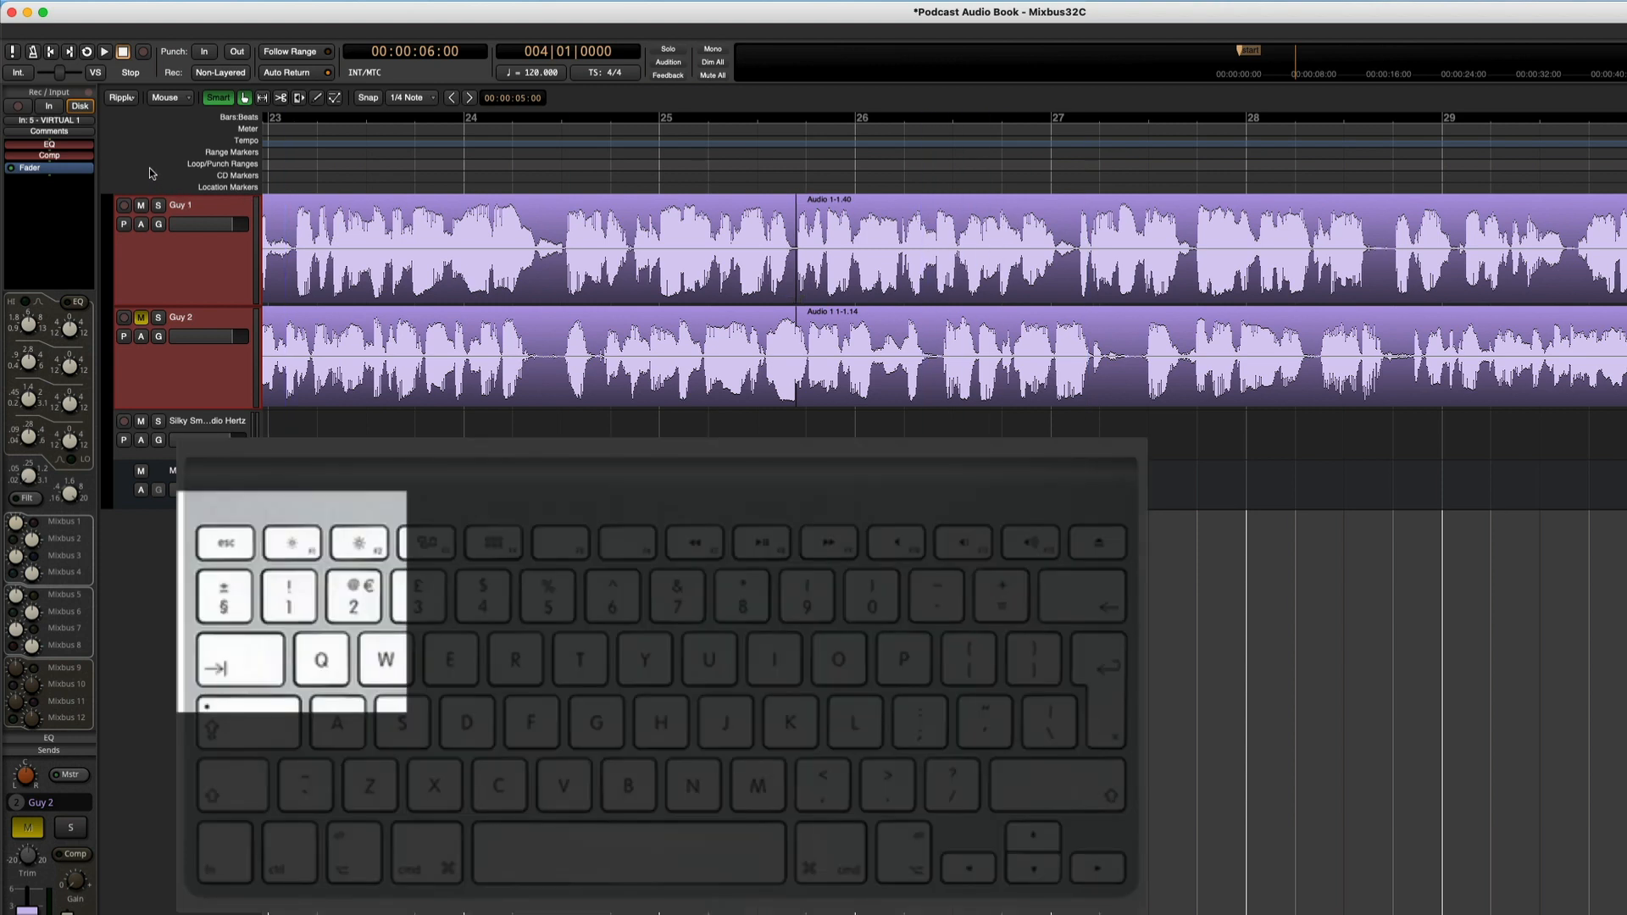
- Select Guy 2, cut out its gap near bar 27, and switch to Ripple edit mode
left_click(121, 97)
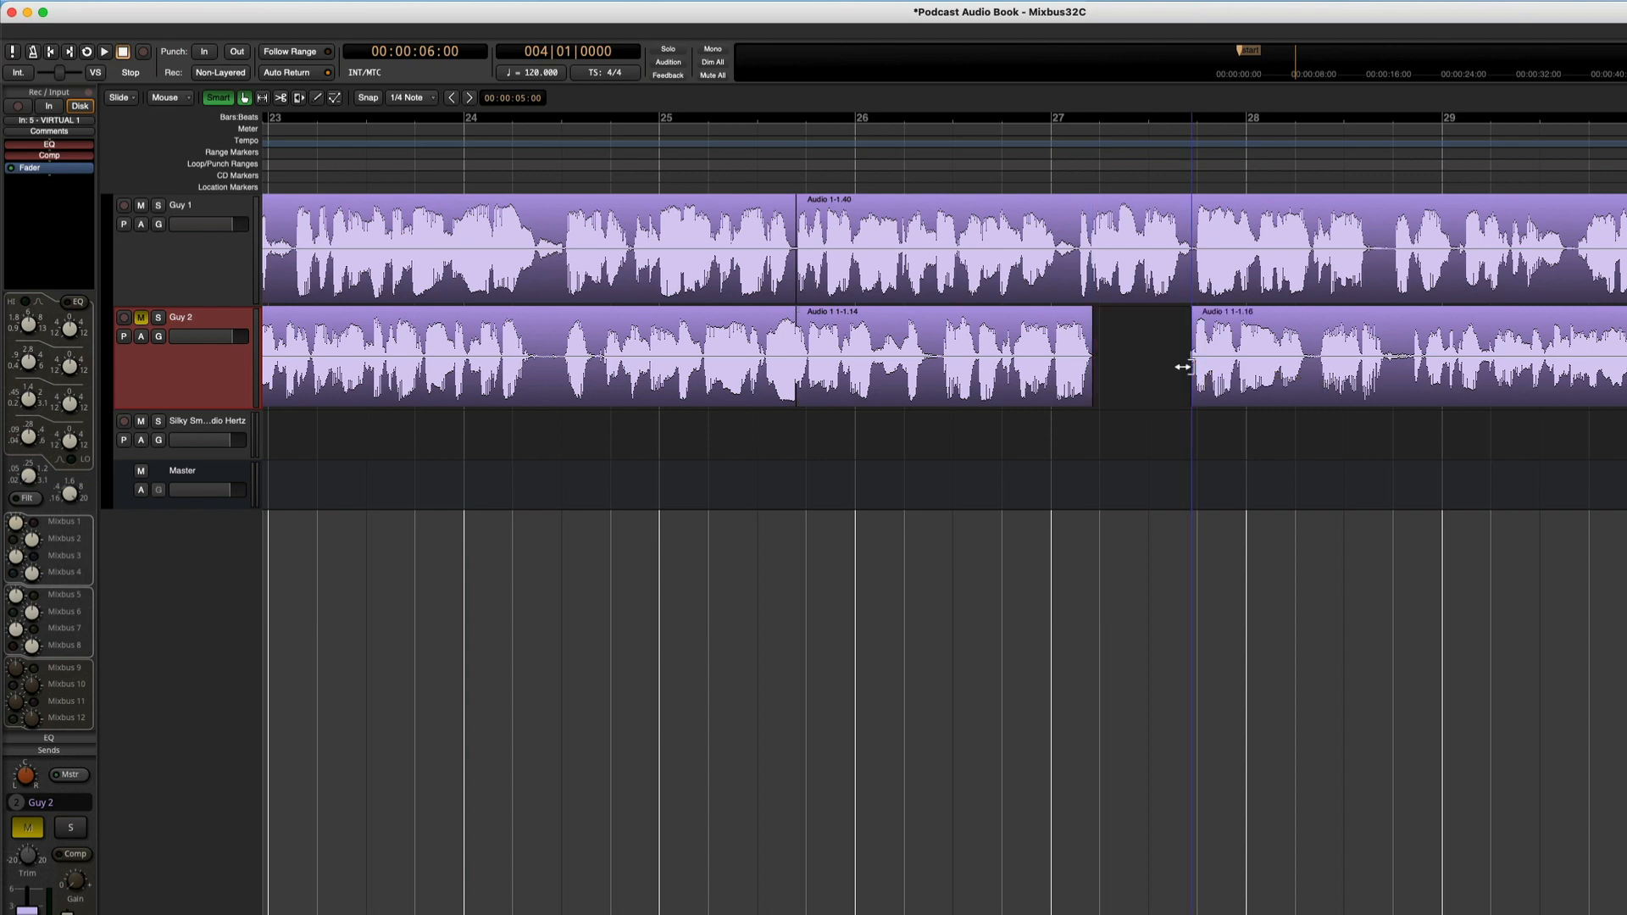
scroll("right", 3)
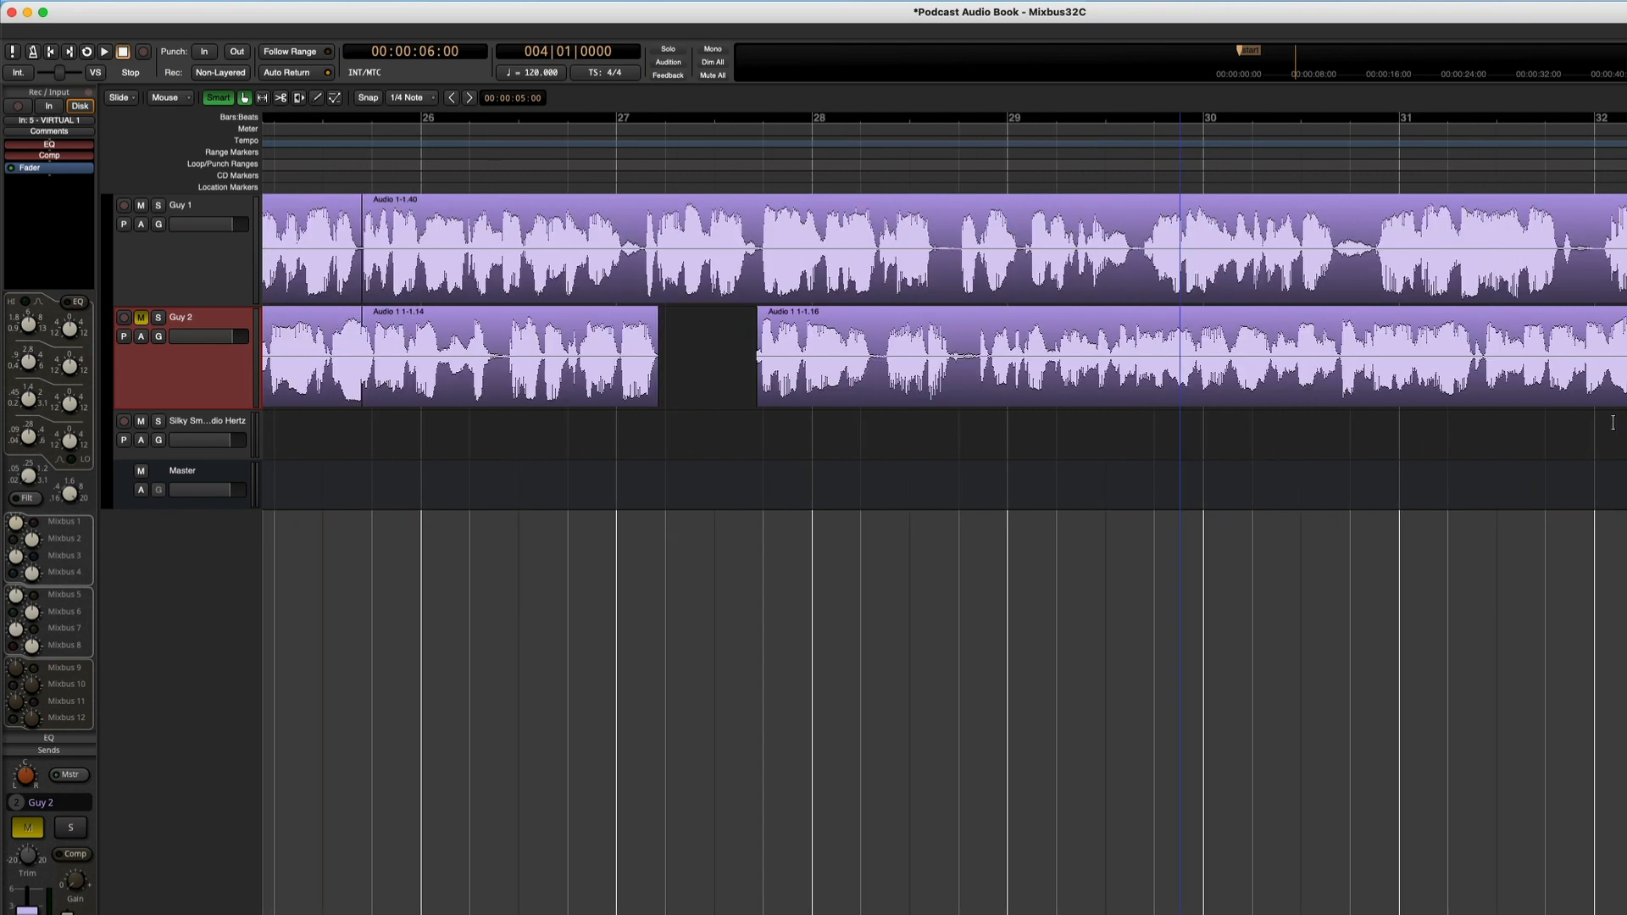
scroll("right", 3)
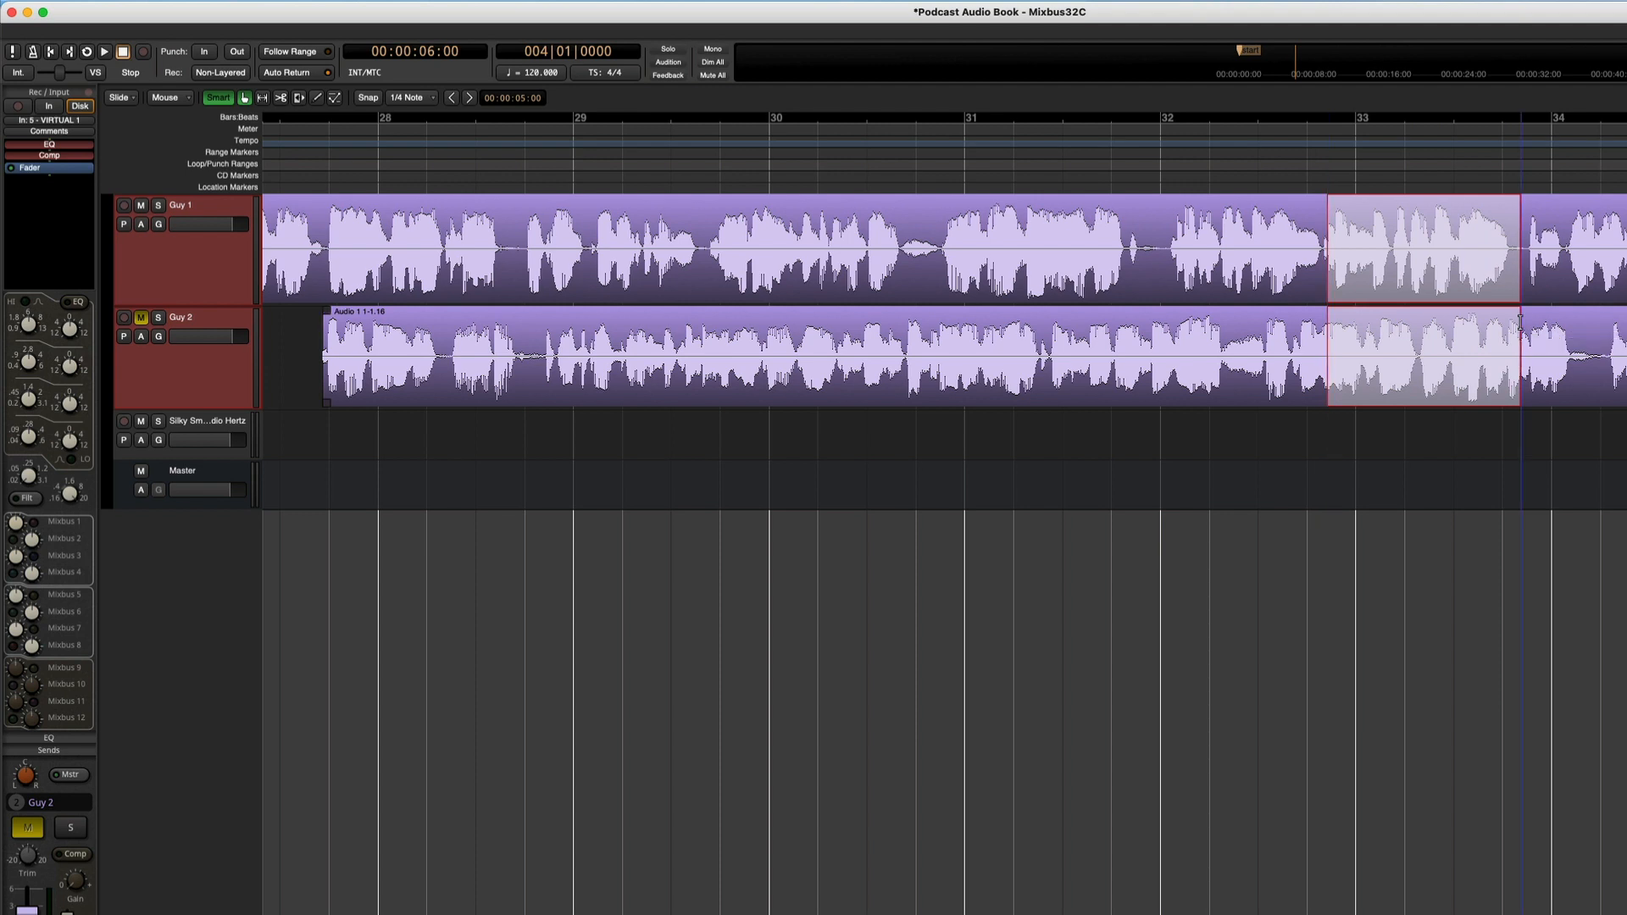
left_click(121, 97)
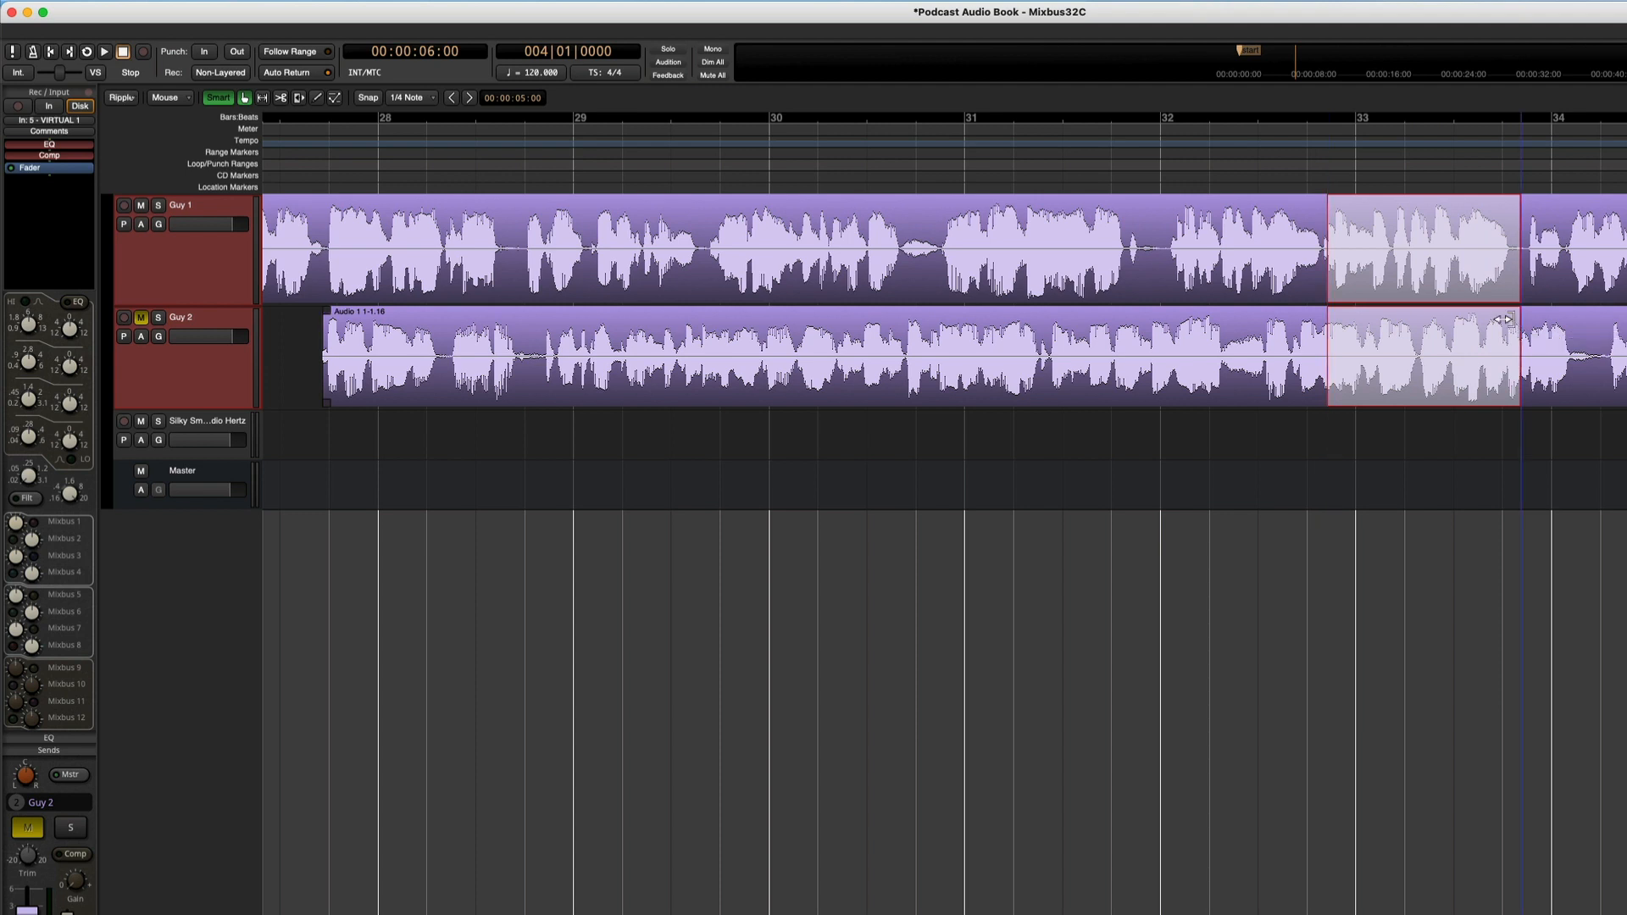
mouse_move(1524, 281)
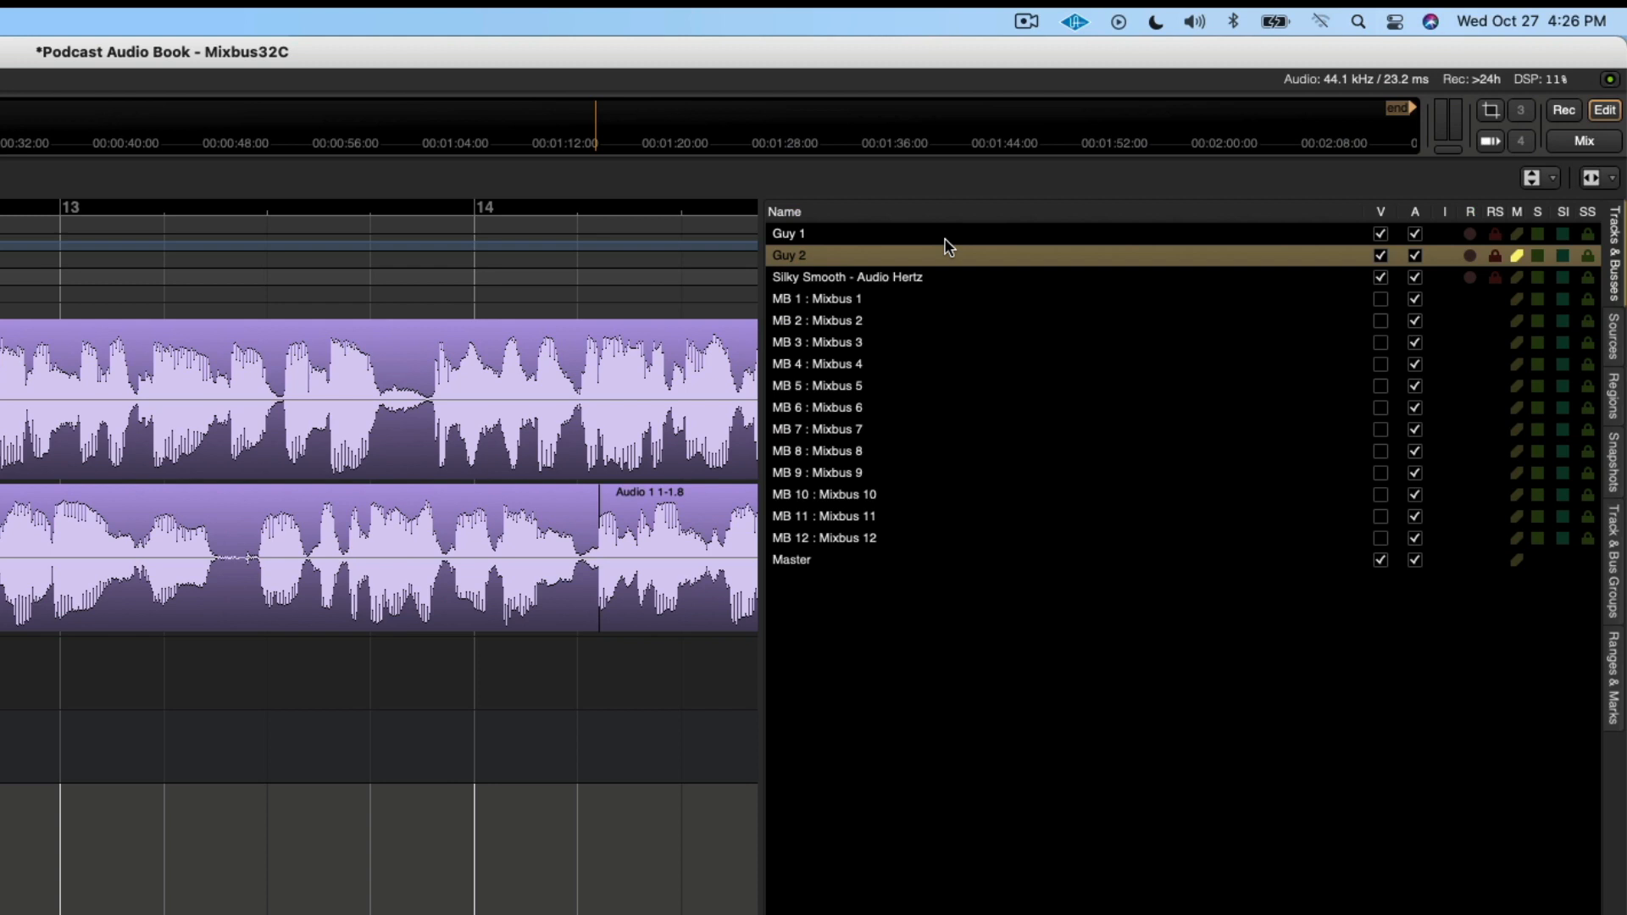
- Uncheck Guy 2's visibility in the Tracks & Busses list and close the list
left_click(847, 276)
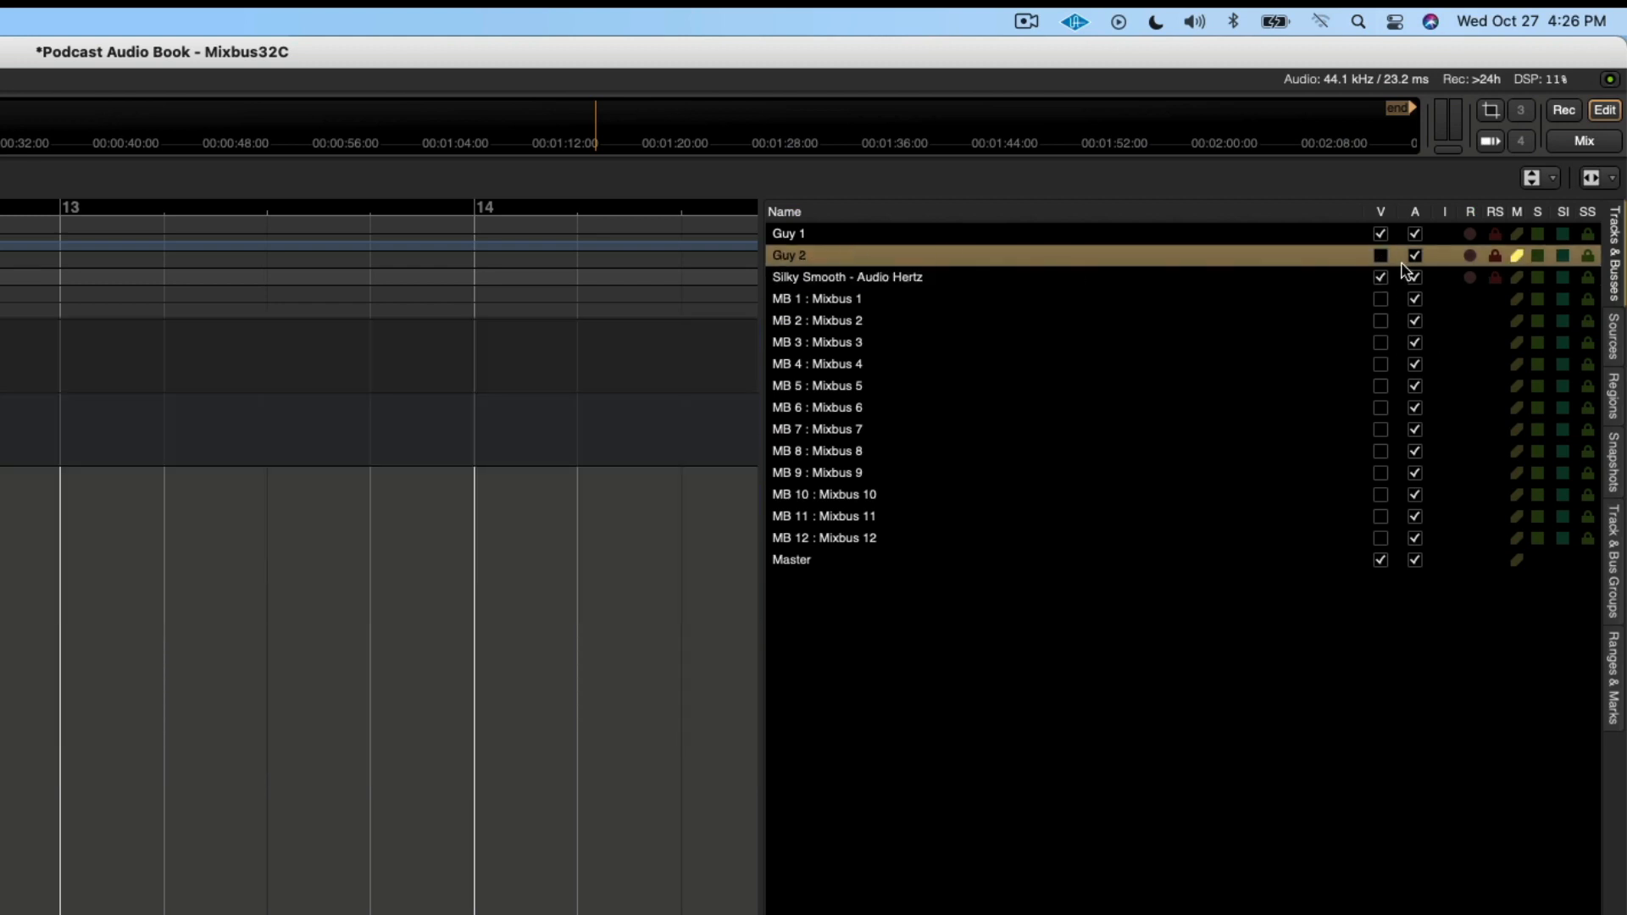
left_click(1414, 255)
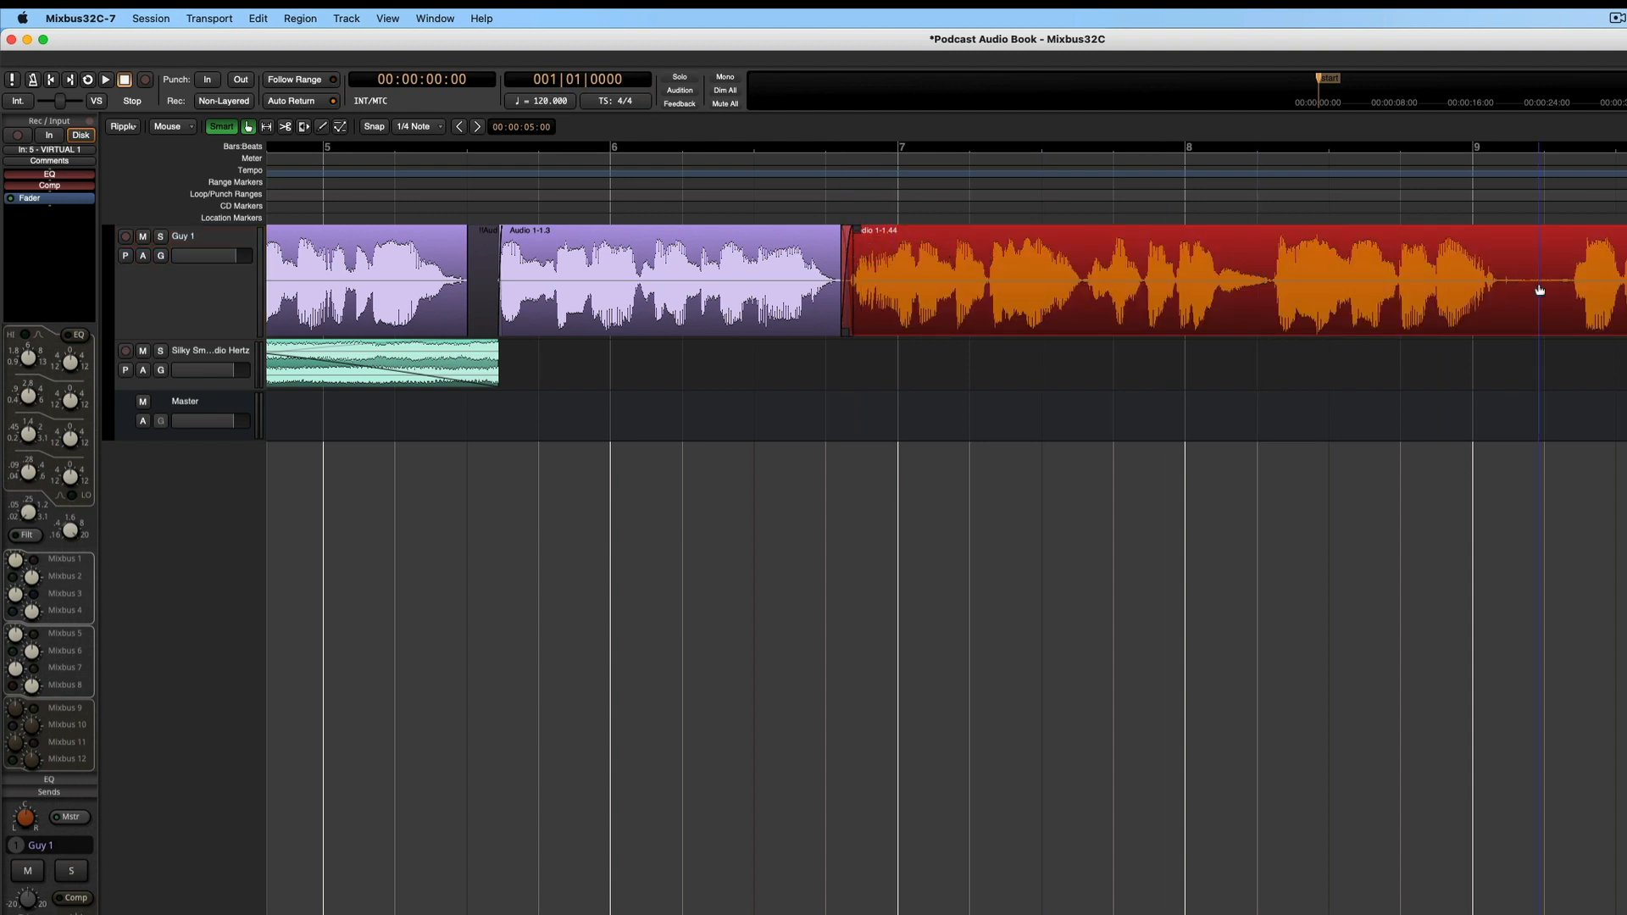
mouse_move(1497, 272)
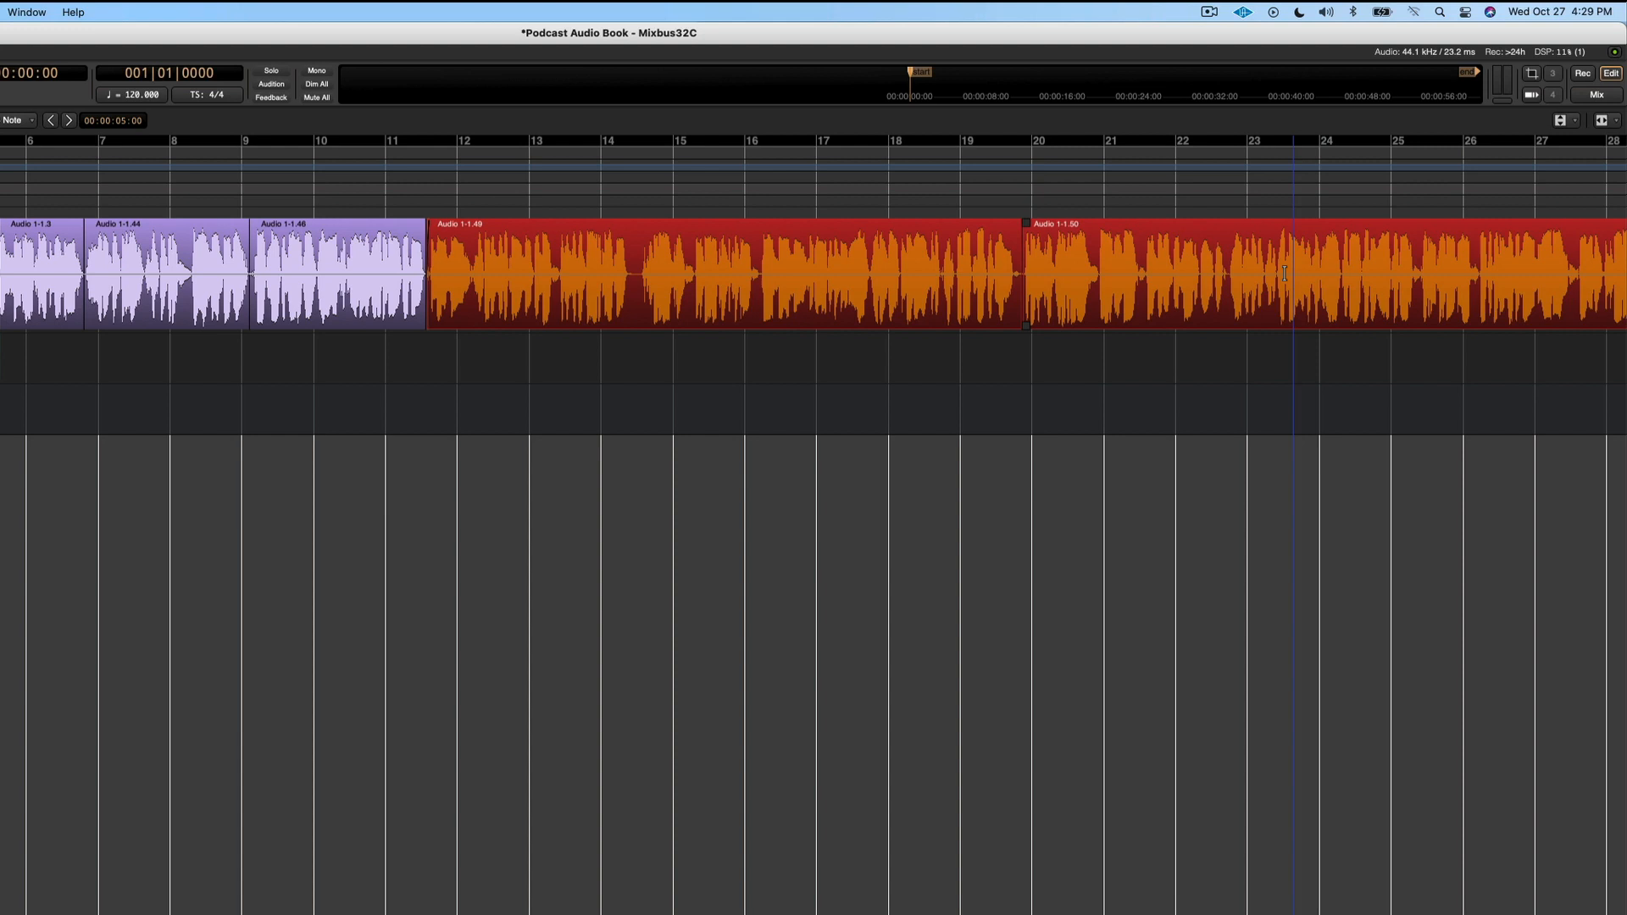
mouse_move(1474, 296)
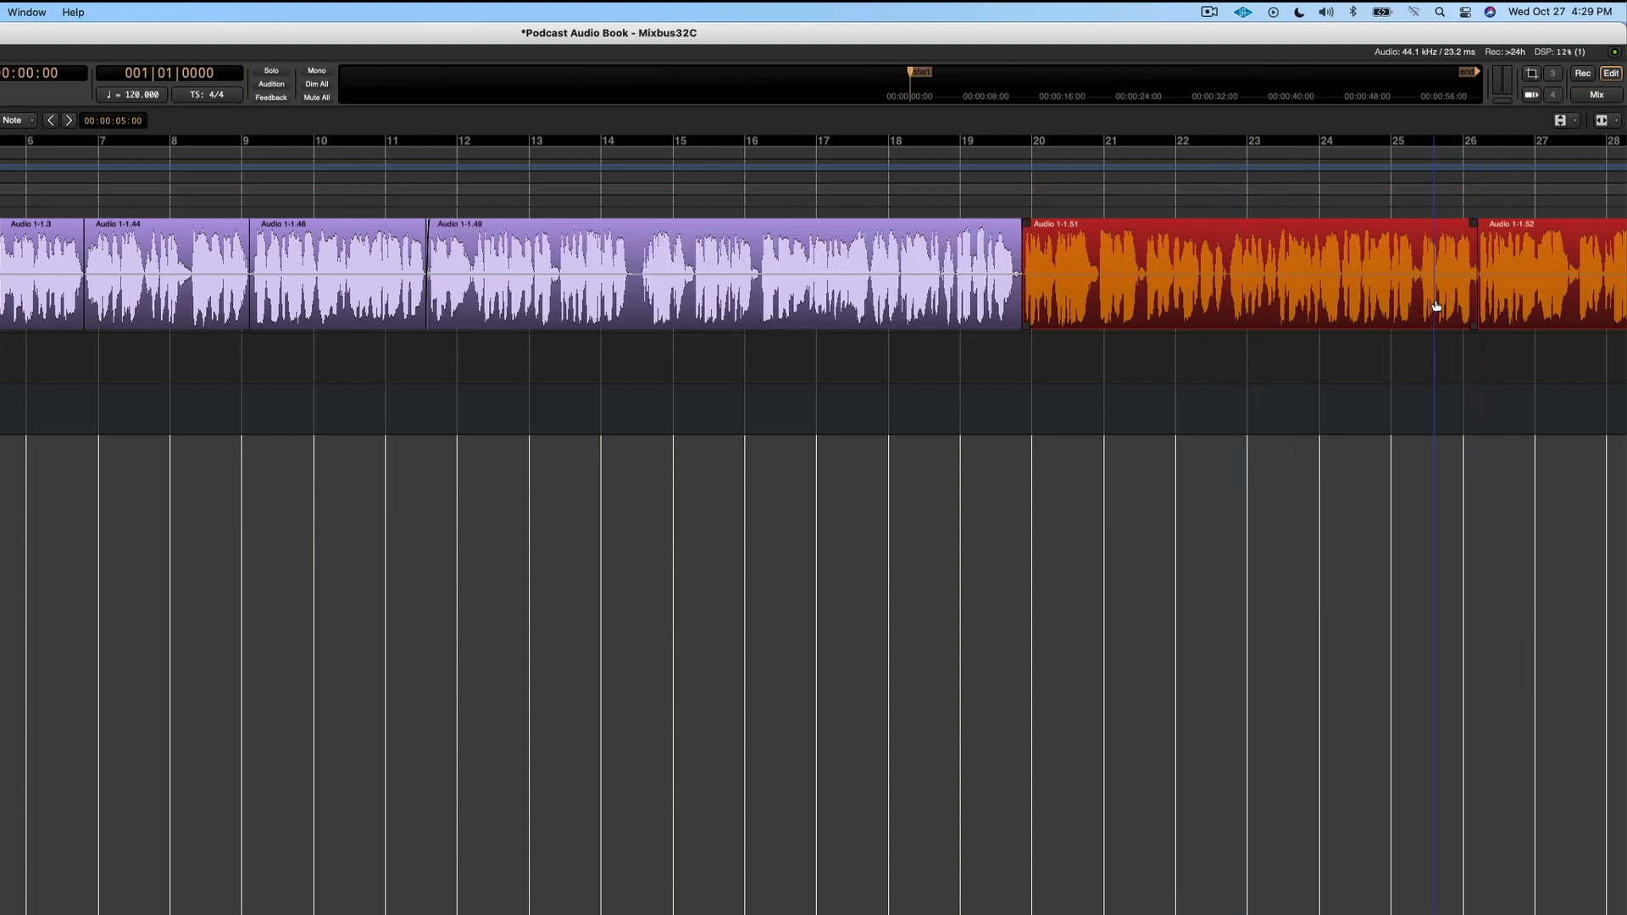
- Scroll right along Guy 1's narration toward the later chapter boundaries
scroll("right", 3)
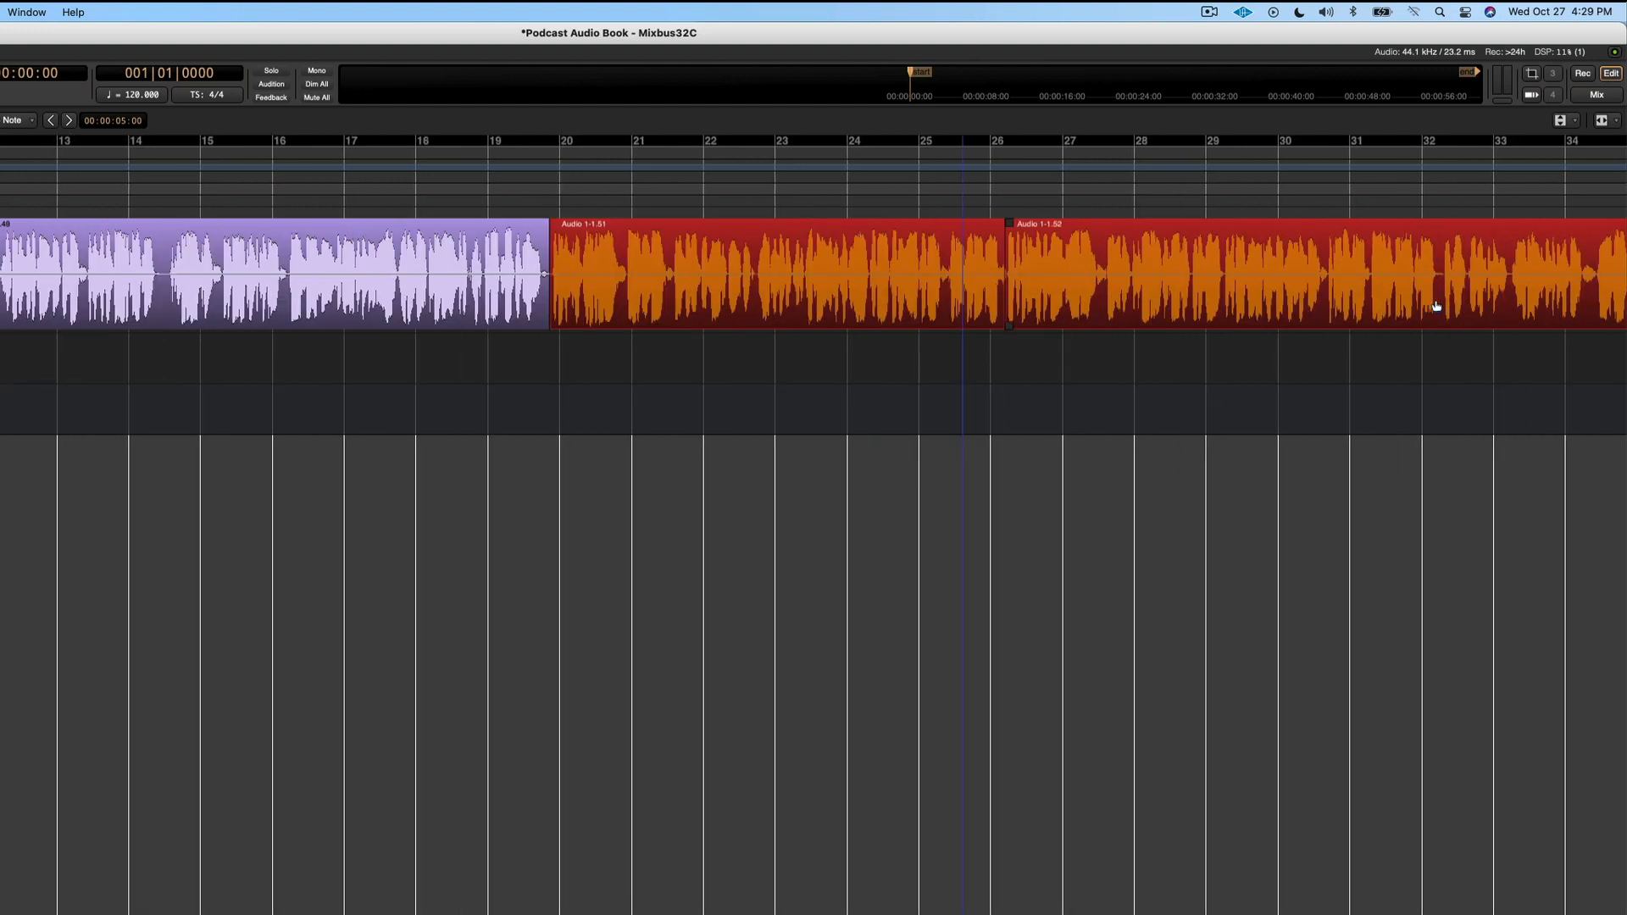
scroll("right", 3)
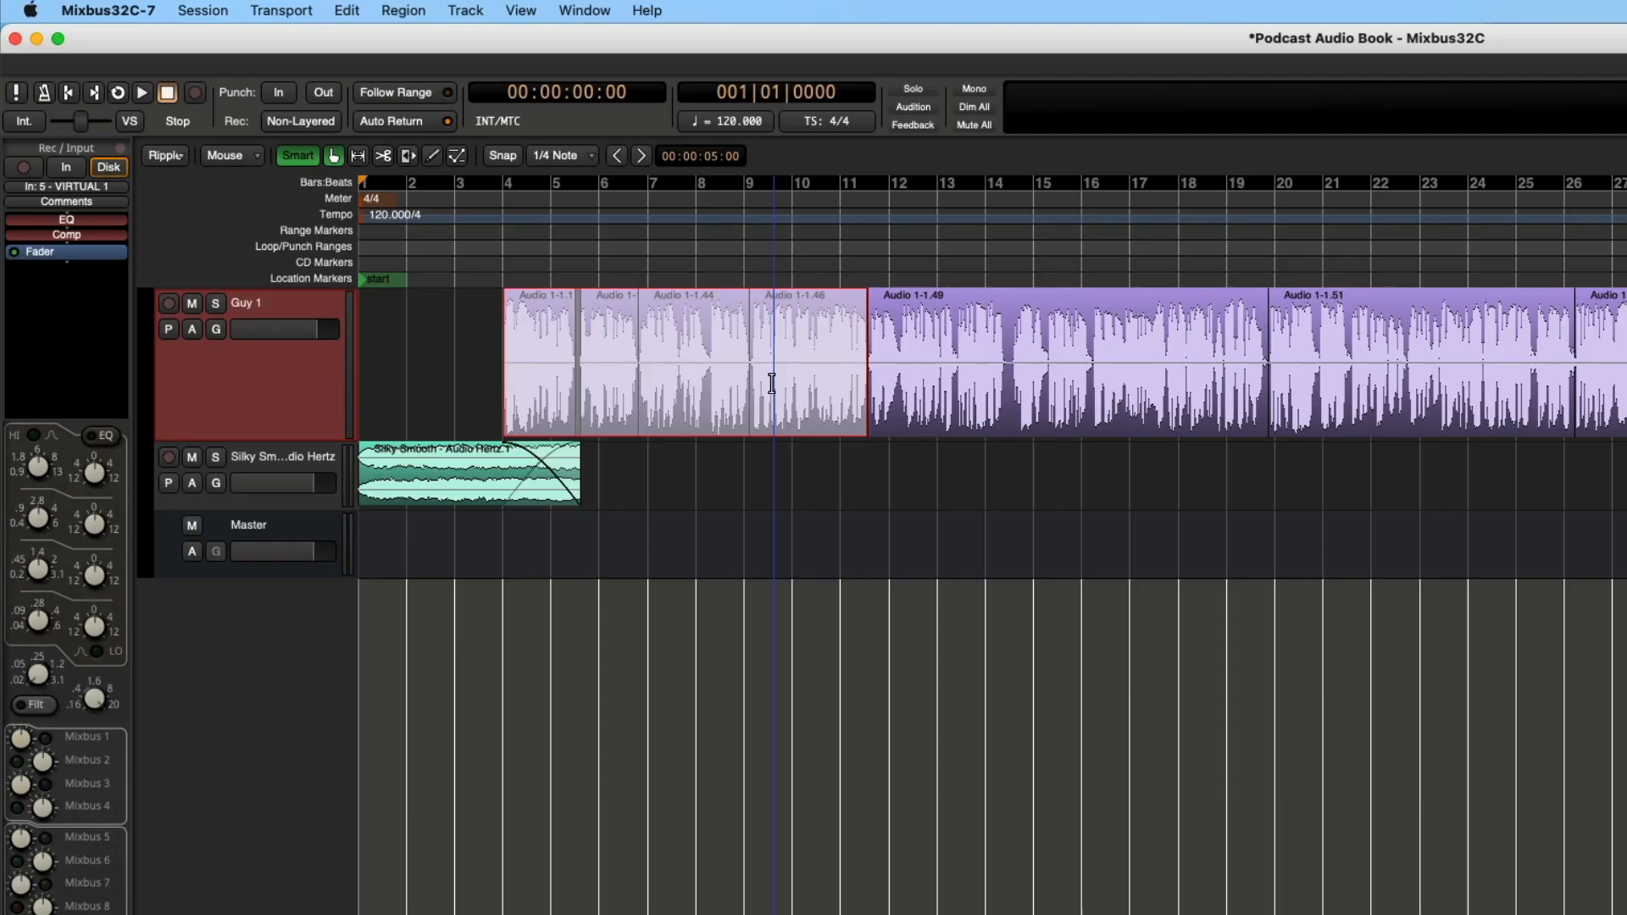
- Add a range marker named 'The Woods Ch' for the selected time range
right_click(772, 389)
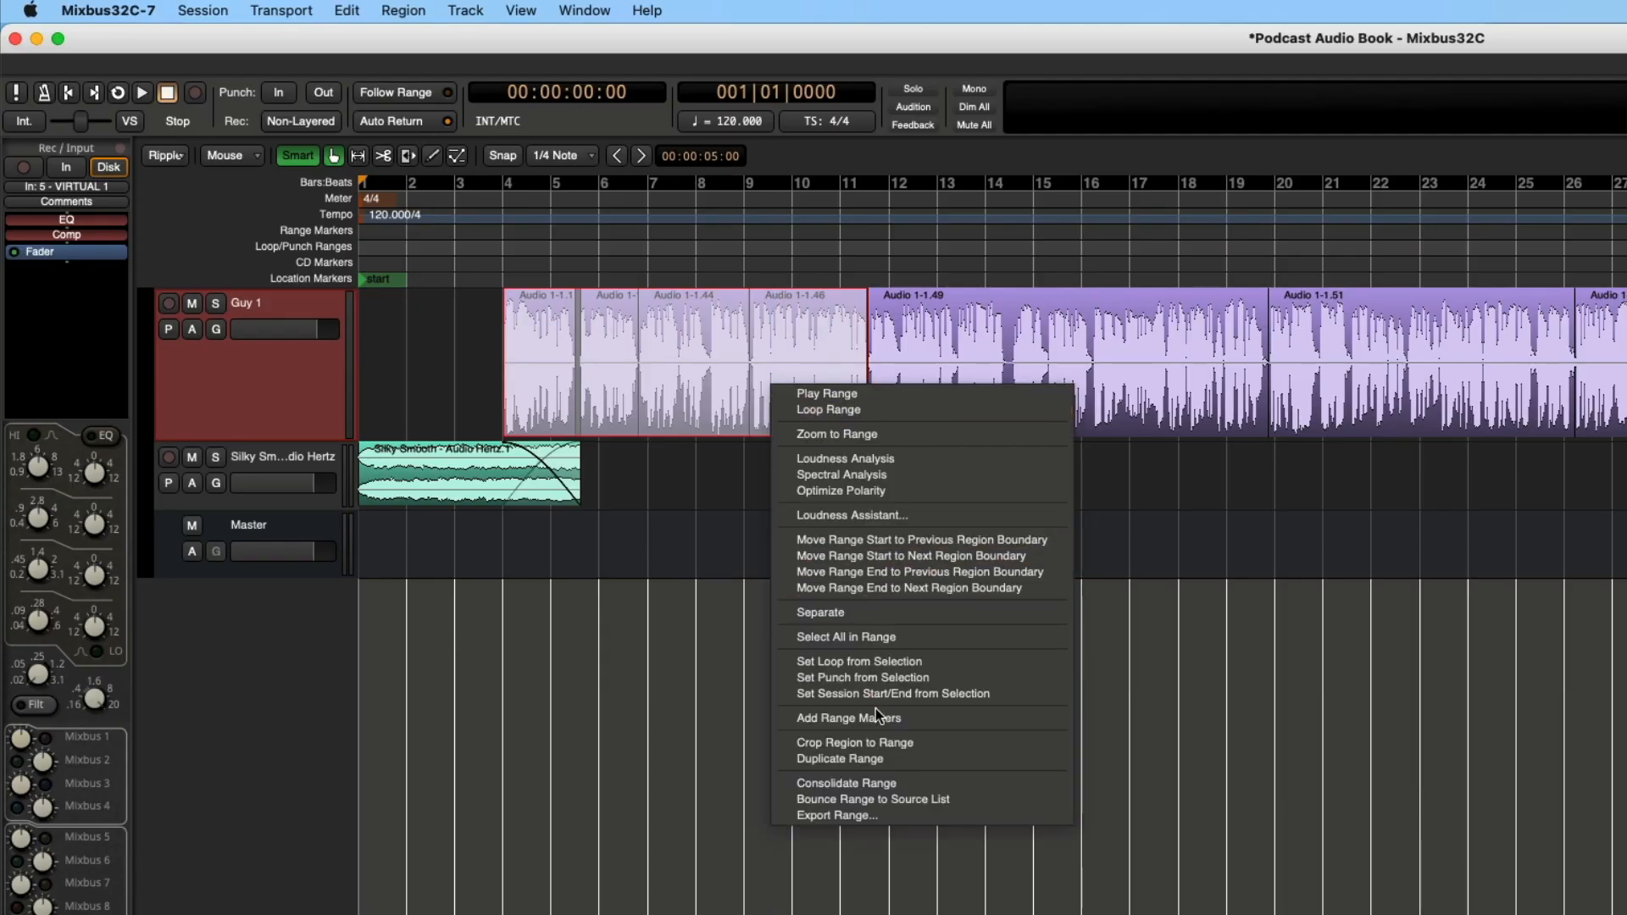
left_click(848, 717)
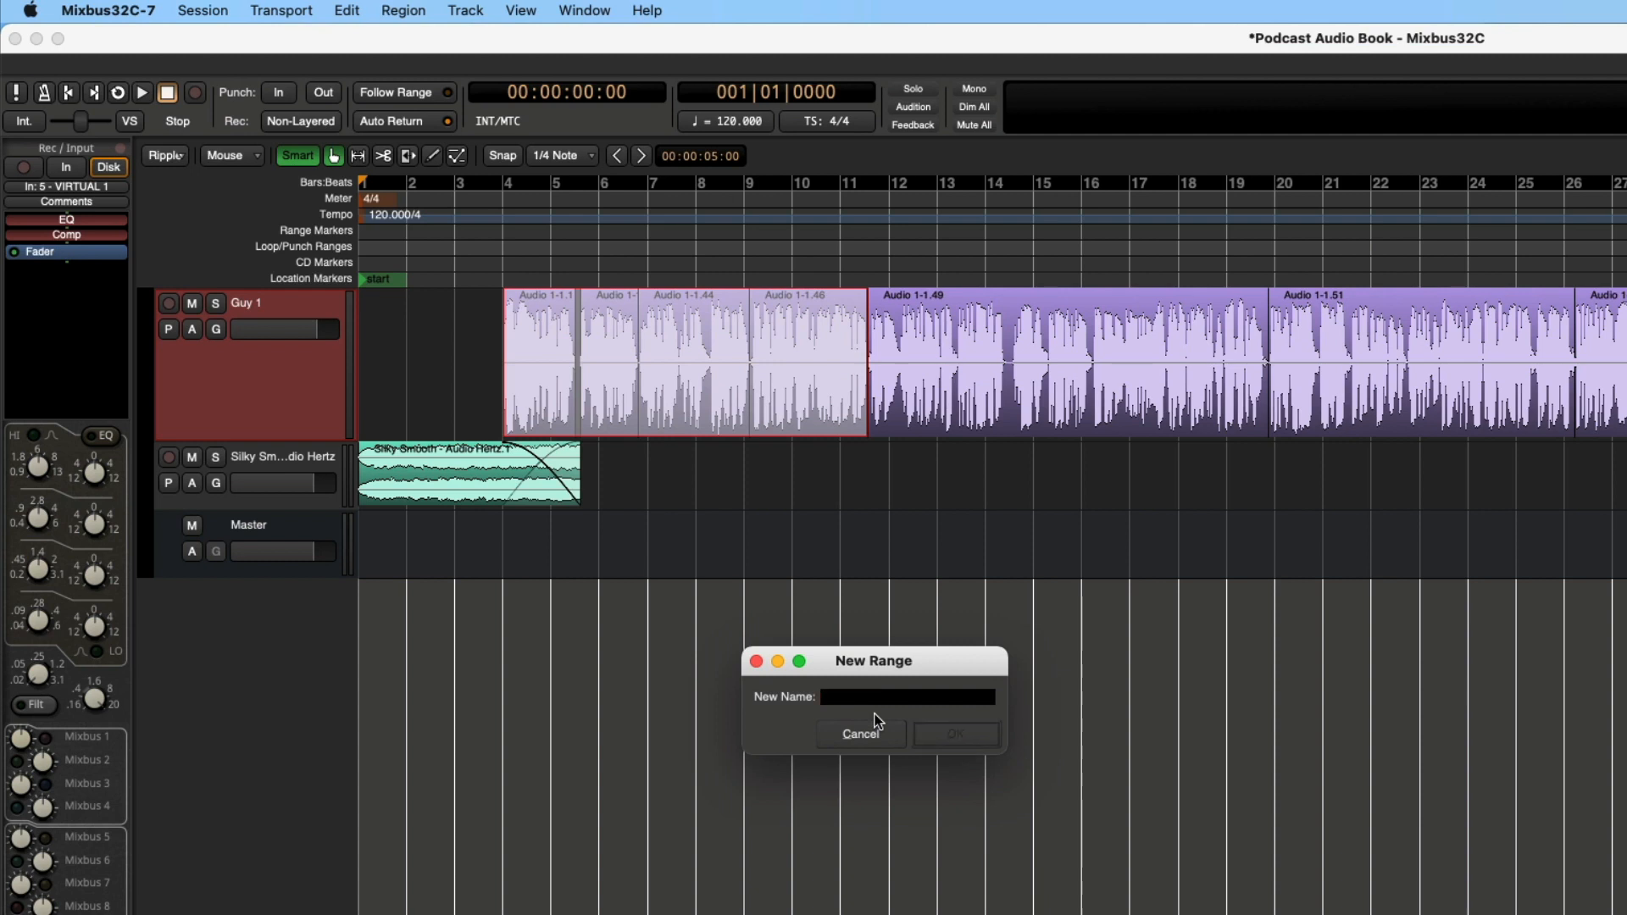
type("The Woods Ch")
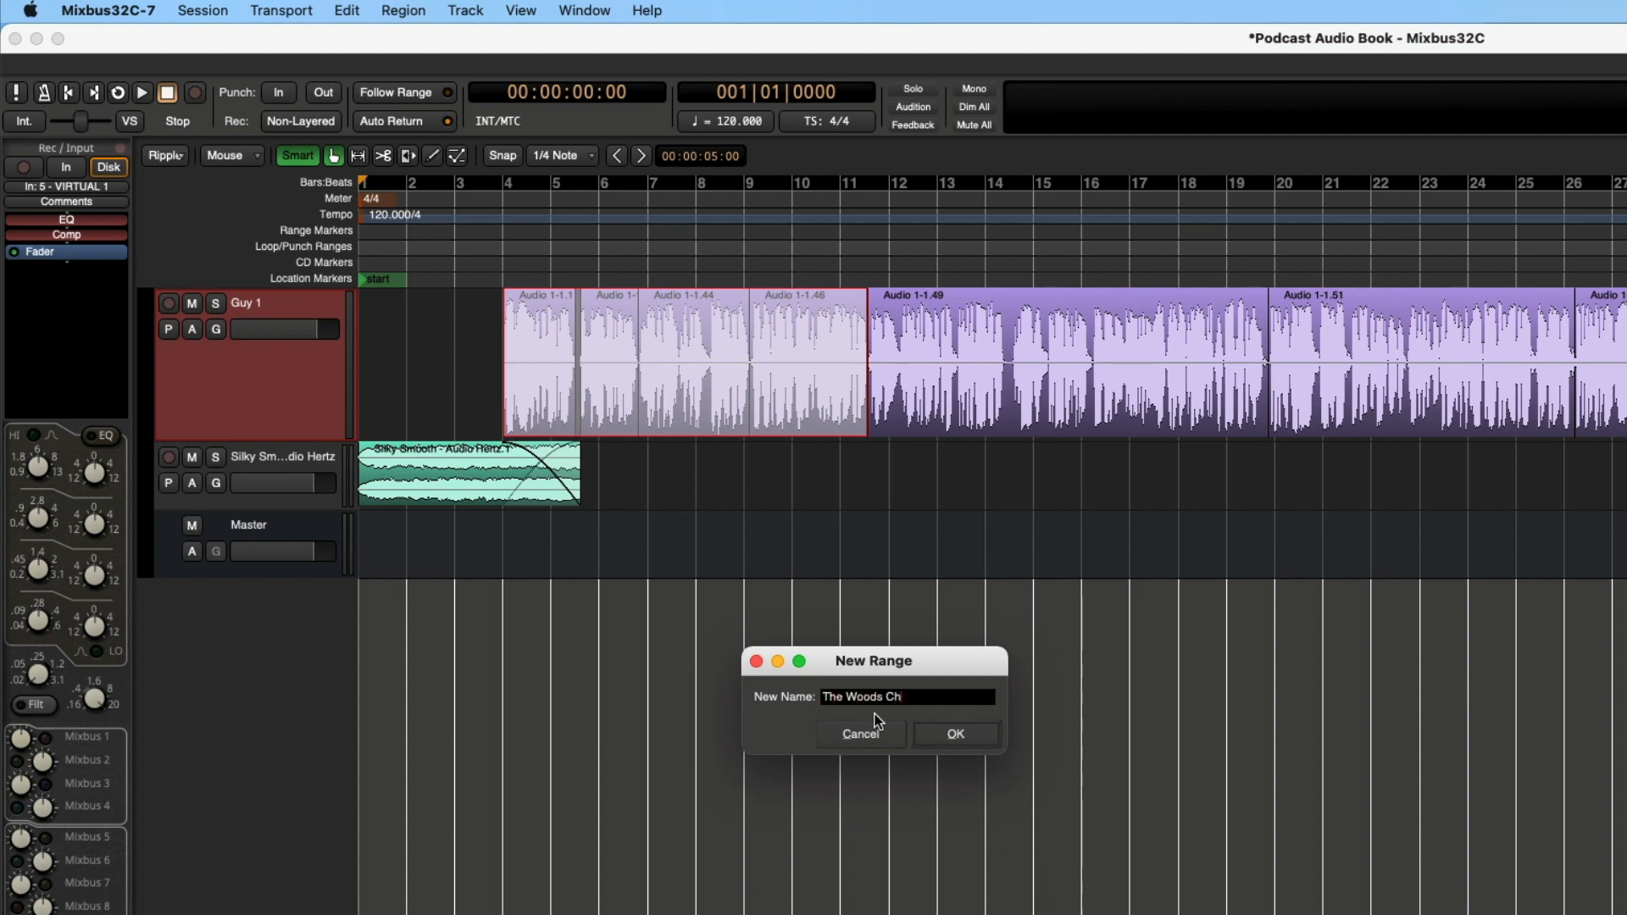
left_click(953, 734)
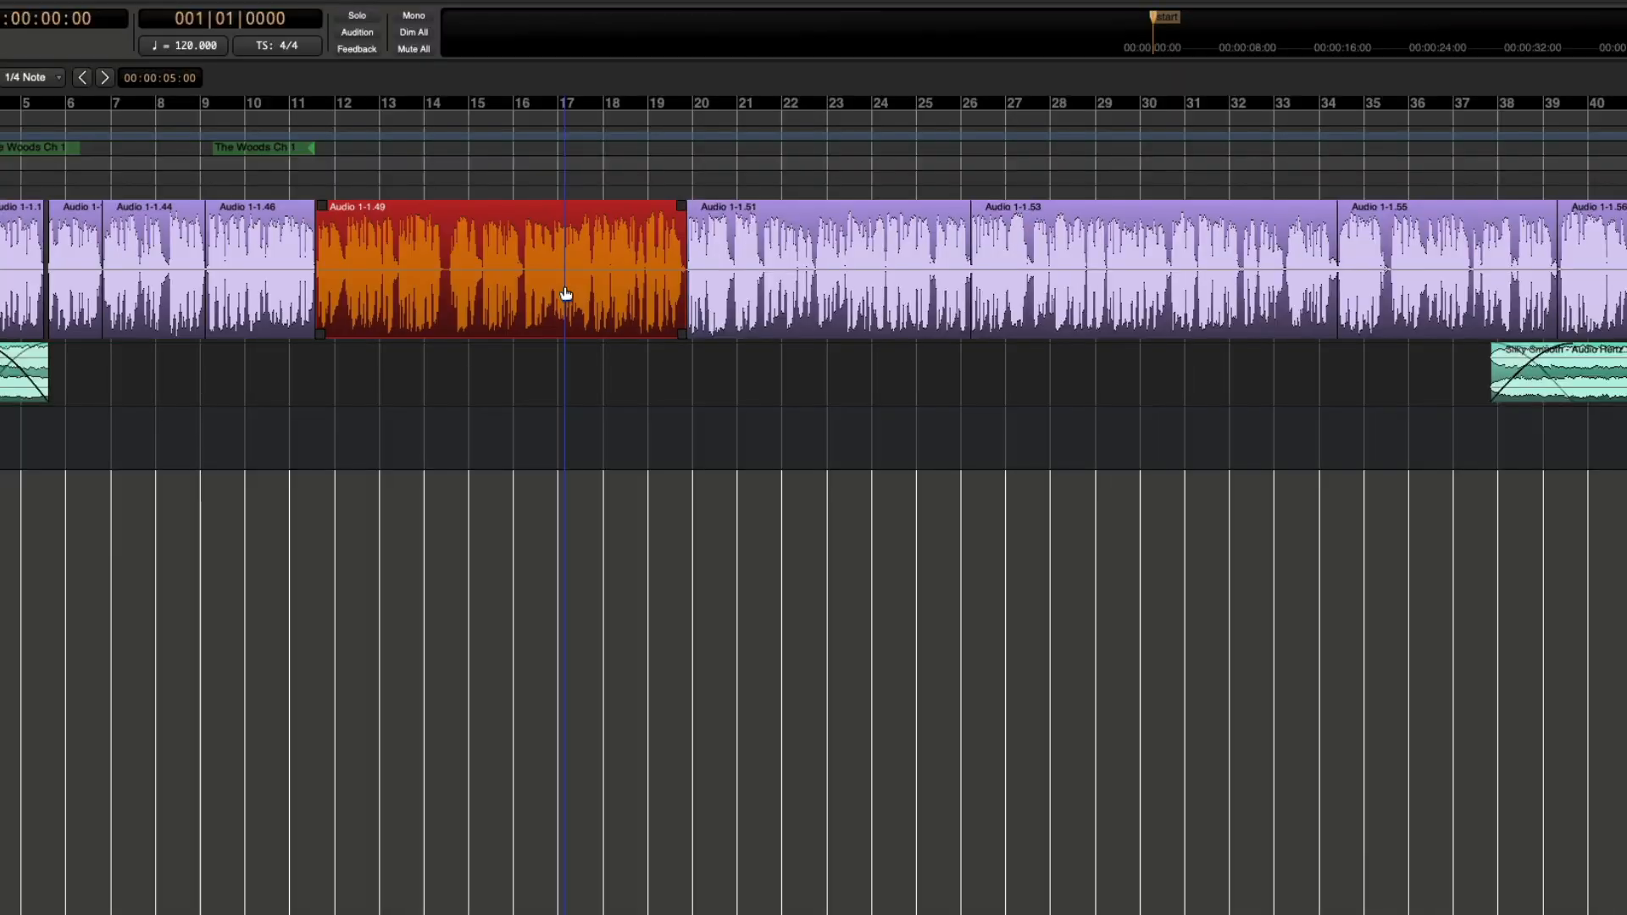
- Add a range marker covering region Audio 1-1.49 and select the first chapter marker
right_click(565, 292)
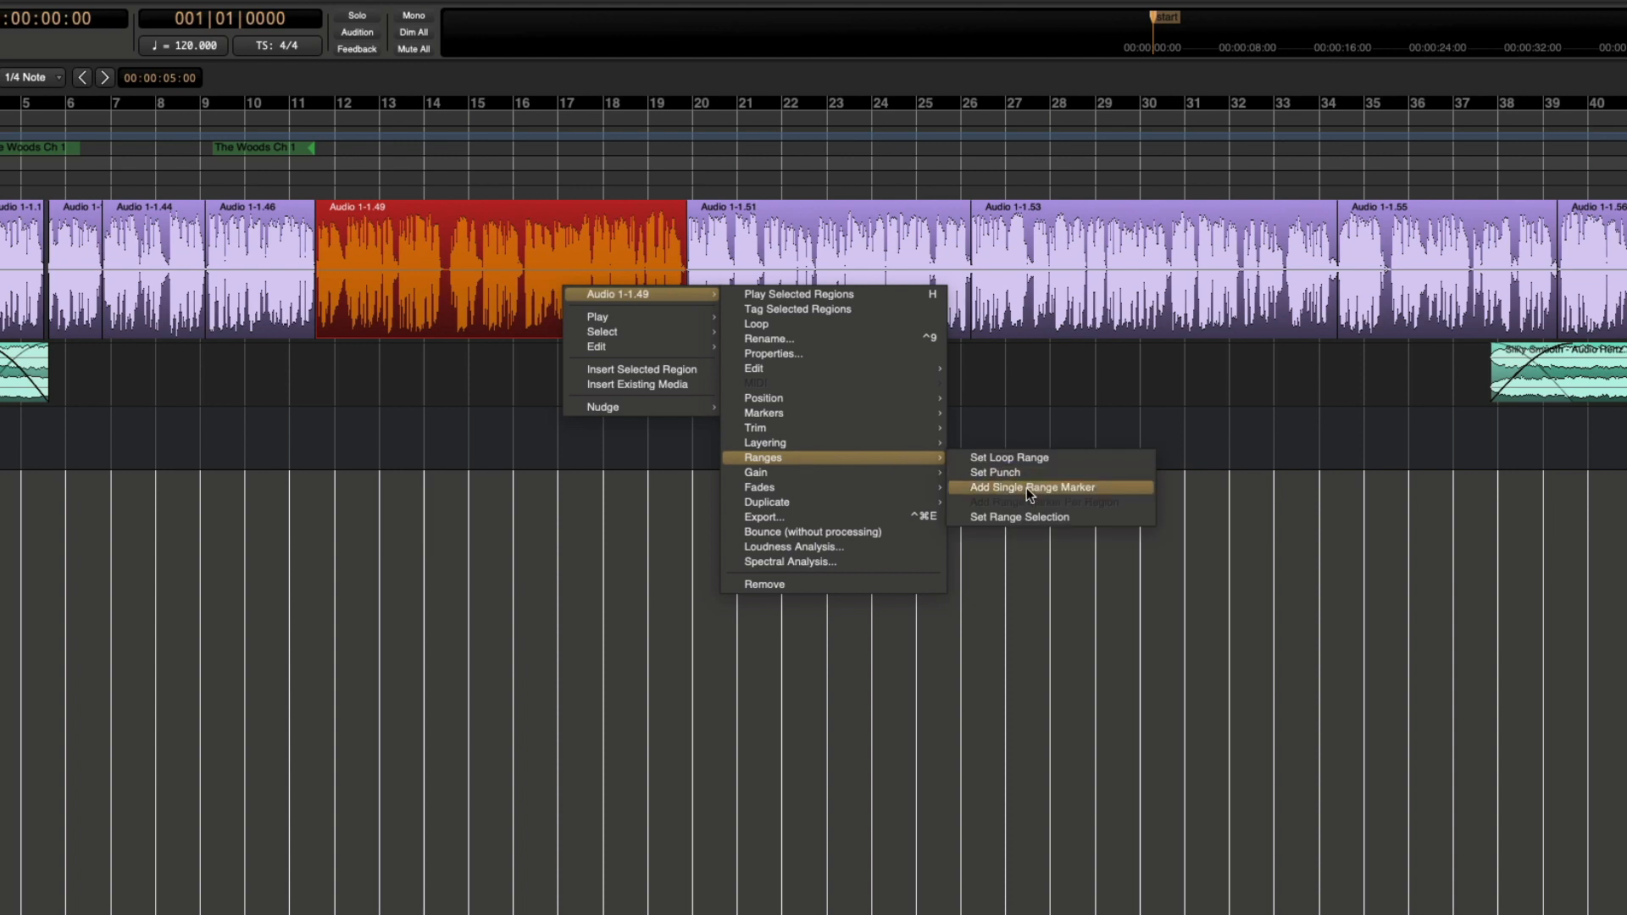
left_click(1031, 489)
type("The Woods Ch")
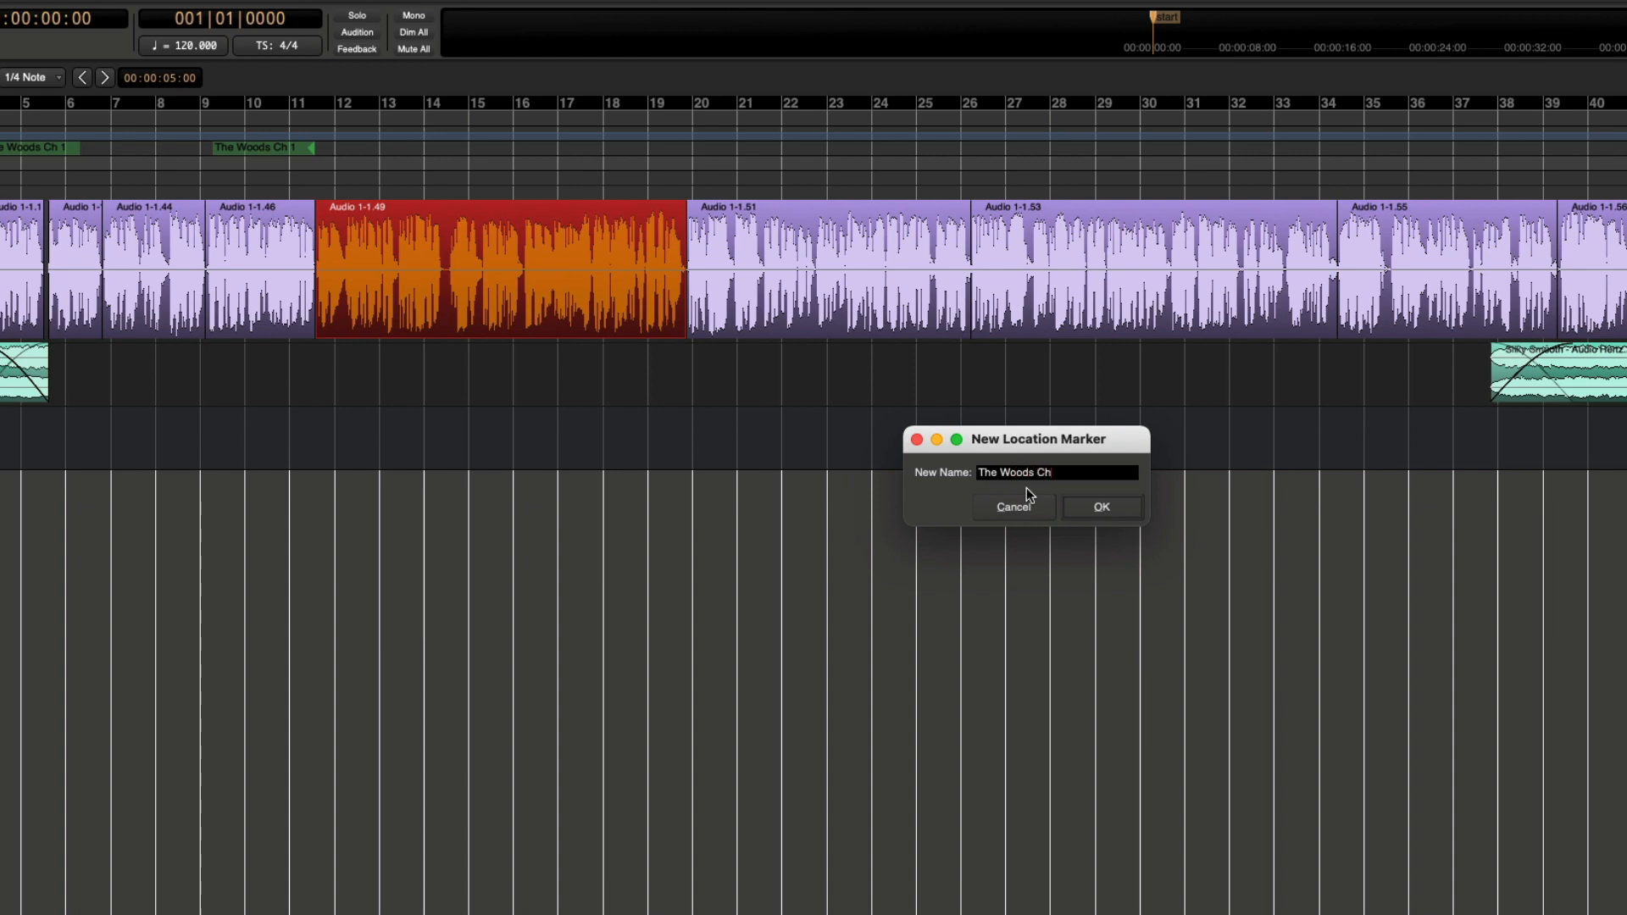
left_click(1101, 508)
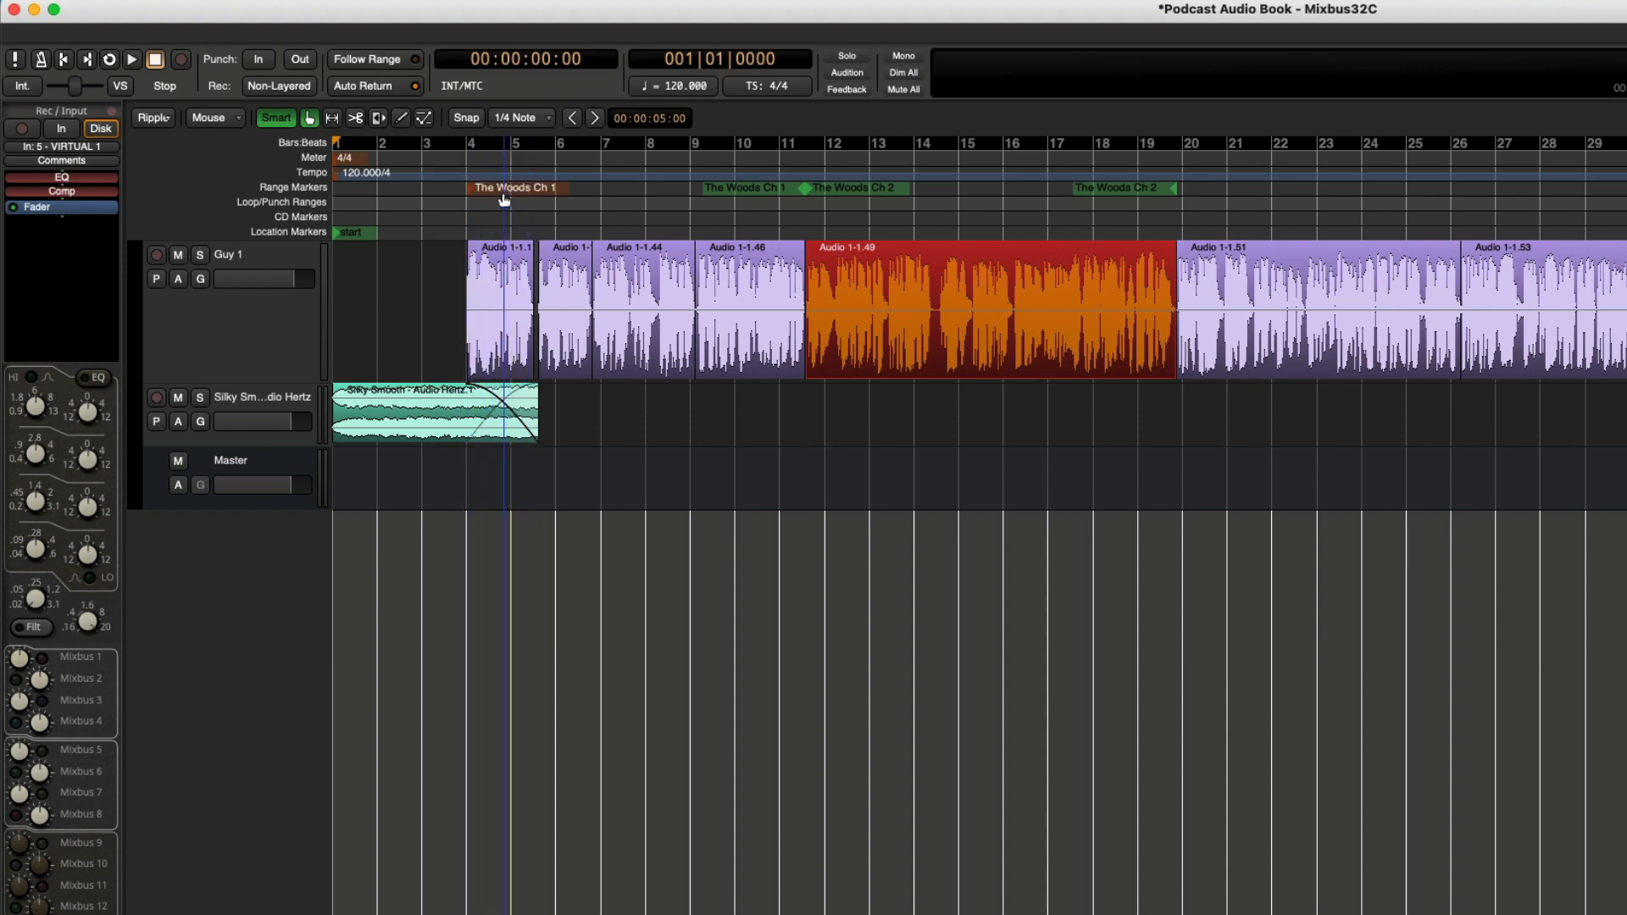
left_click(961, 341)
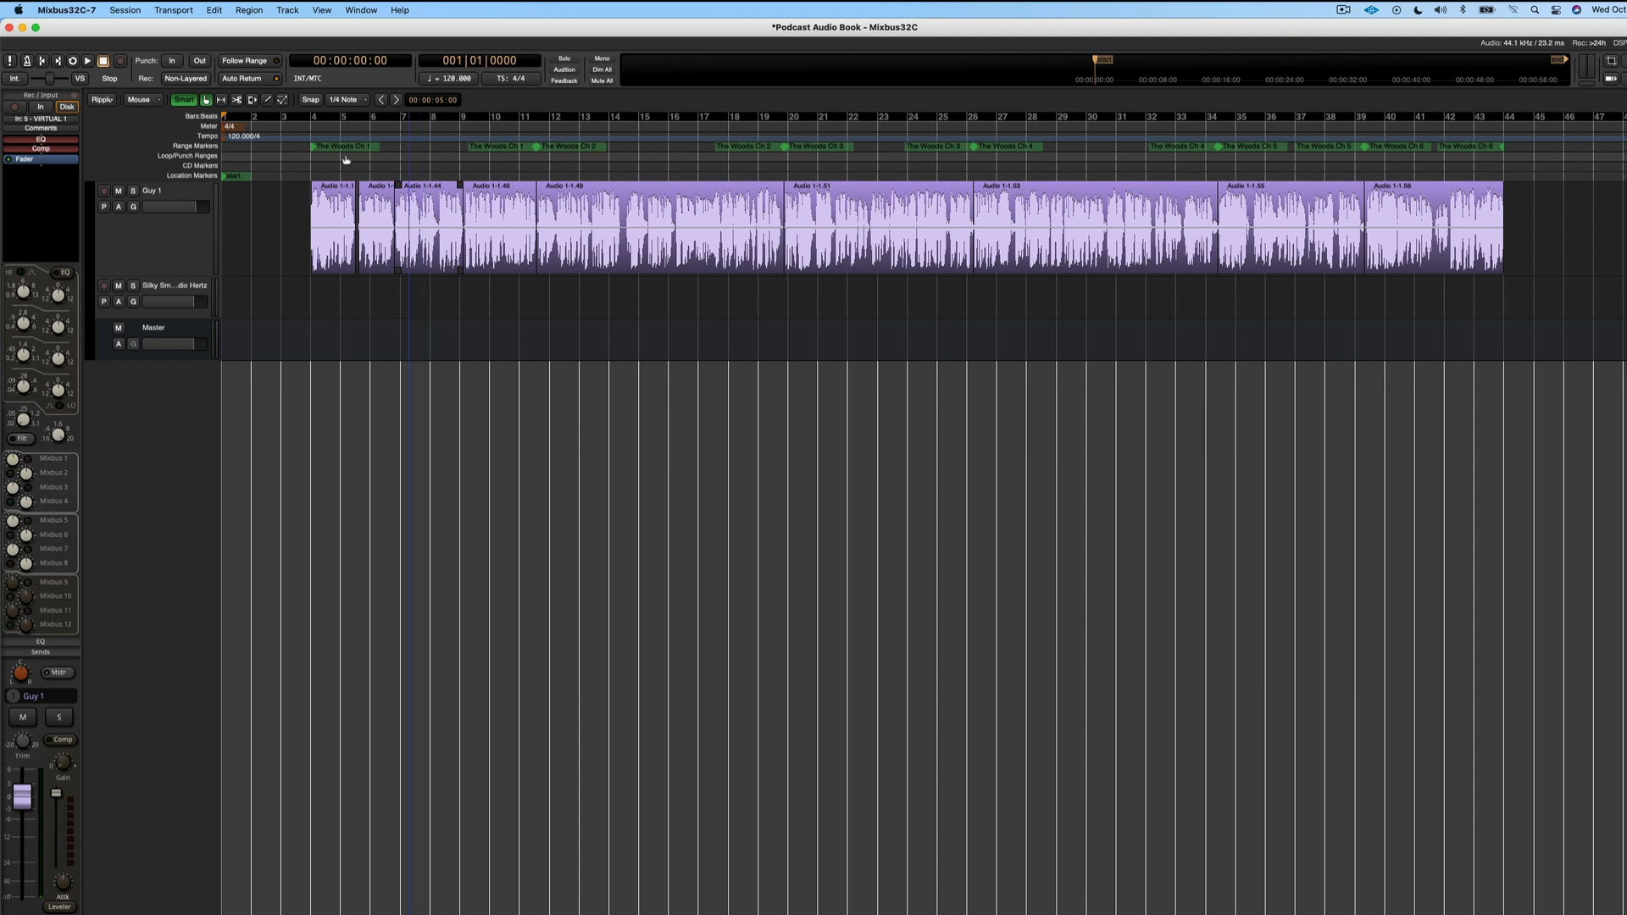
- Insert Harrison Consoles' 32C Vocal Intensity Processor on Guy 1, intensity about 6.4 dB
left_click(173, 213)
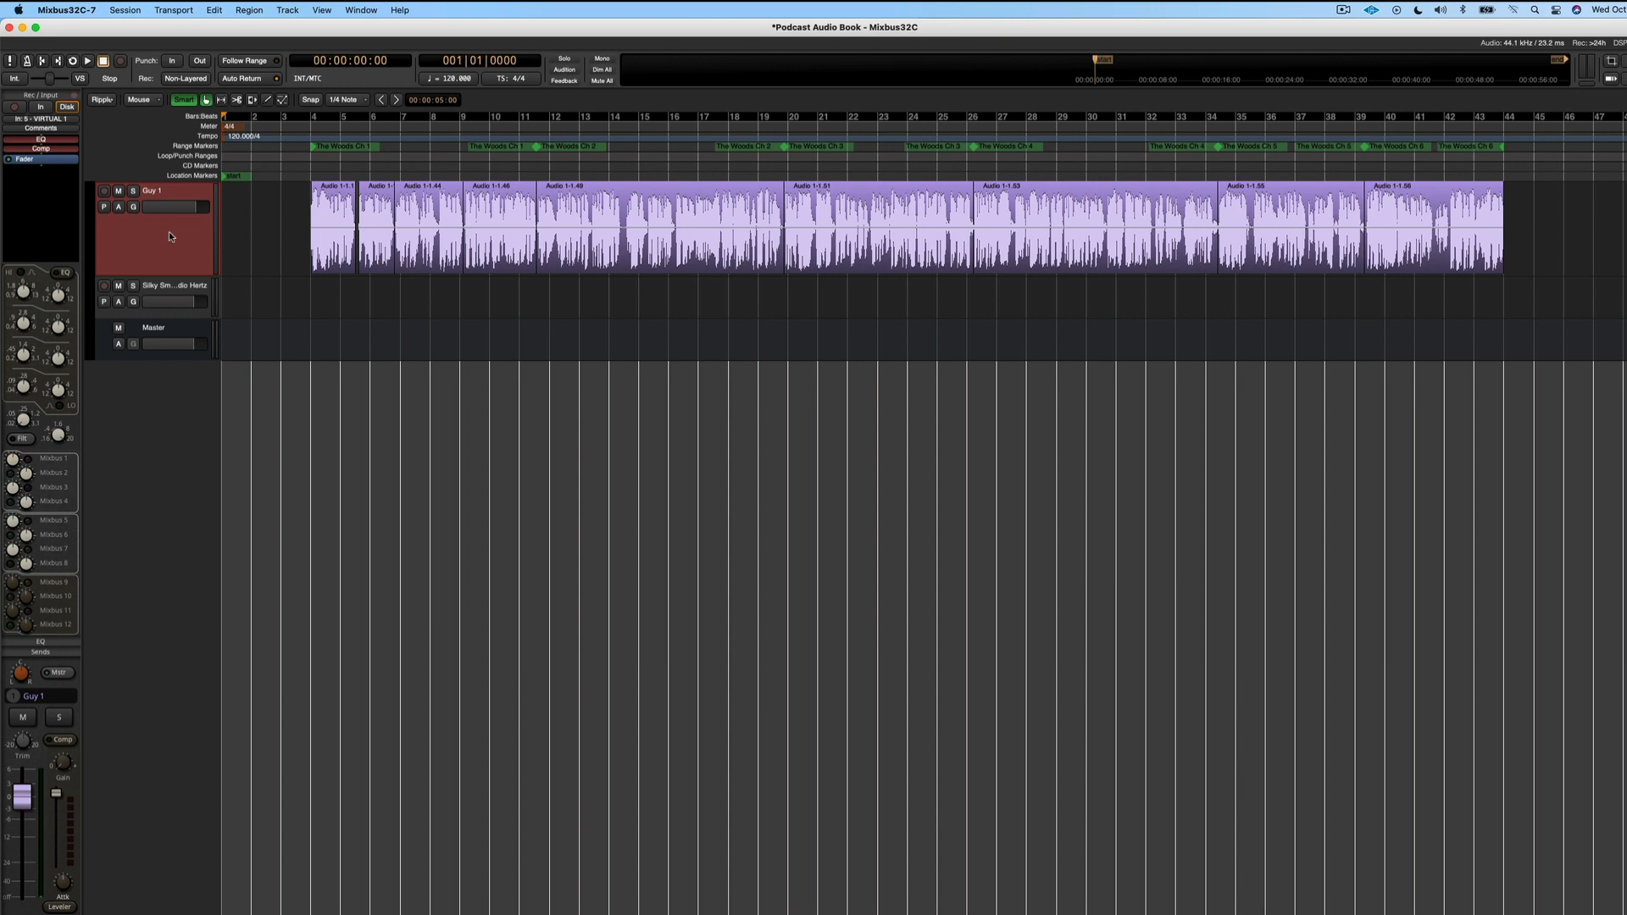
mouse_move(147, 246)
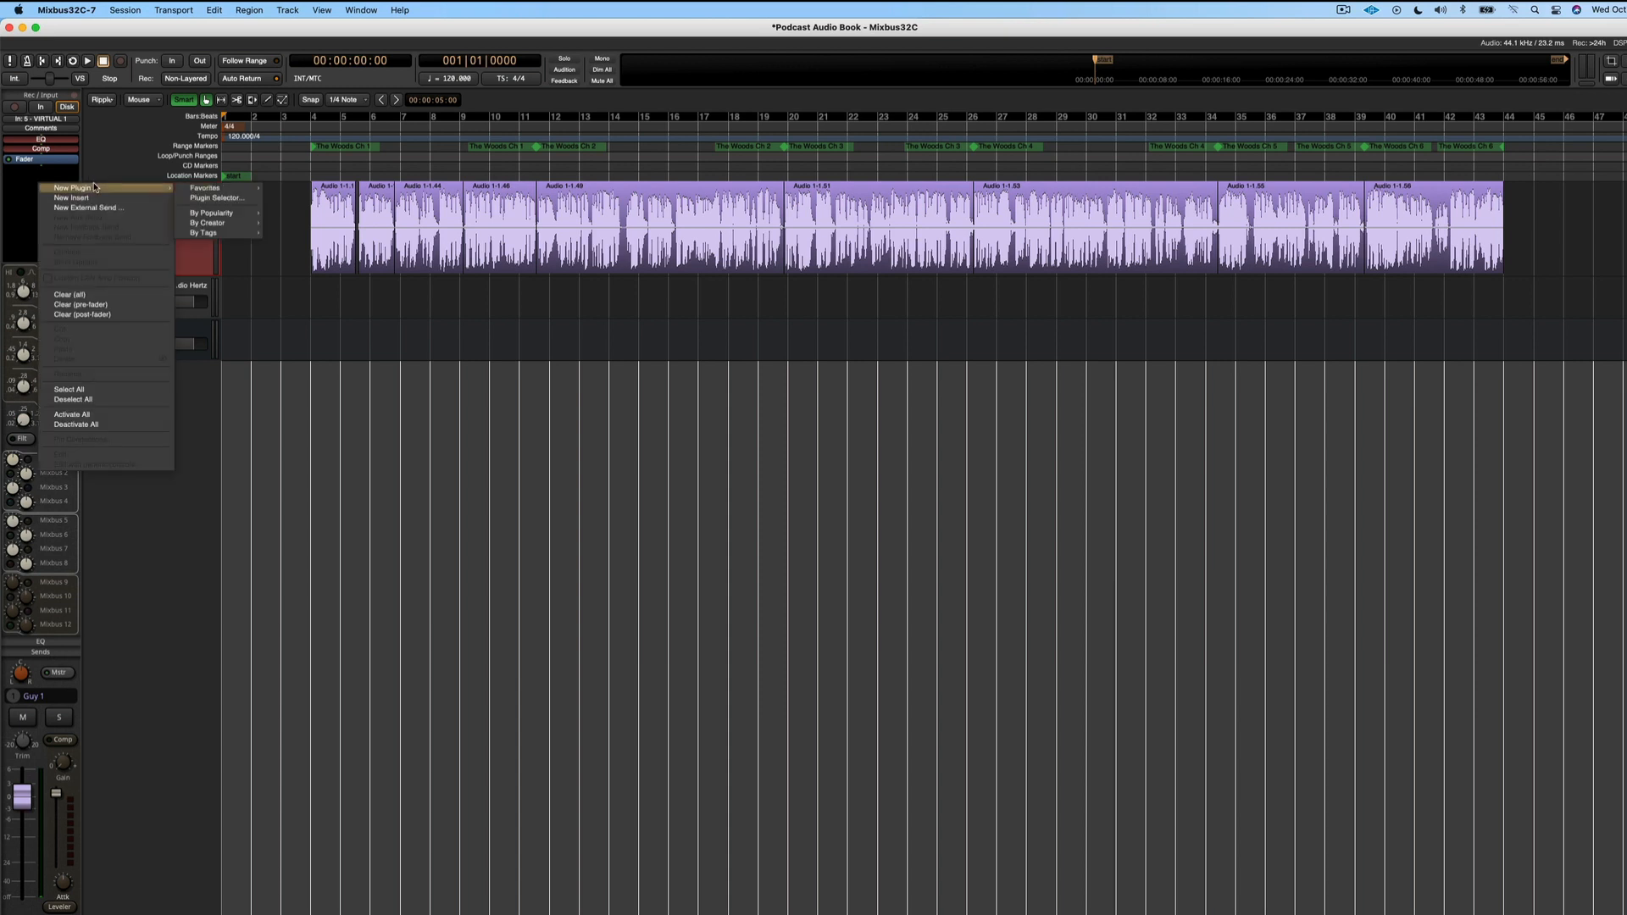
left_click(208, 222)
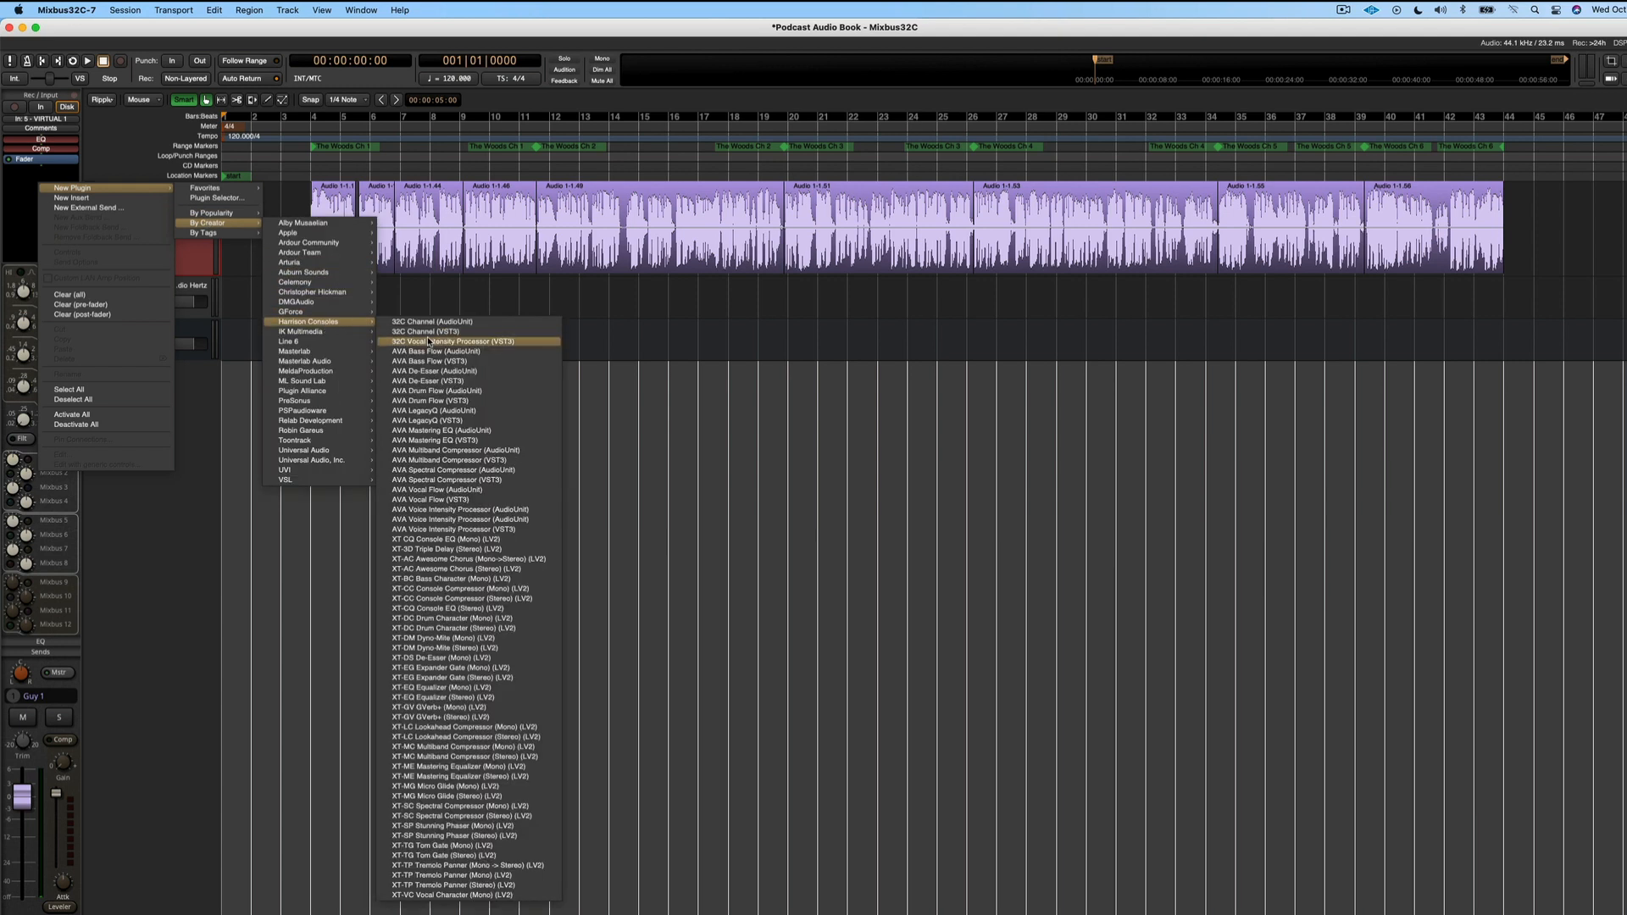
left_click(462, 341)
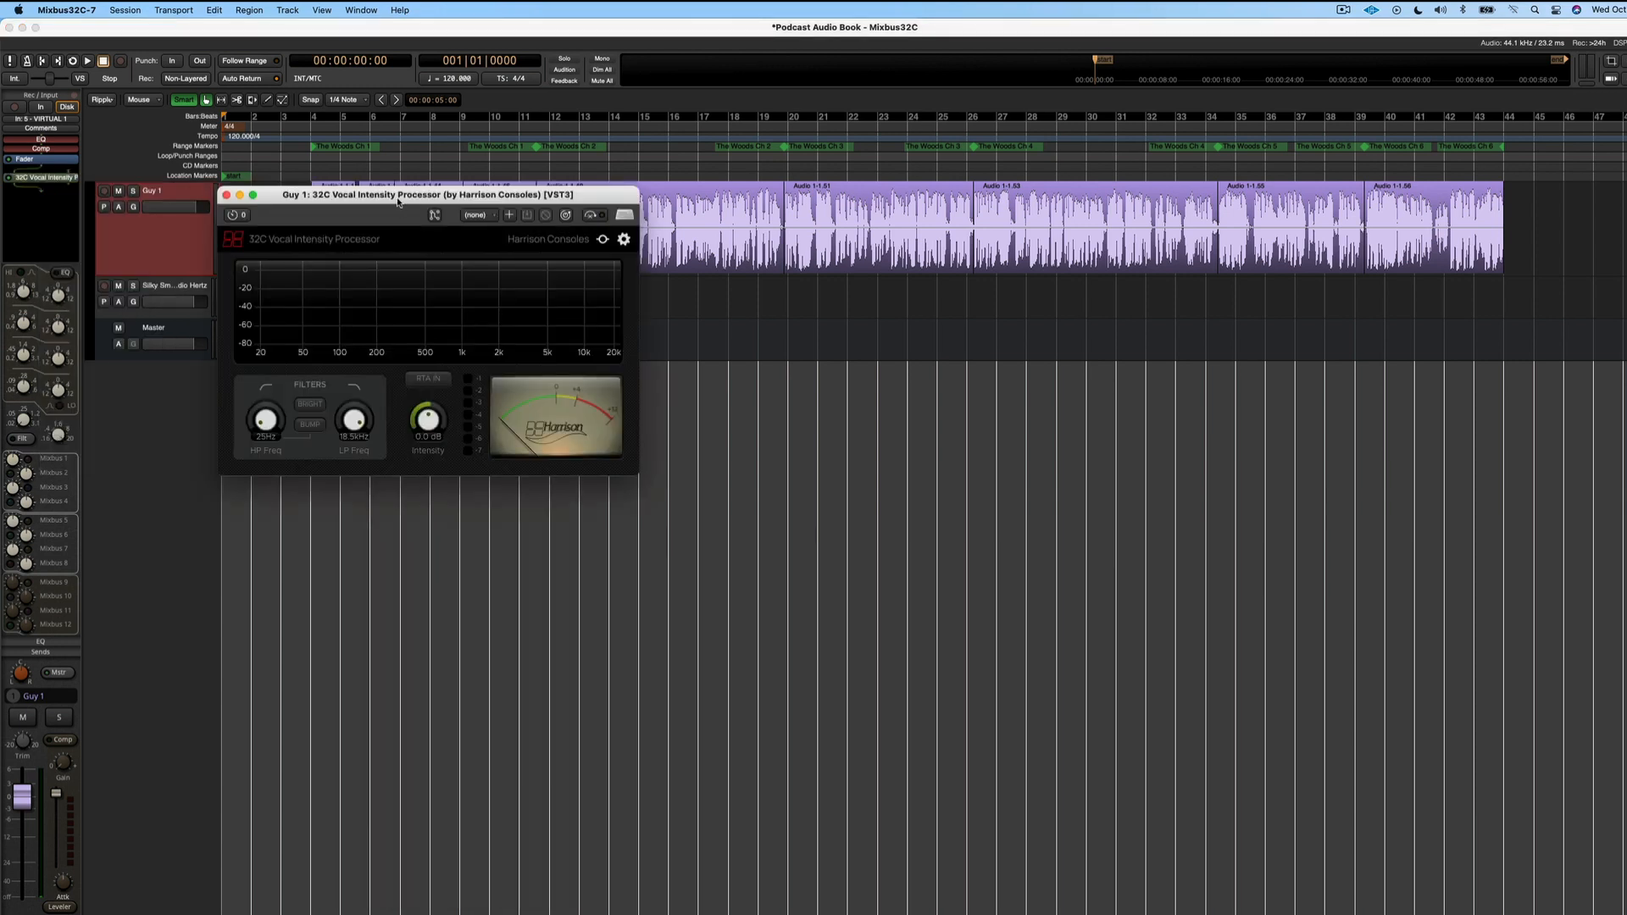
left_click_drag(399, 195, 436, 255)
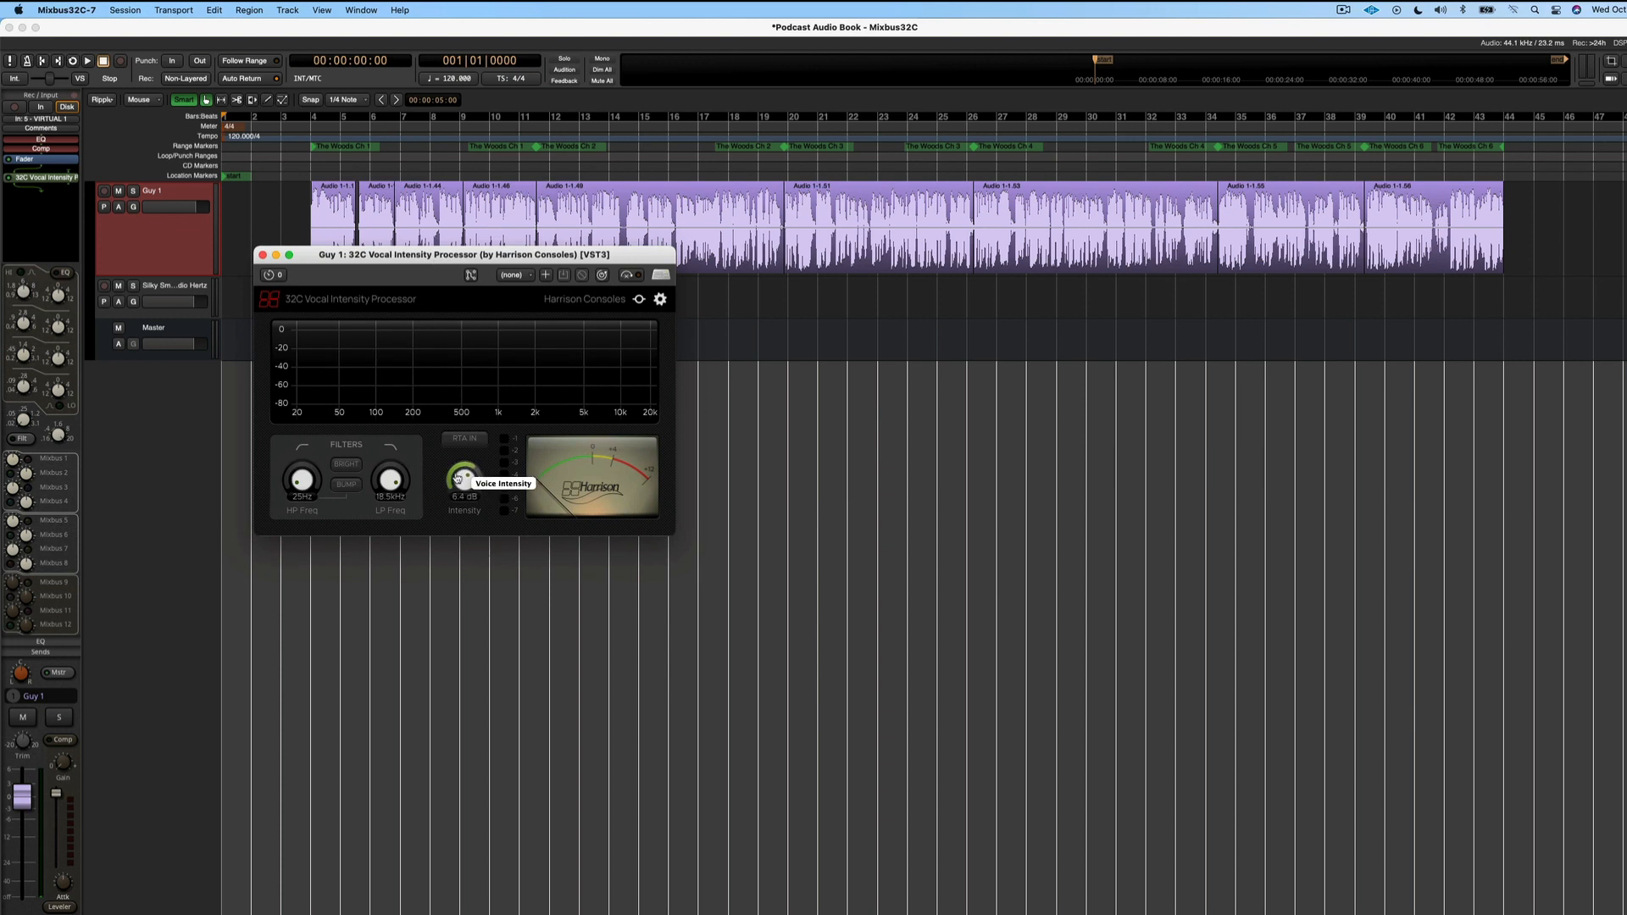
mouse_move(499, 449)
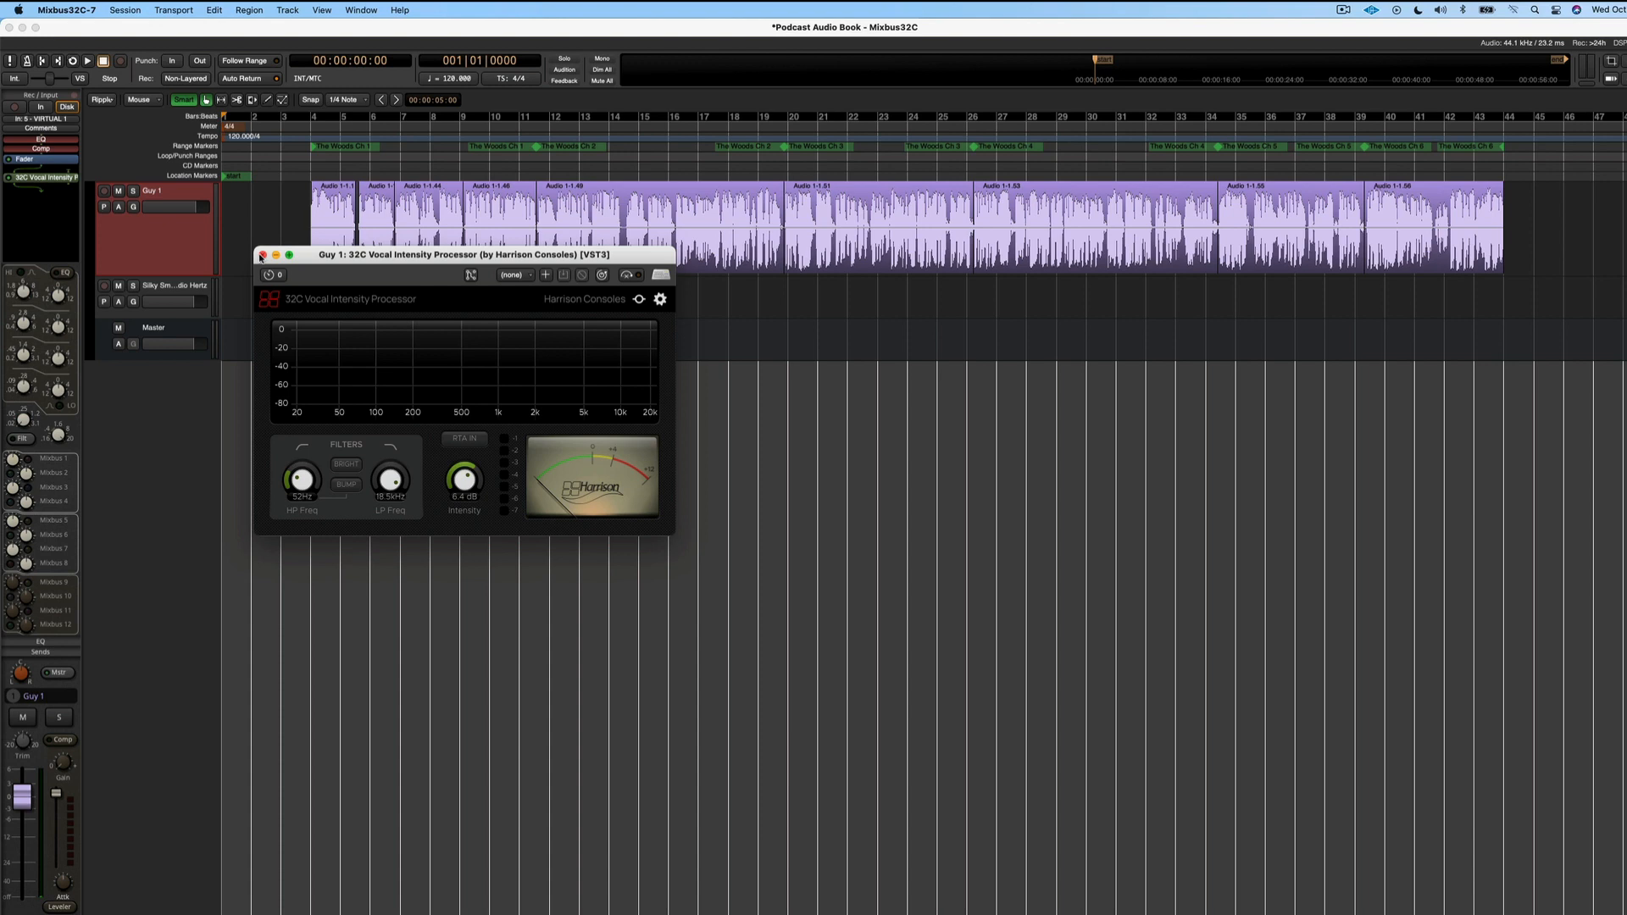
left_click(263, 256)
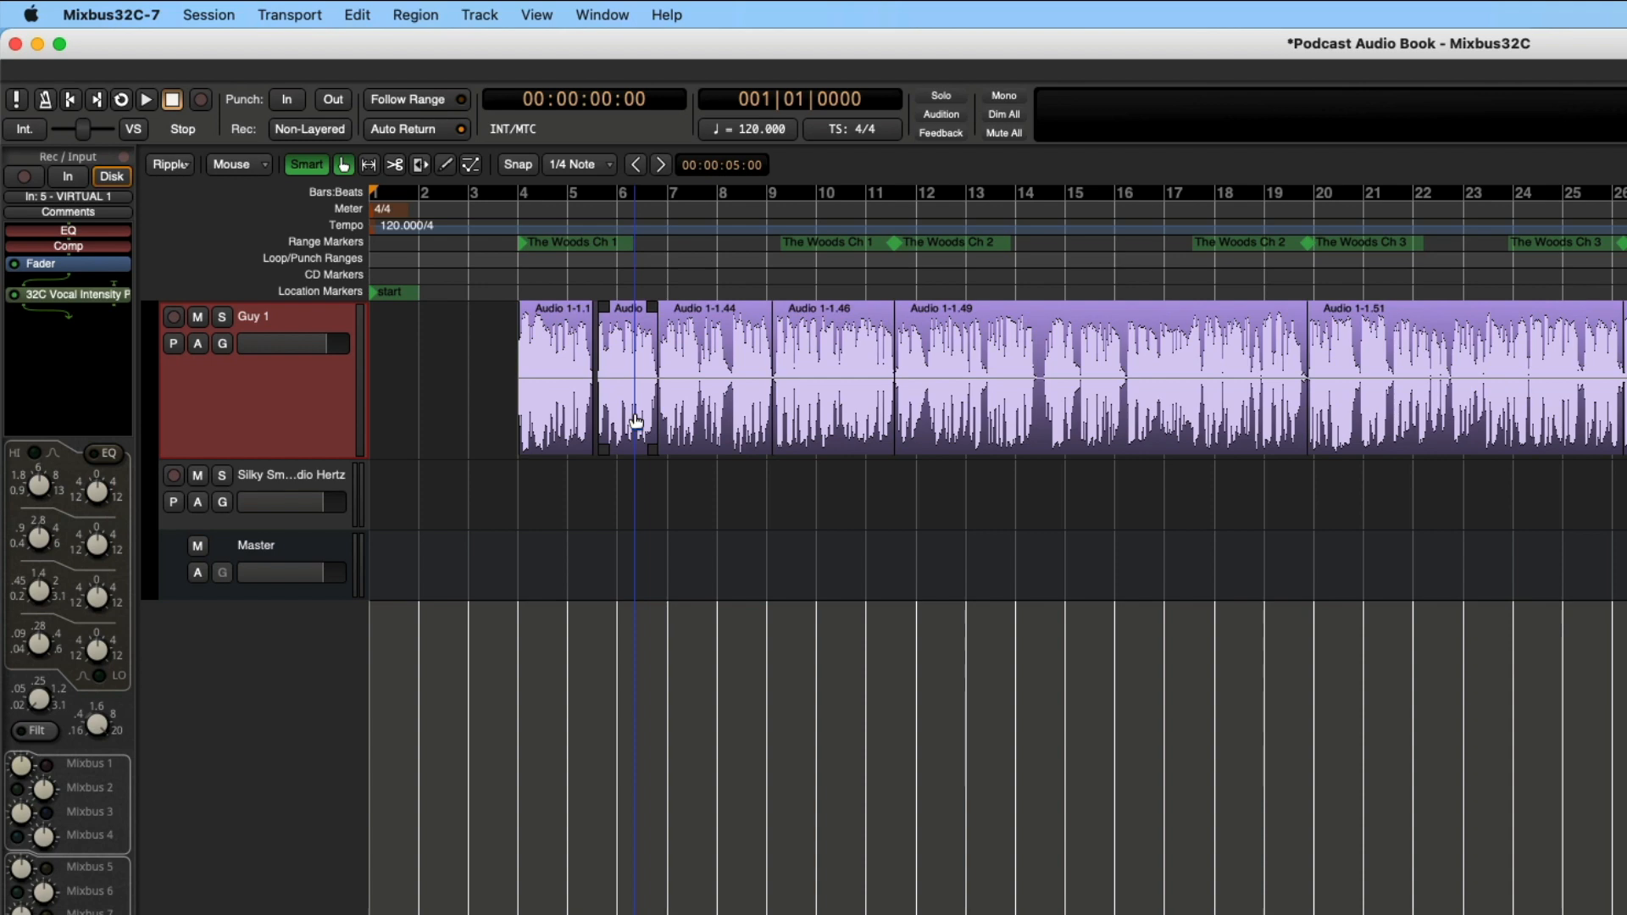
- In Export to Audio File(s), select time spans The Woods Ch 1 through Ch 6
left_click(208, 14)
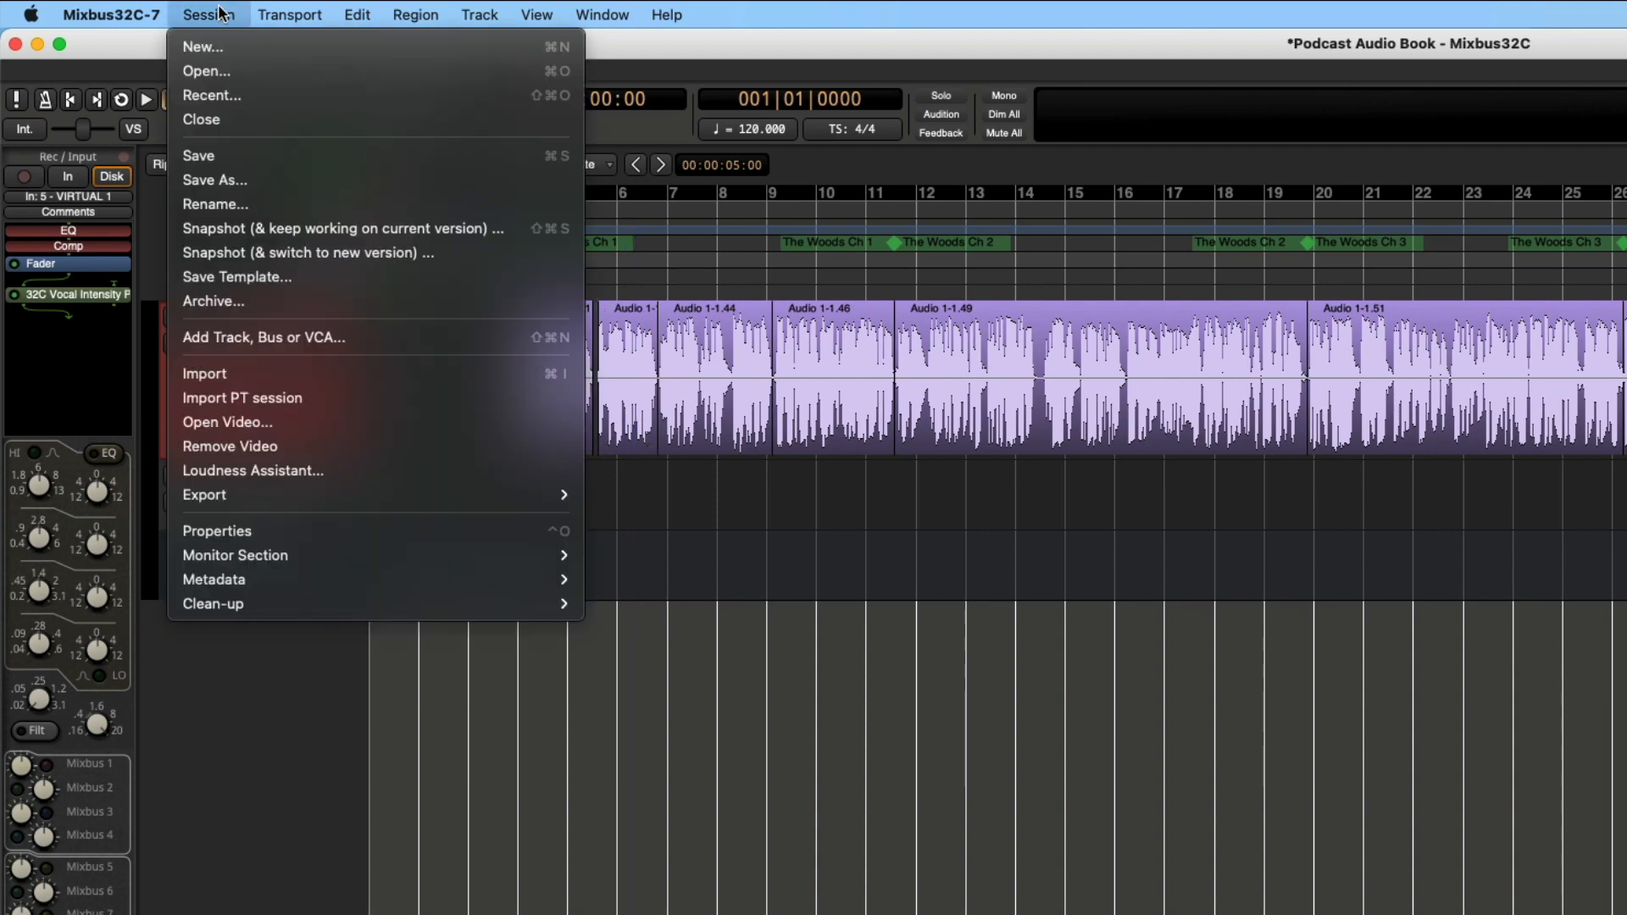
left_click(205, 495)
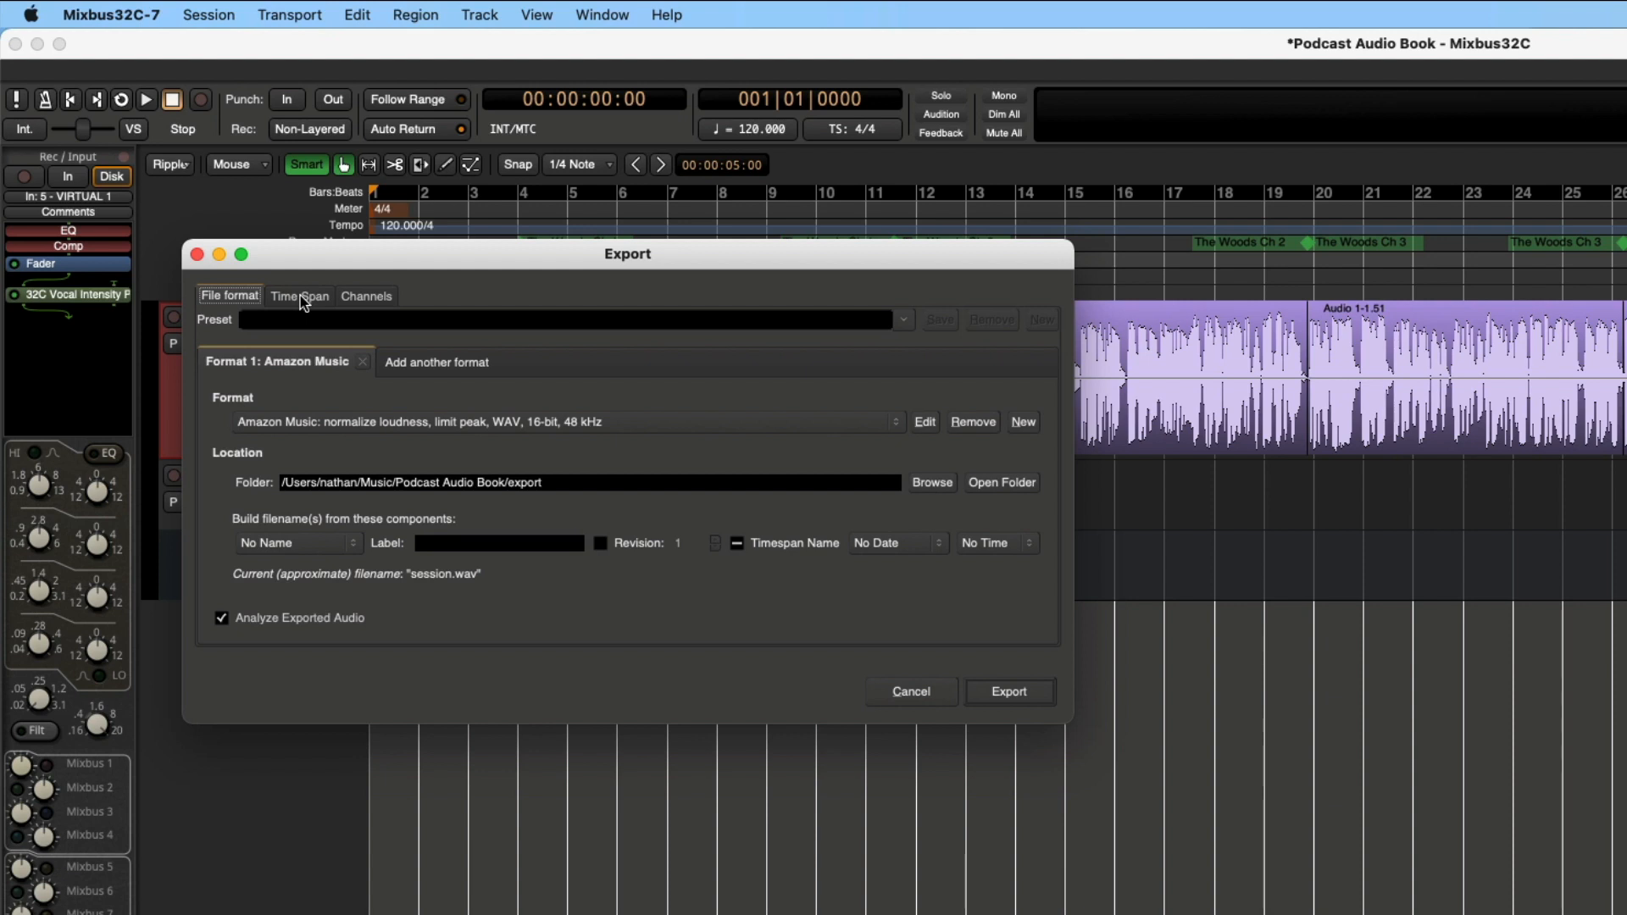
left_click(299, 296)
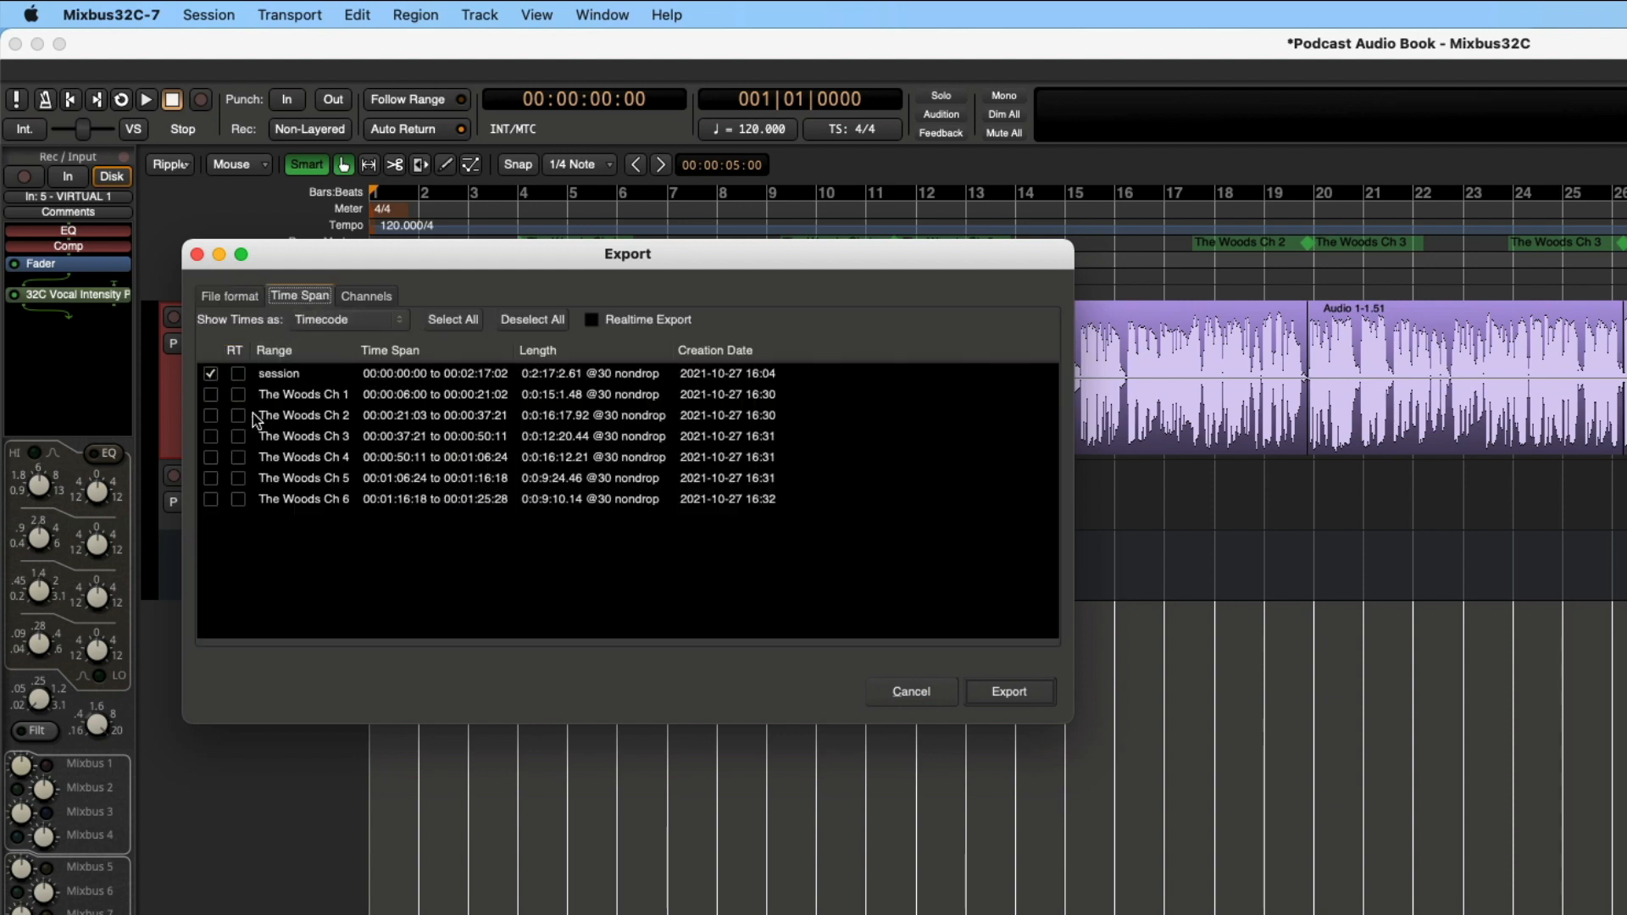
left_click(211, 397)
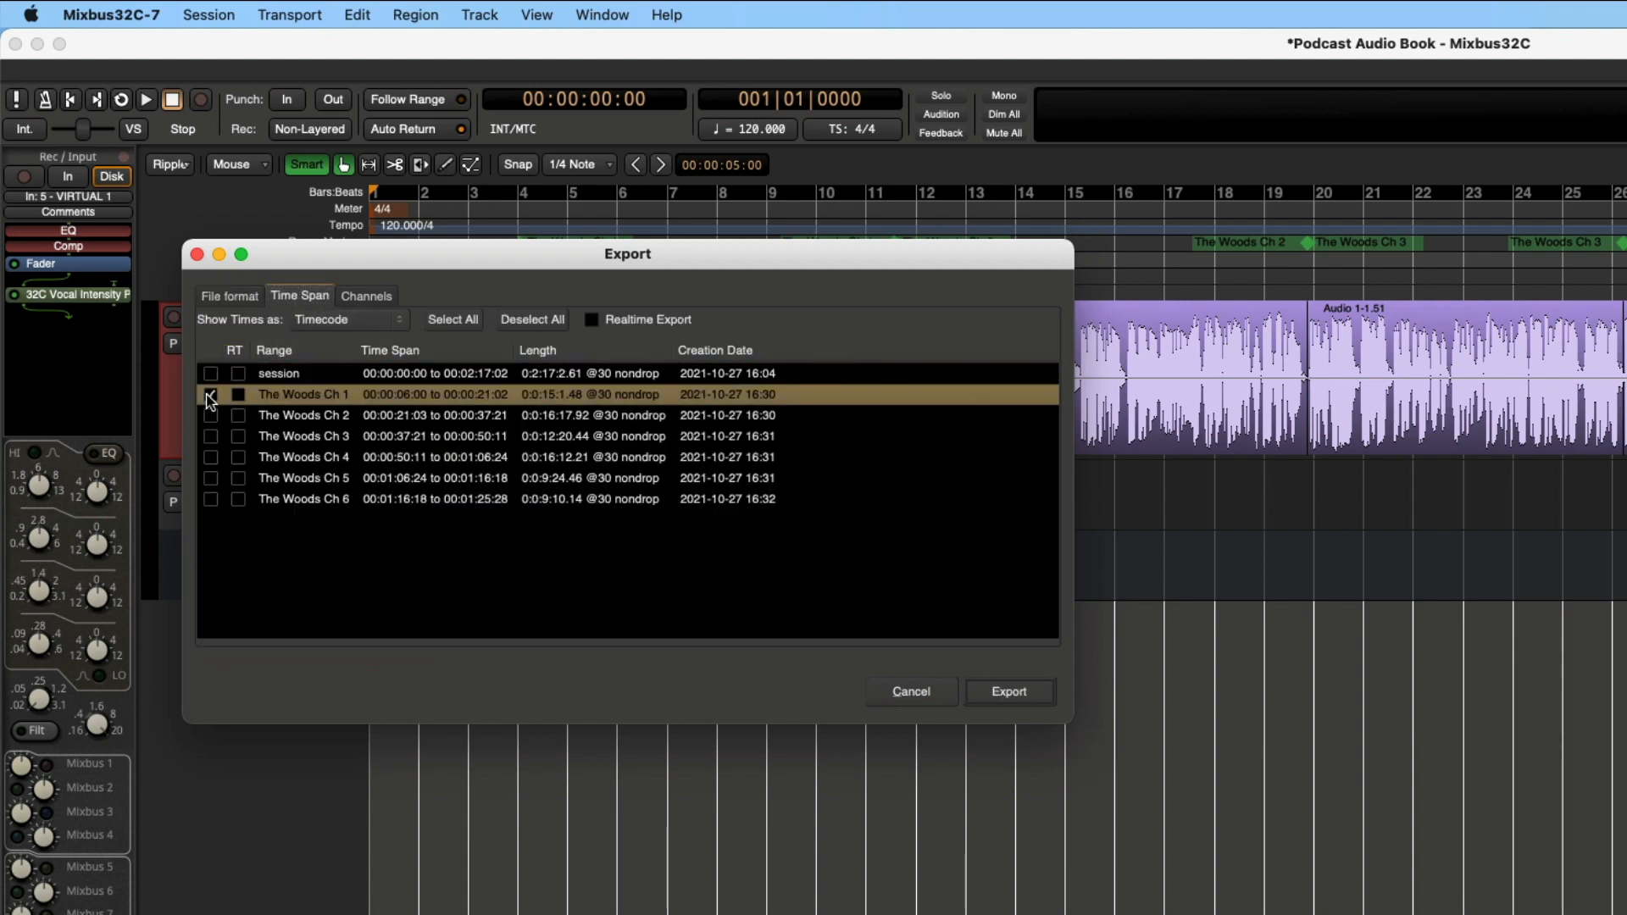
left_click(211, 394)
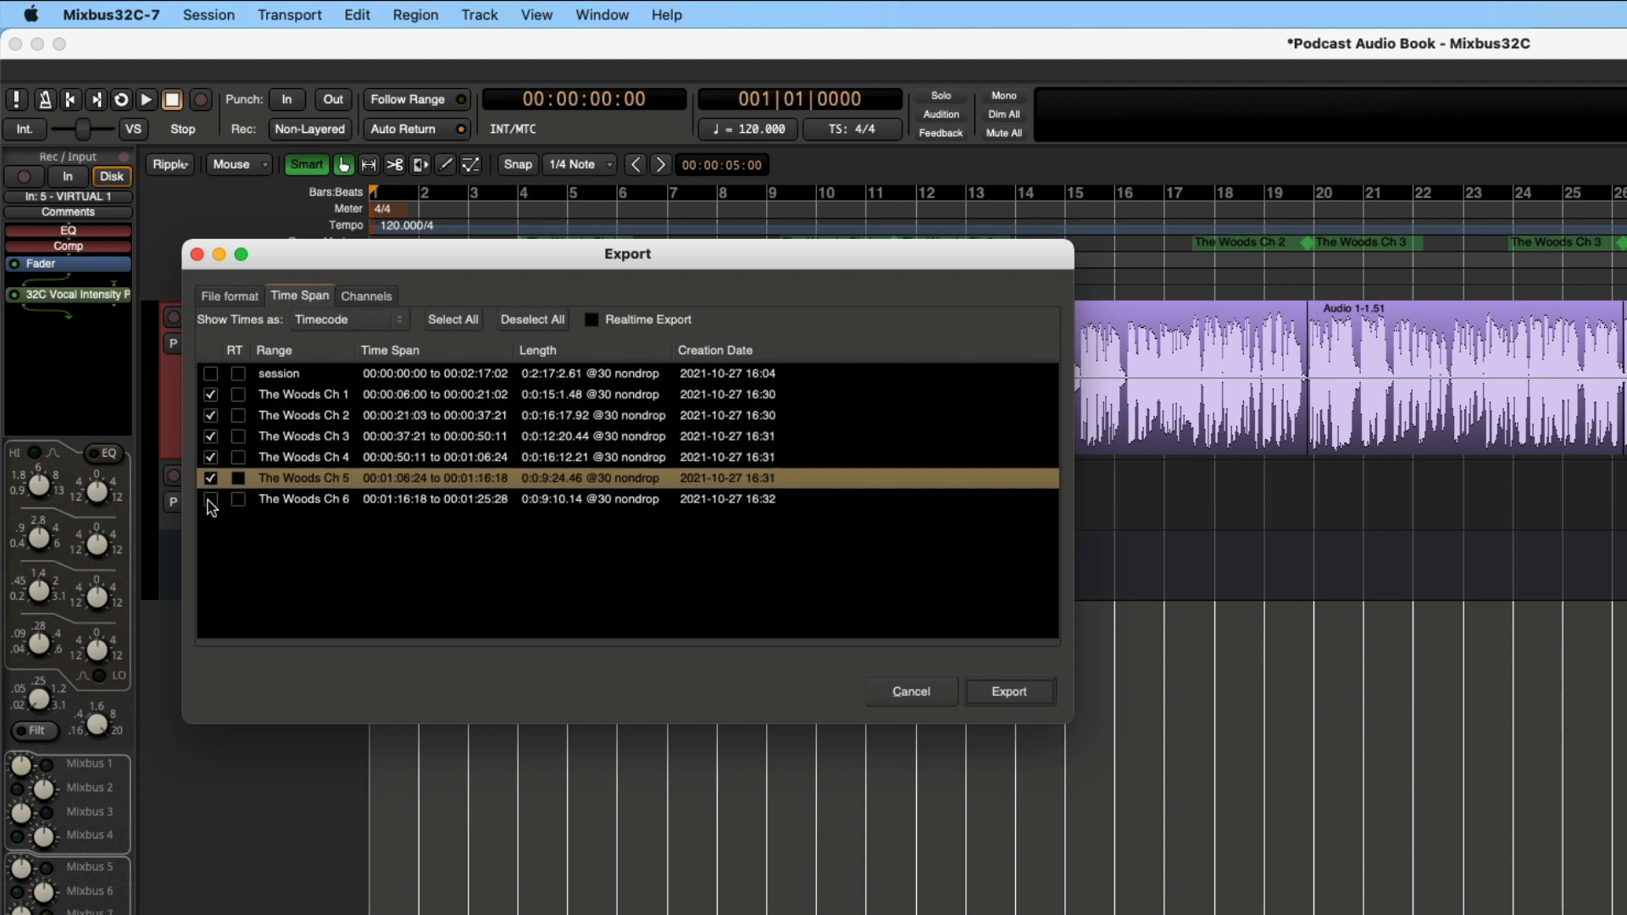
left_click(211, 500)
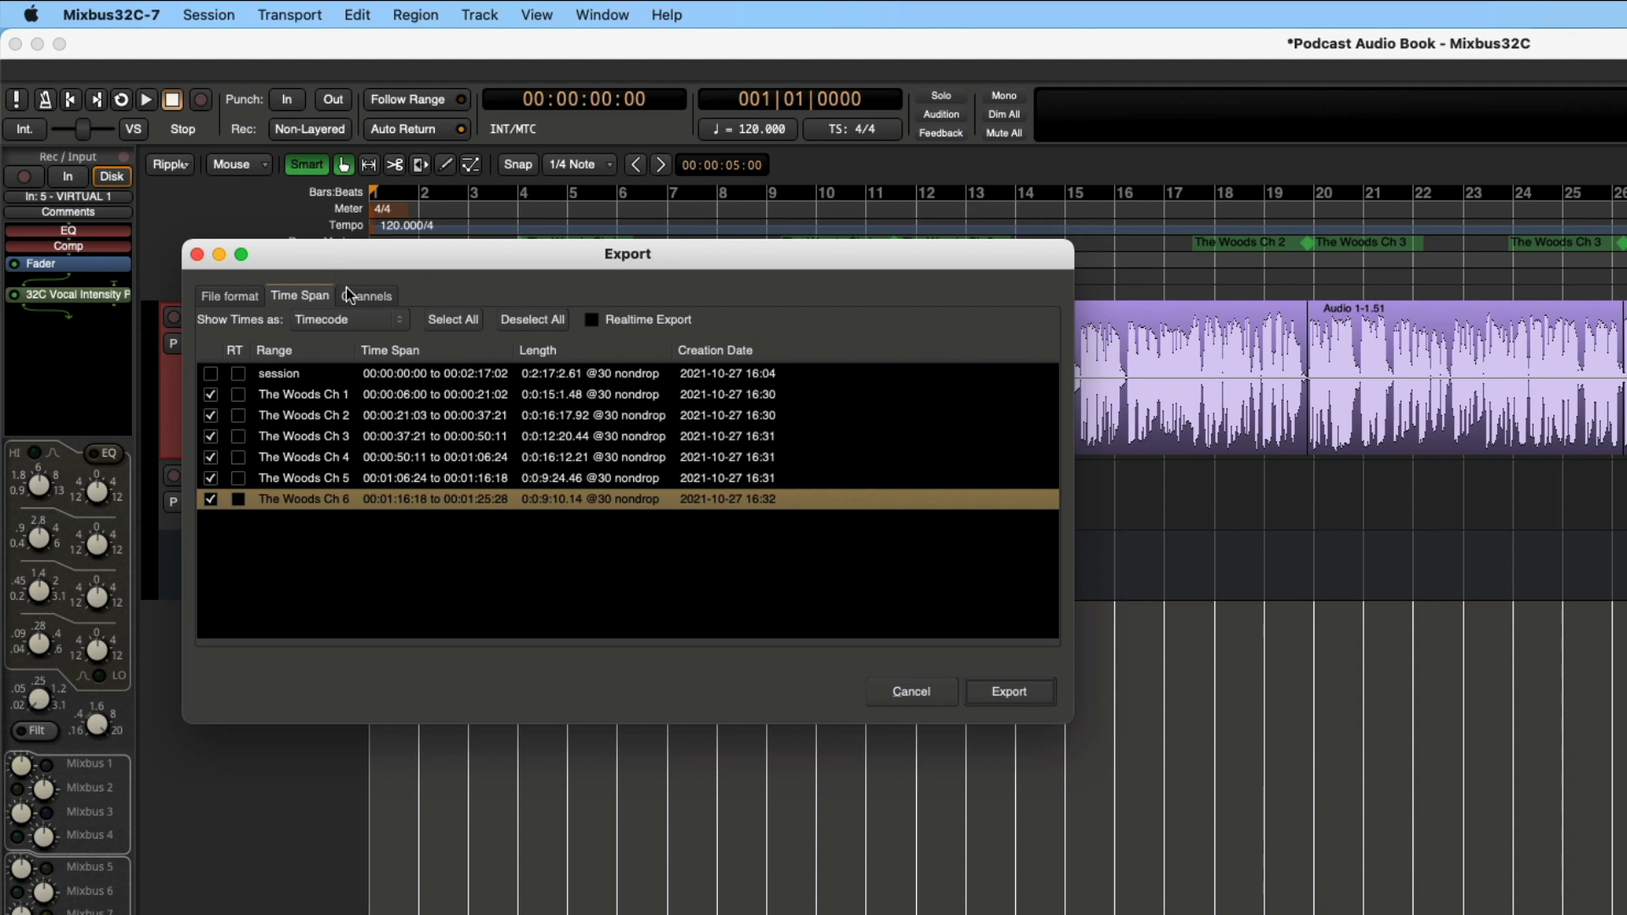
- Check the output channels, choose CD (Red Book) 16-bit 44.1 kHz WAV, and export
left_click(366, 296)
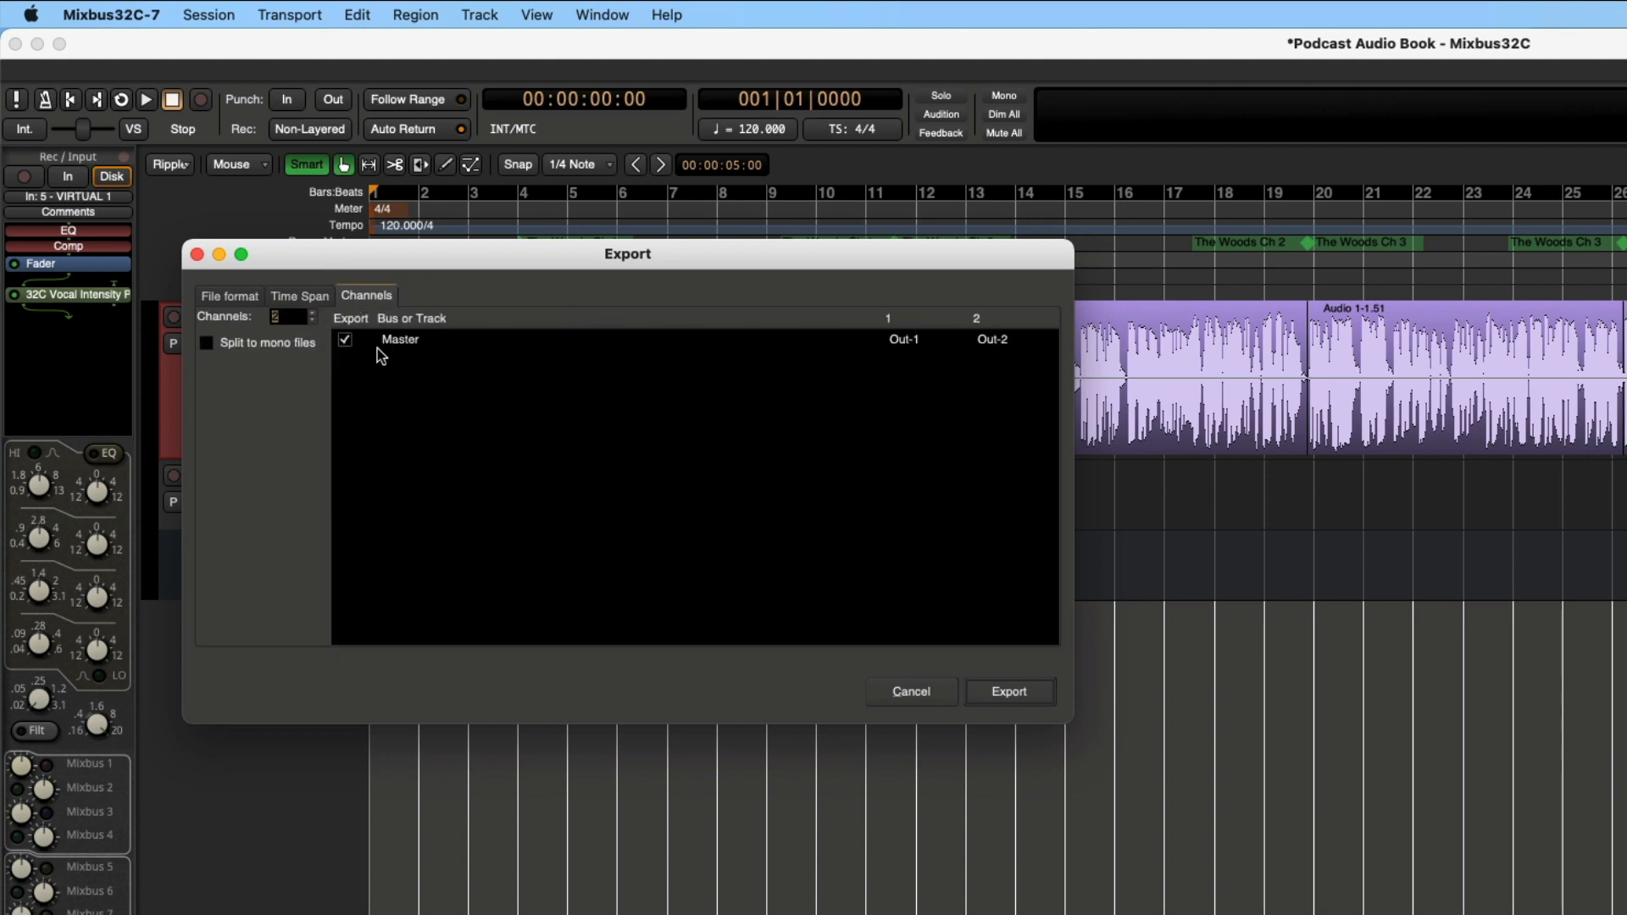
mouse_move(392, 362)
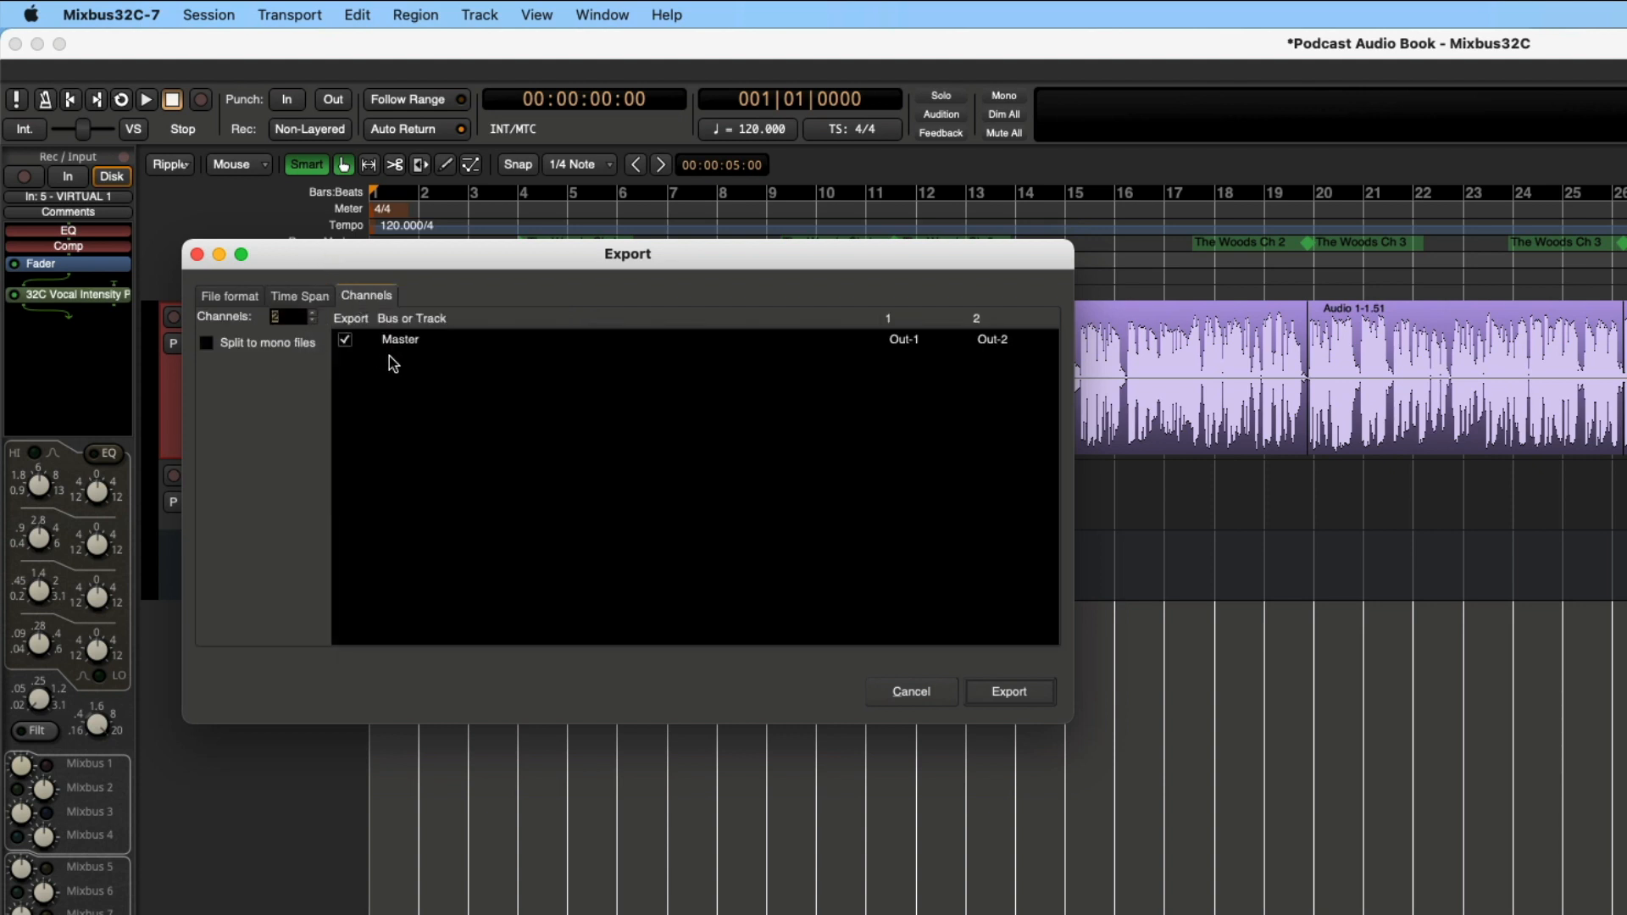
left_click(229, 296)
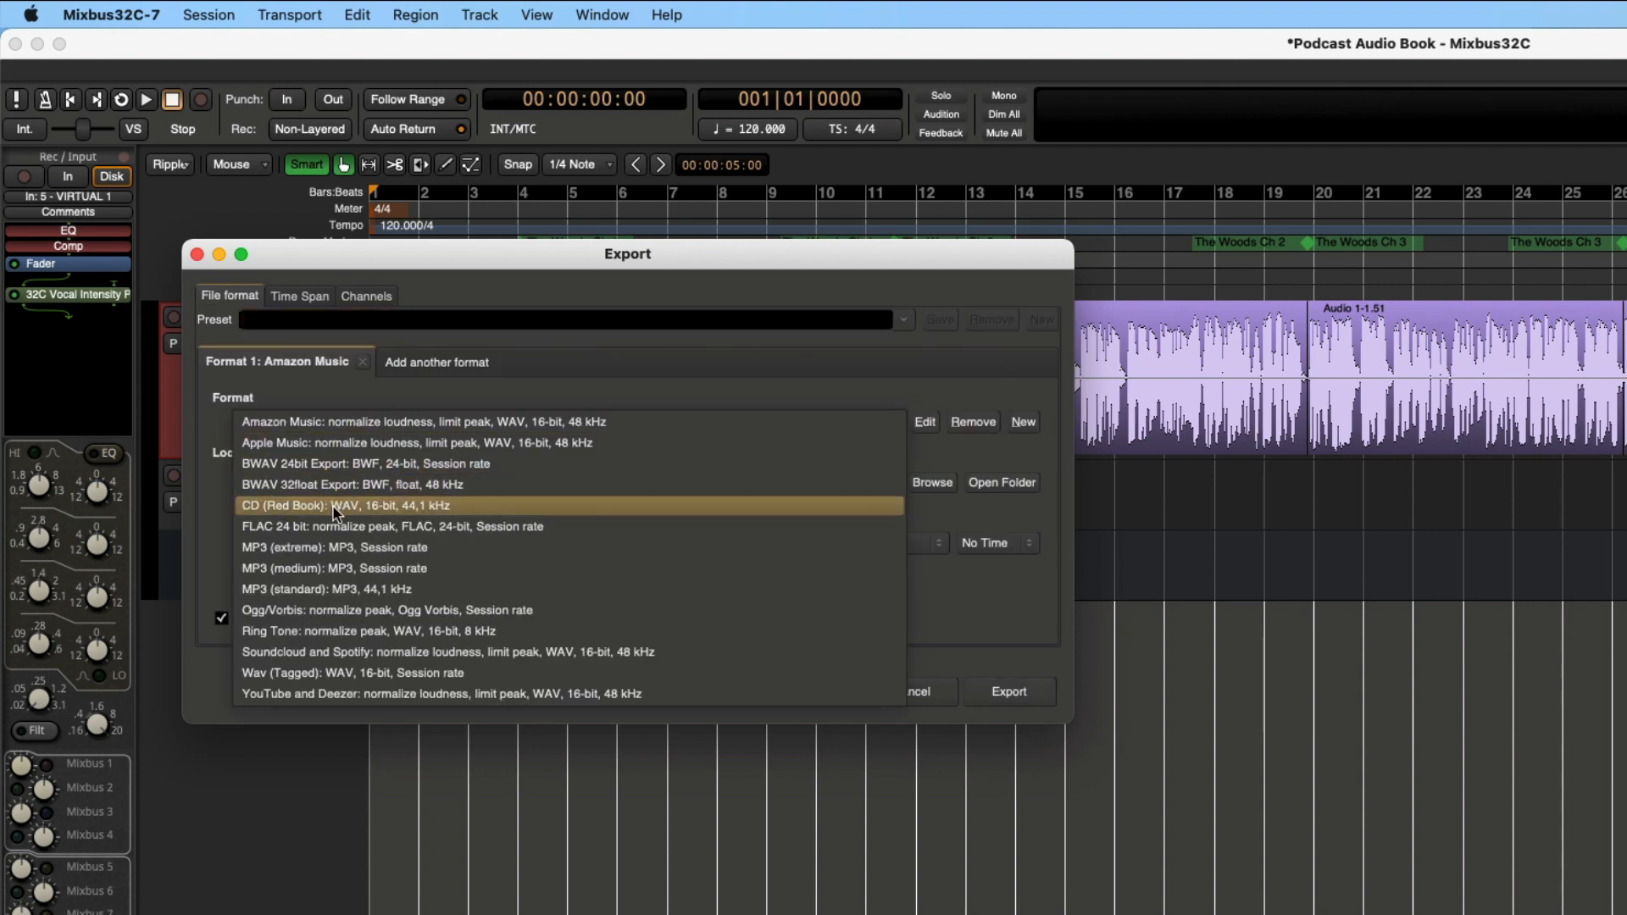
left_click(346, 505)
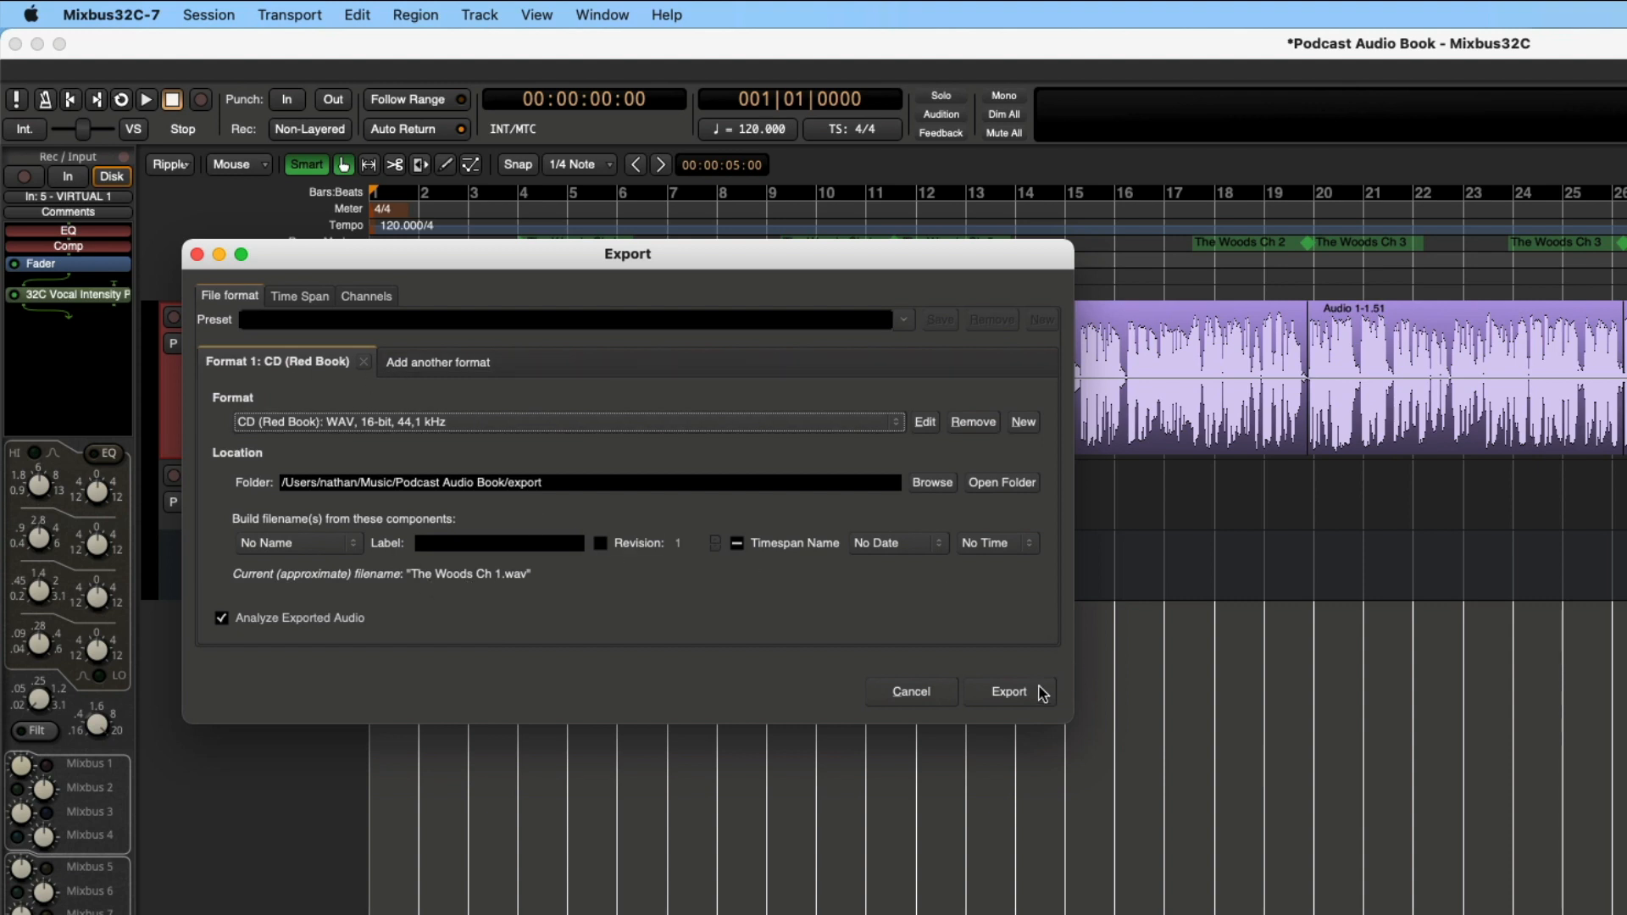
left_click(1007, 692)
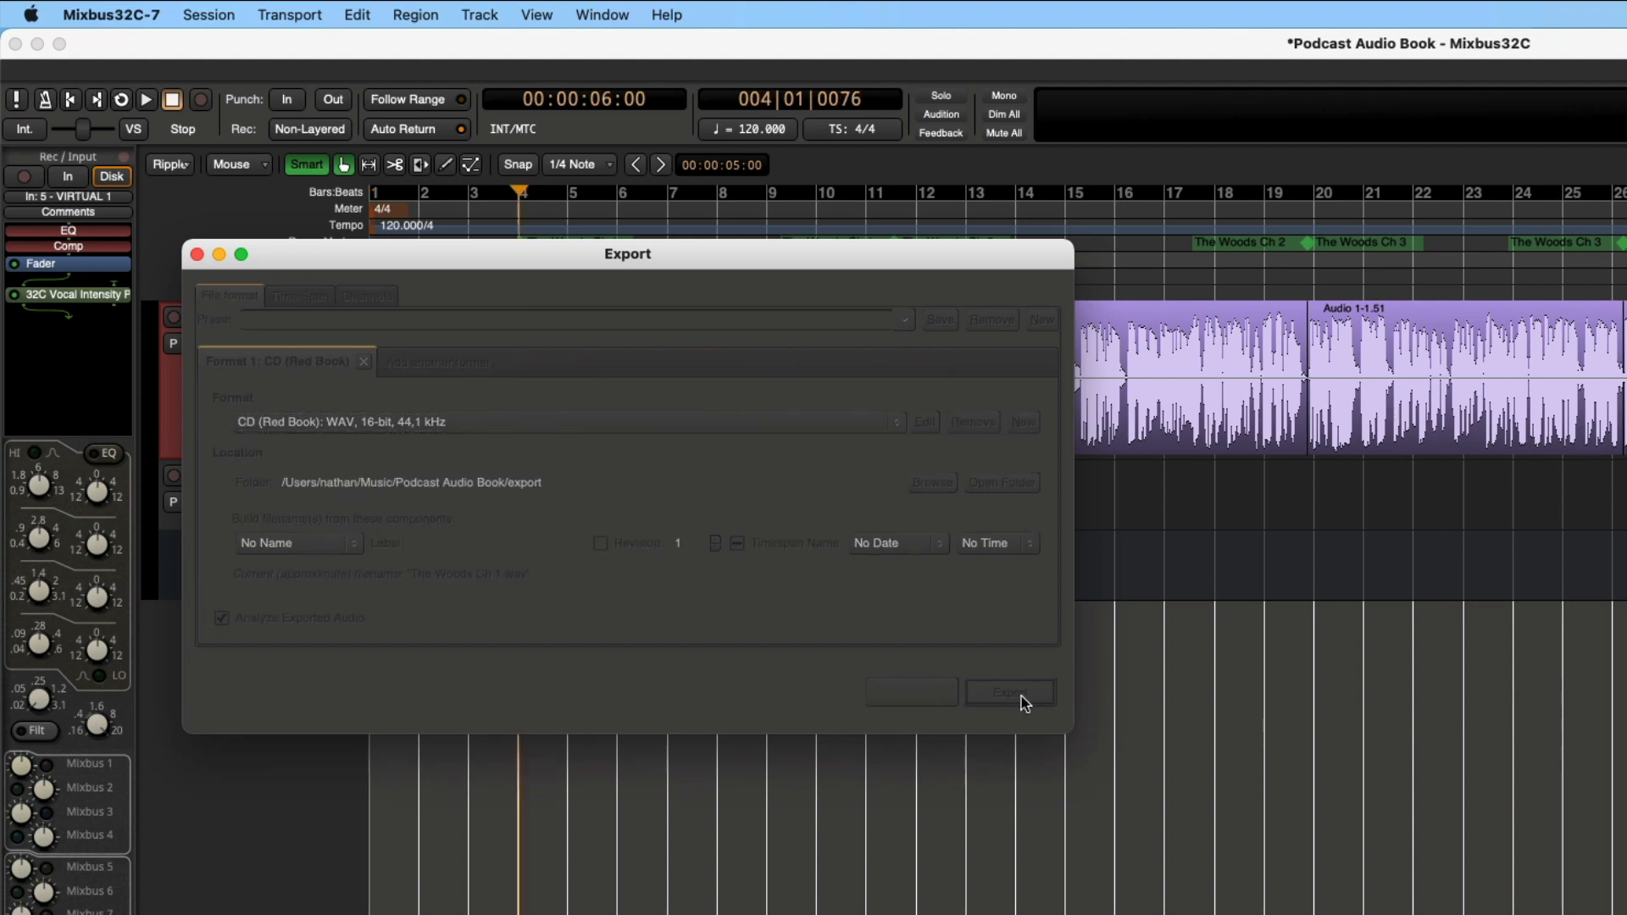
left_click(1008, 693)
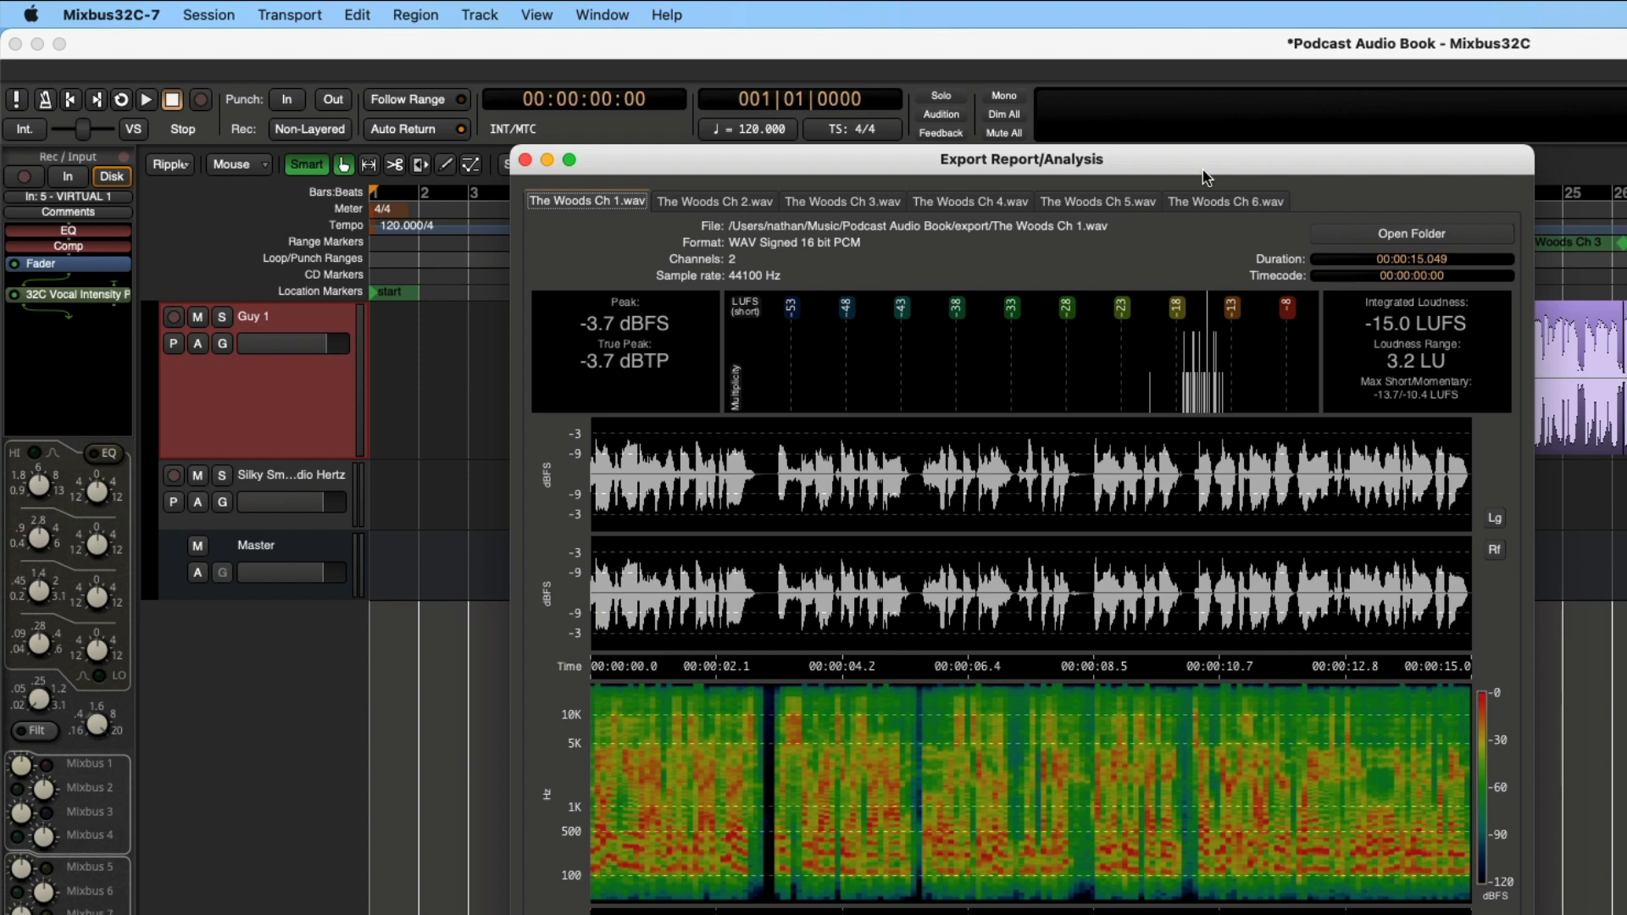
mouse_move(1356, 211)
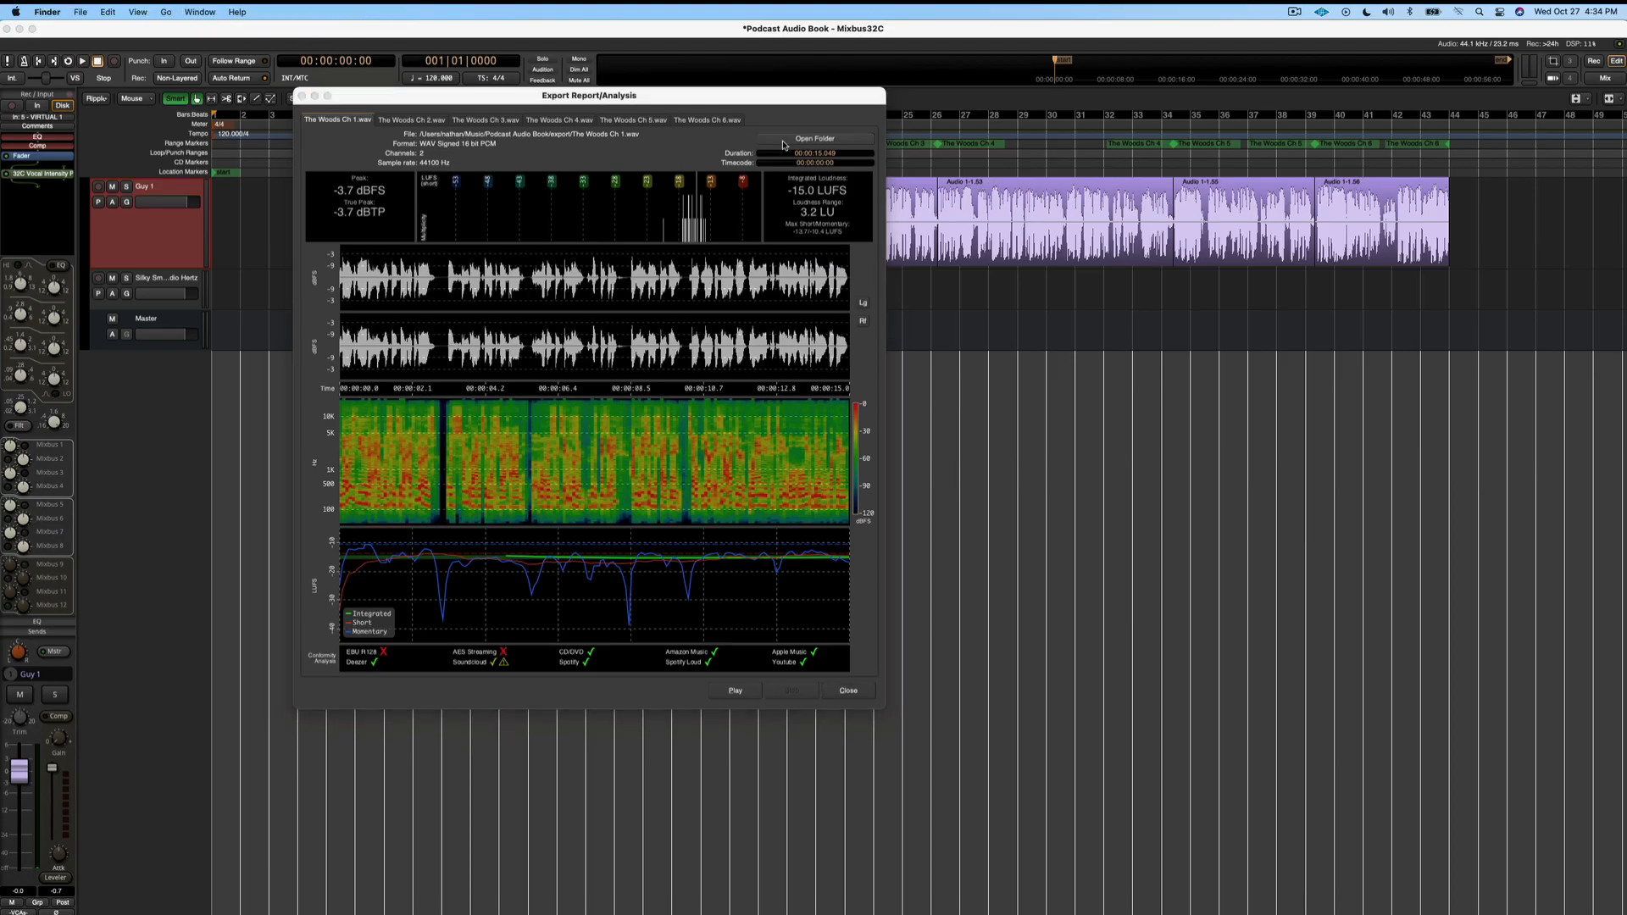
- Open the export folder from the report to view The Woods Ch 1–6 WAV files
left_click(817, 138)
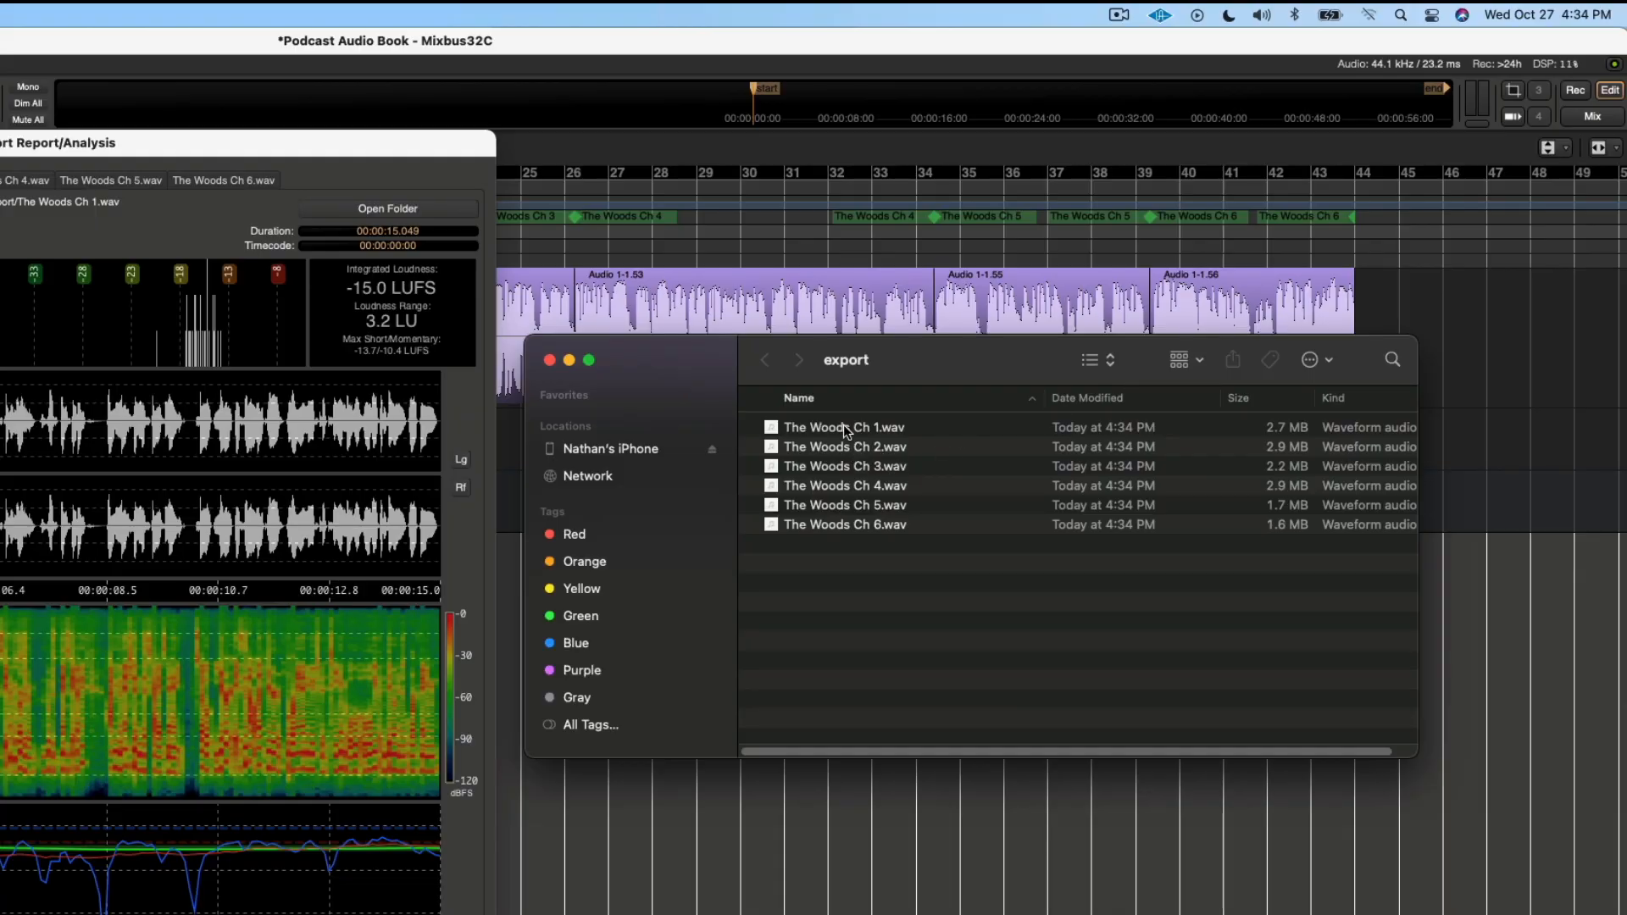
mouse_move(836, 422)
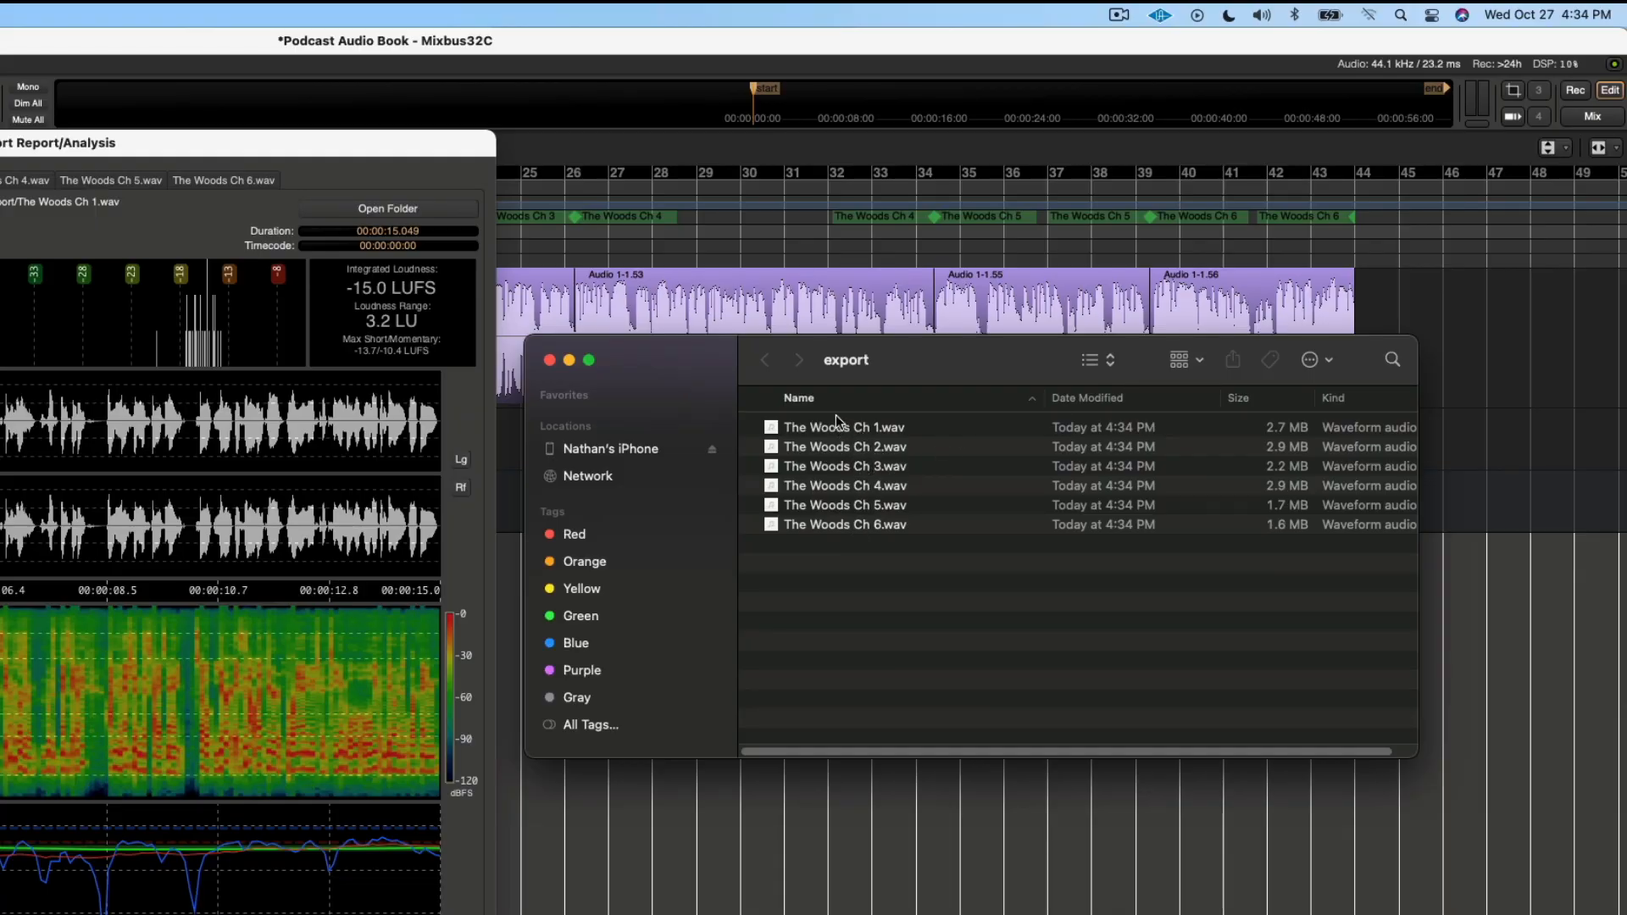